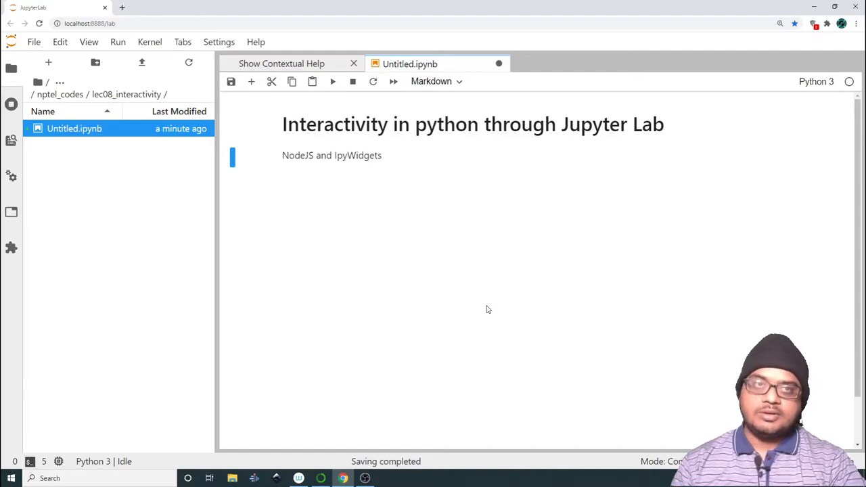
mouse_move(258, 147)
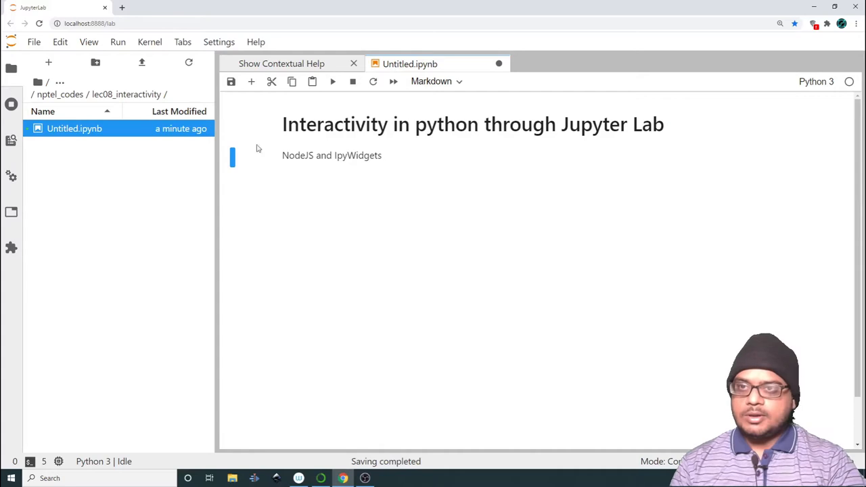
mouse_move(301, 163)
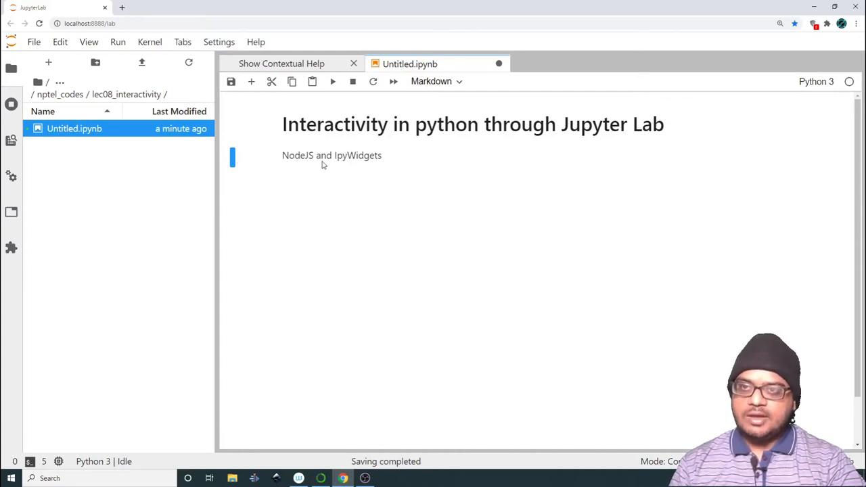
mouse_move(358, 166)
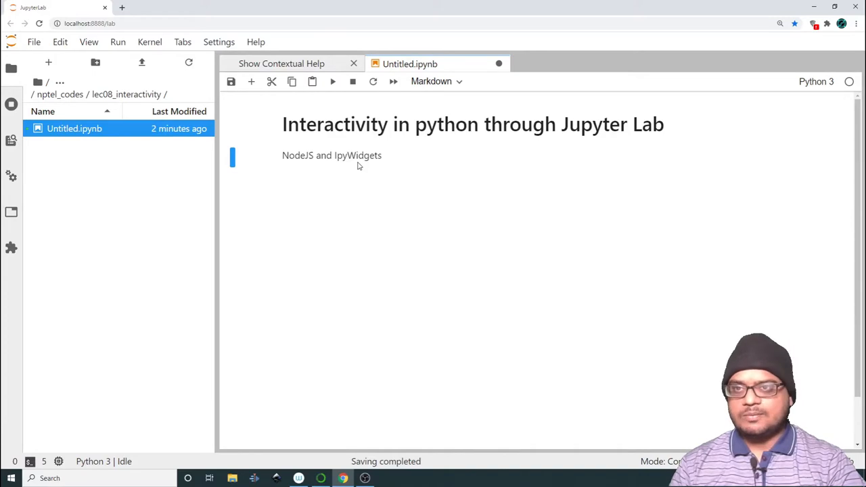
mouse_move(347, 165)
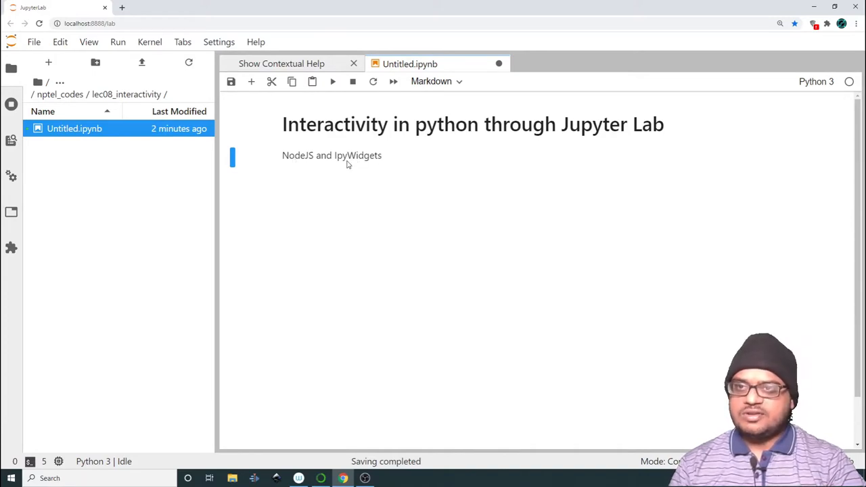
mouse_move(384, 163)
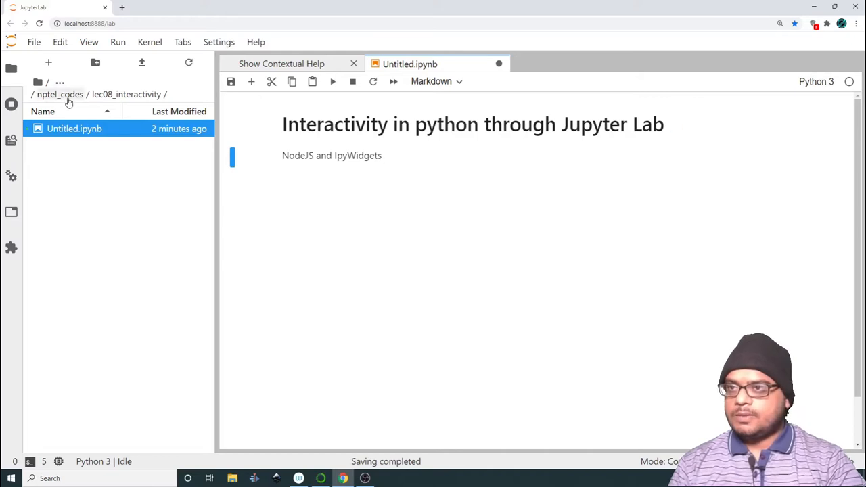
- Open lec06.ipynb from nptel_codes/lec06 and scroll through its earlier code
left_click(60, 95)
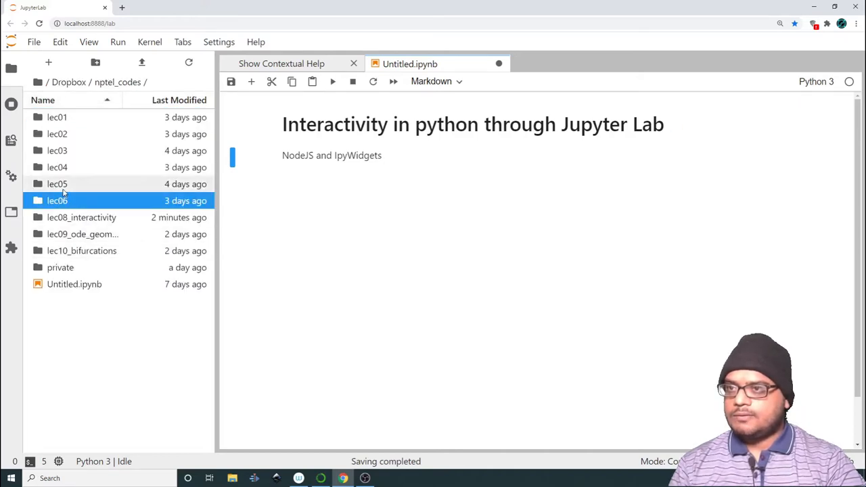
double_click(57, 201)
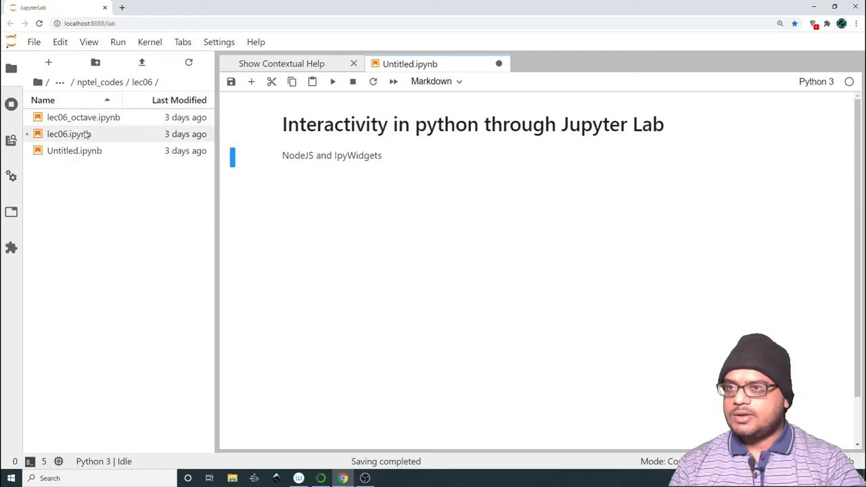
double_click(68, 134)
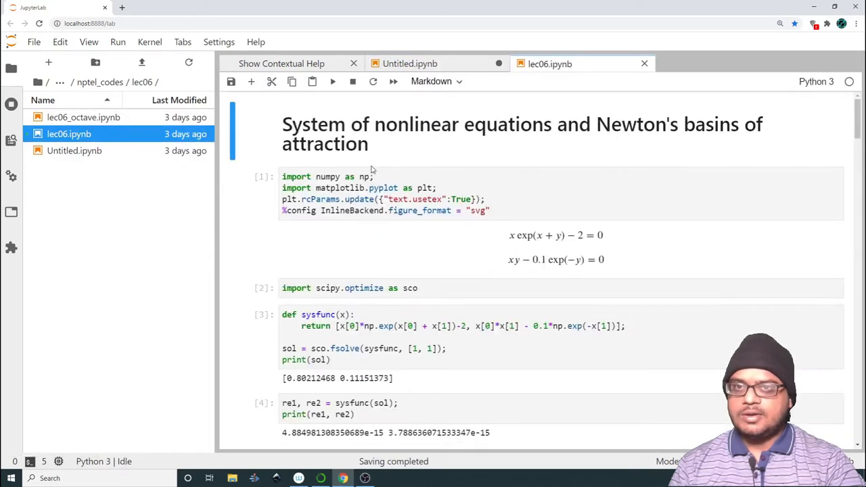
scroll("down", 3)
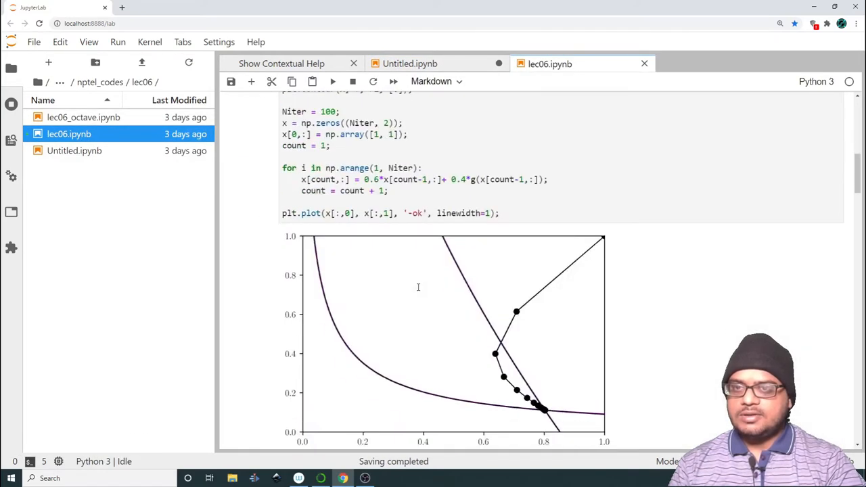
scroll("up", 3)
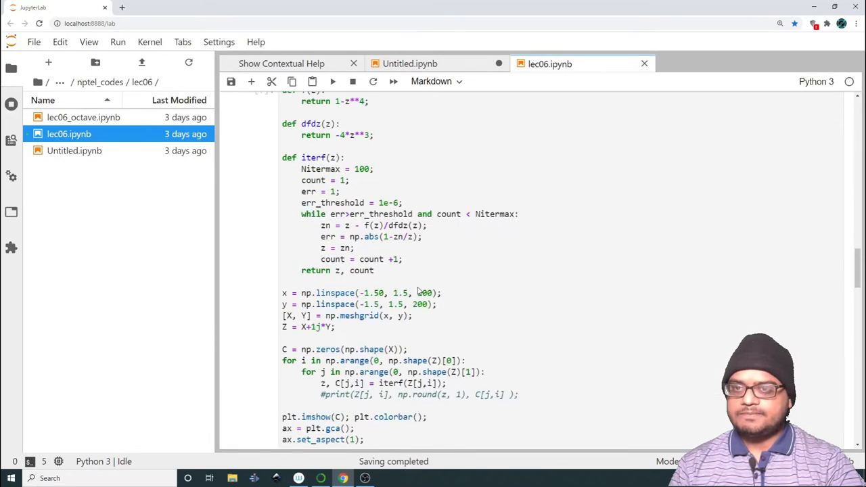
scroll("up", 3)
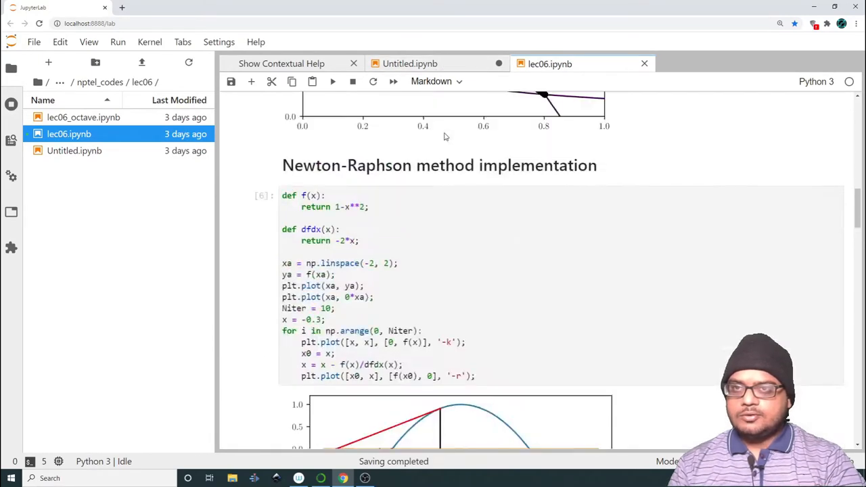
scroll("up", 3)
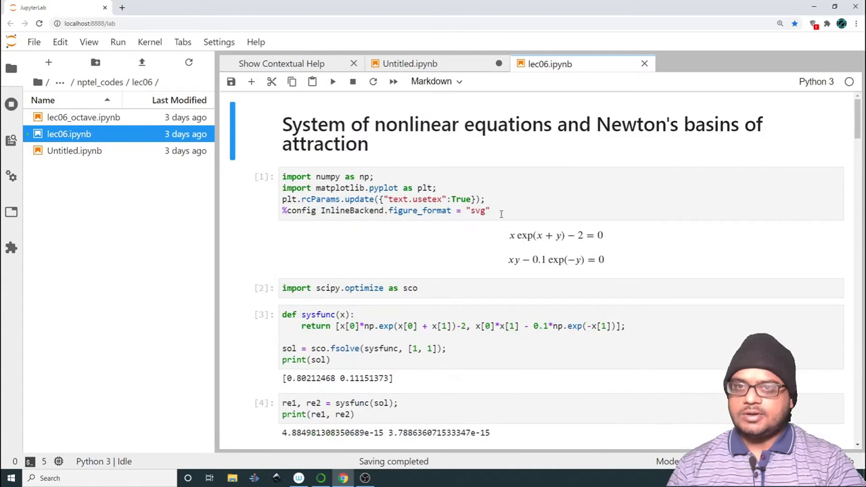
- Run the pasted numpy/matplotlib import and SVG figure-format cell in Untitled.ipynb
left_click(410, 64)
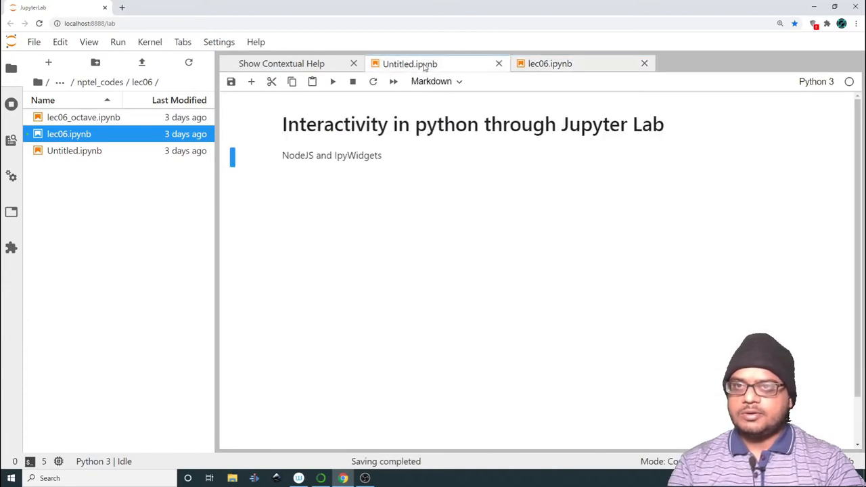
mouse_move(309, 174)
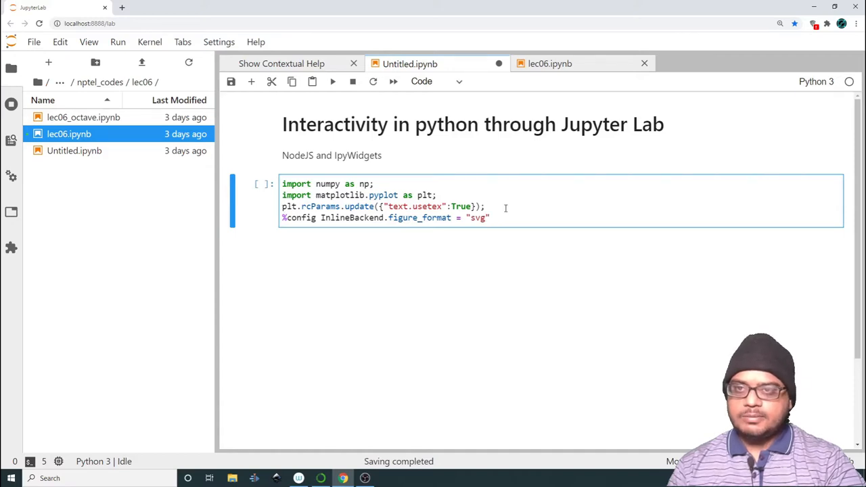
left_click(488, 217)
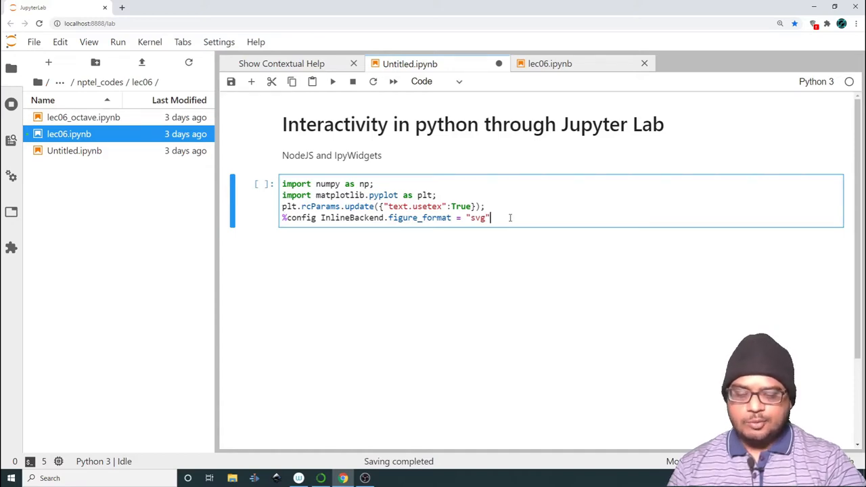
key("shift+enter")
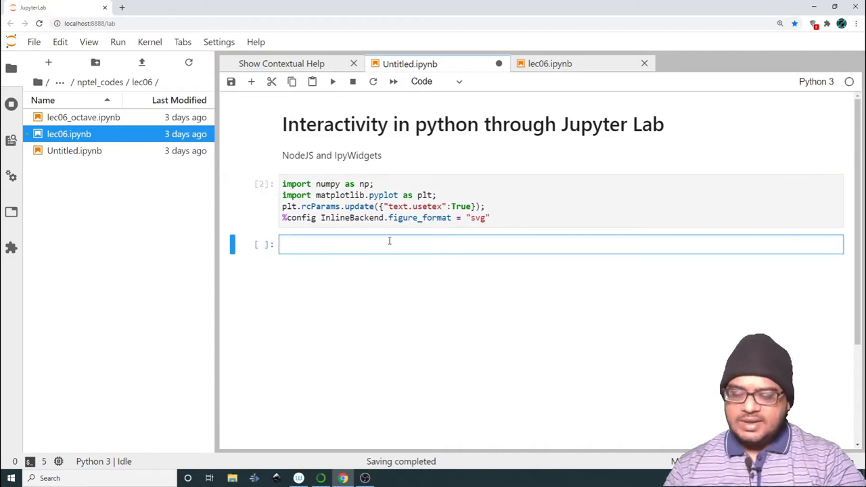
- Enter x = np.linspace(0, 2*np.pi), y = np.sin(x), plt.plot(x, y) and run it
type("x =")
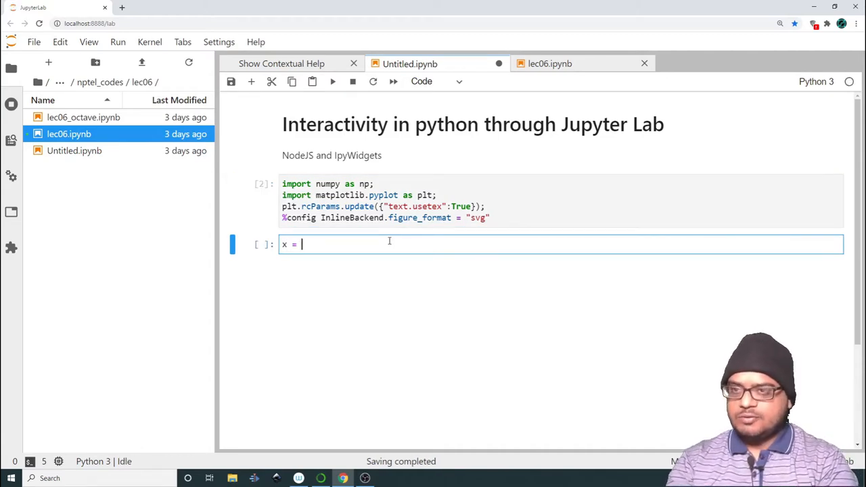
type("np")
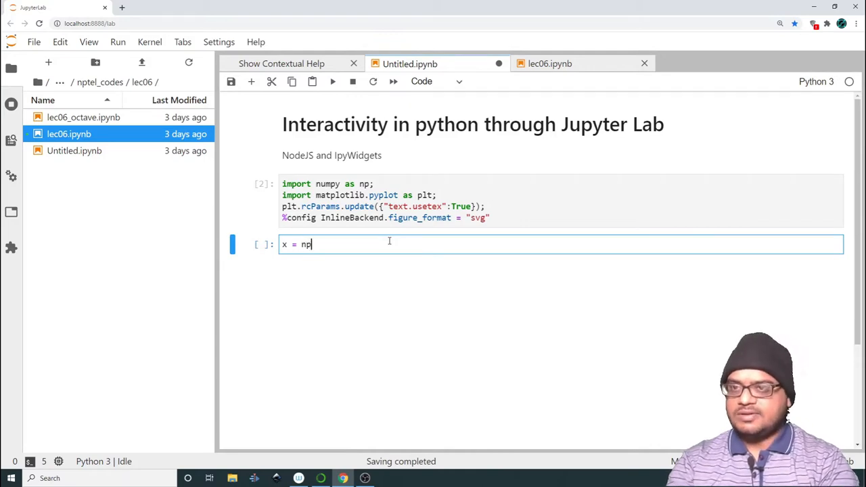
type(".linspace()")
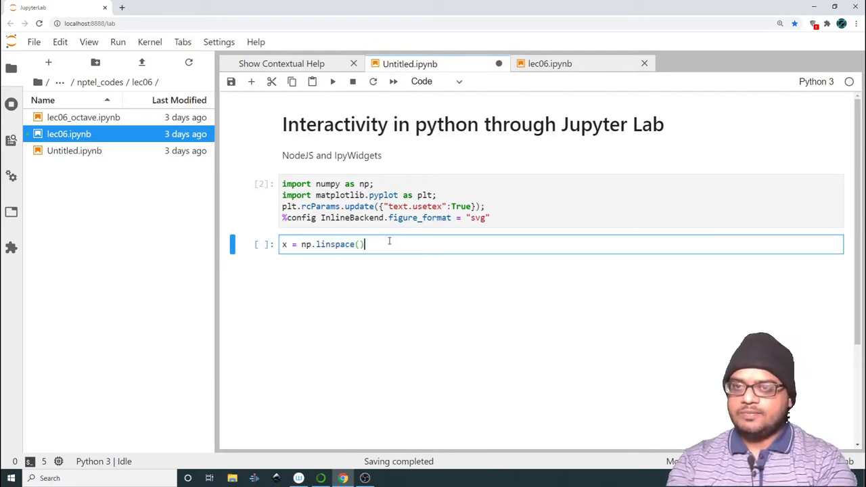
type("0, 2*")
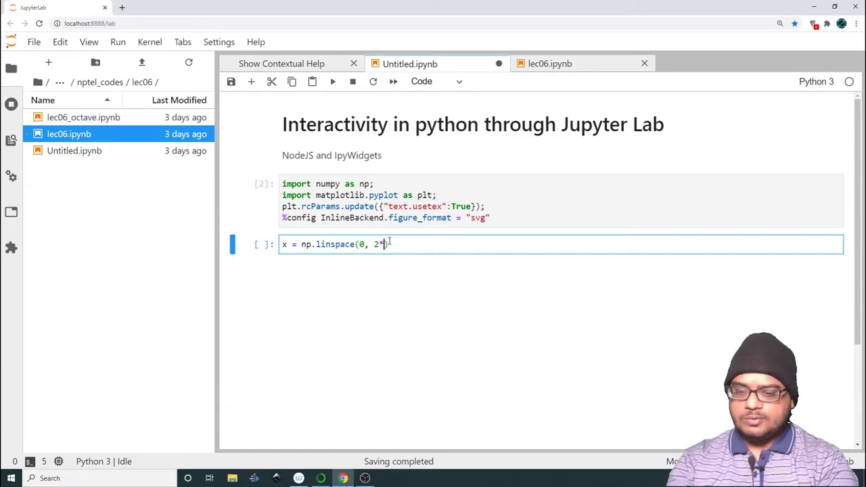
type("np.")
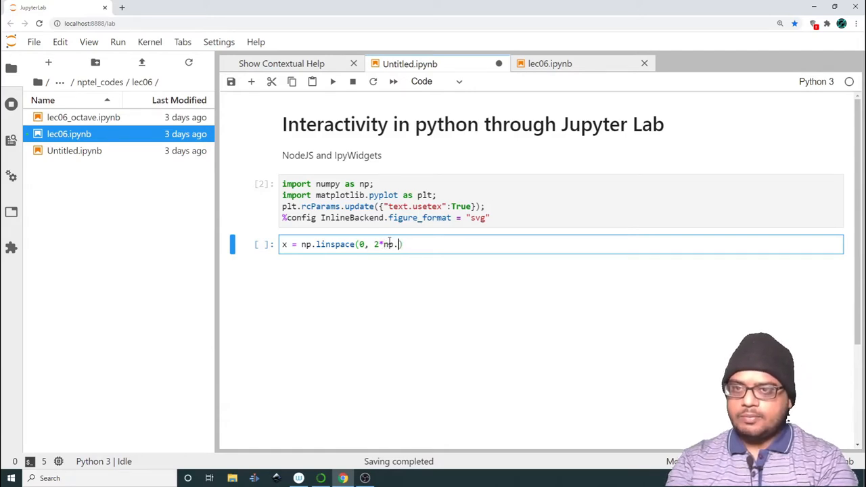
type("pi)")
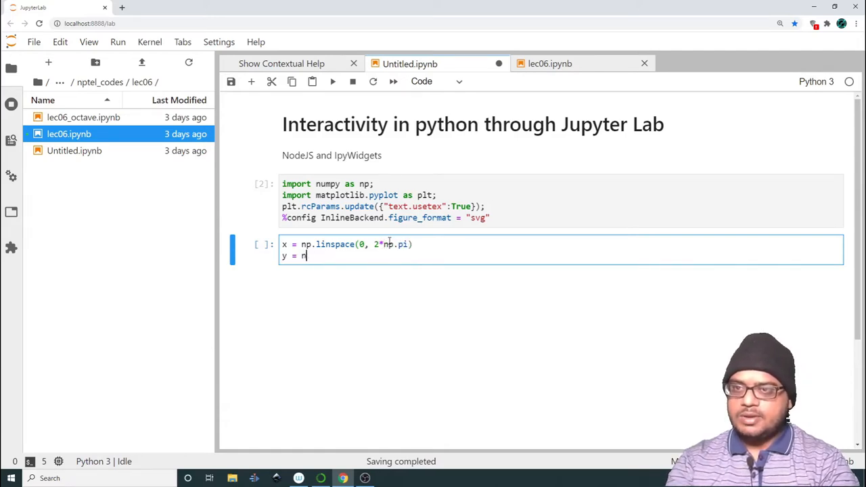
type("p.sin(x)")
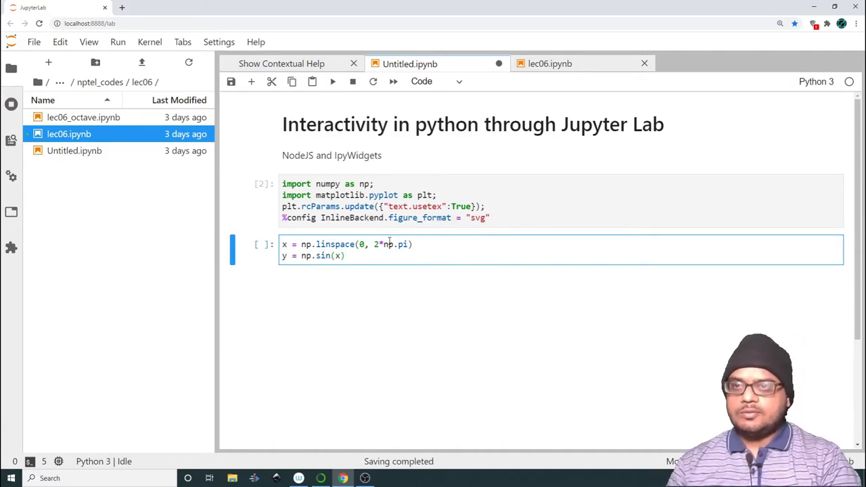
type("pl")
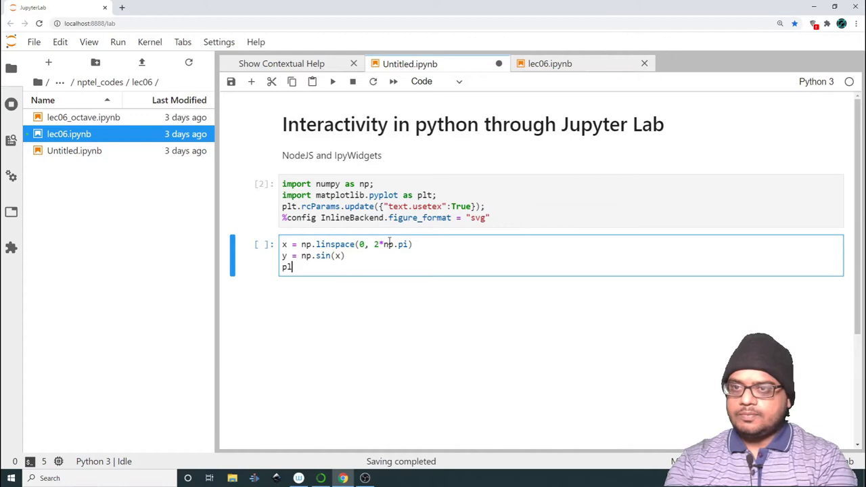
type(".")
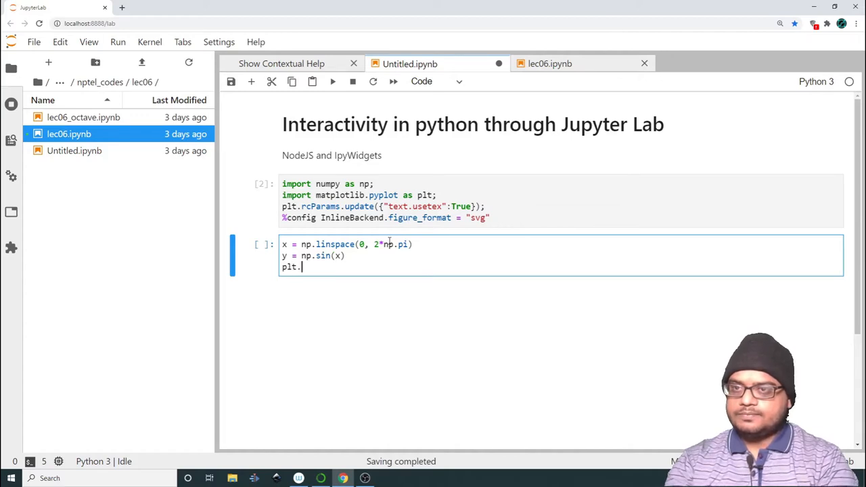
type("plot(x, y)")
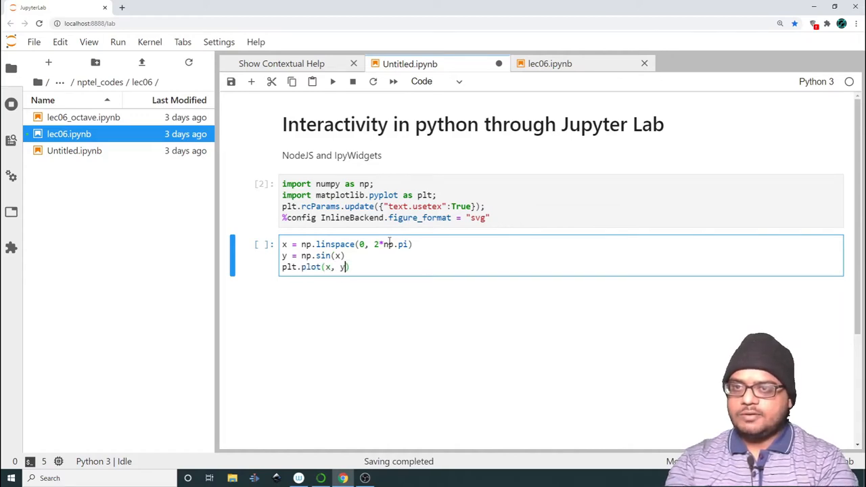
key("shift+Enter")
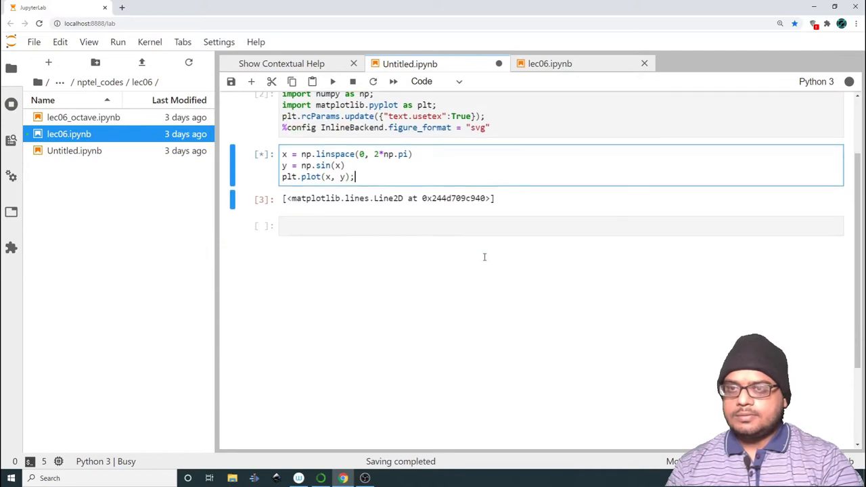
scroll("up", 3)
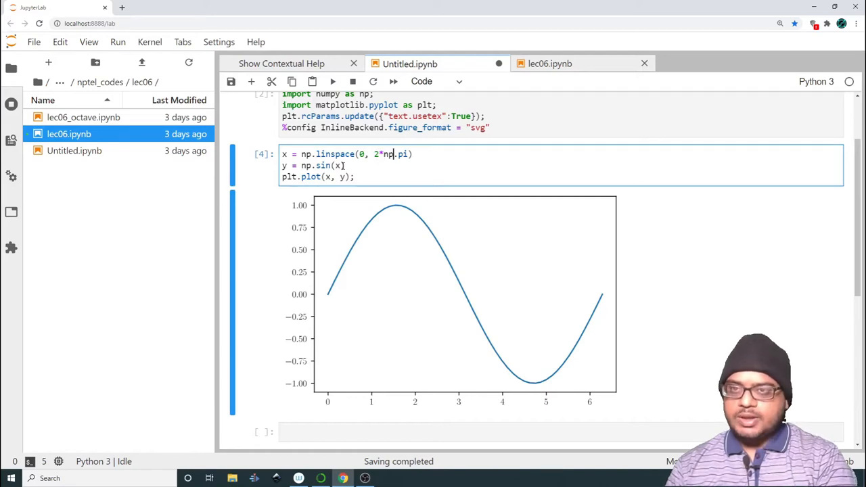
- Add a Markdown cell with $\sin(2\pi k x)$ and set k = 1 in the sine code
type("*k")
type("k =")
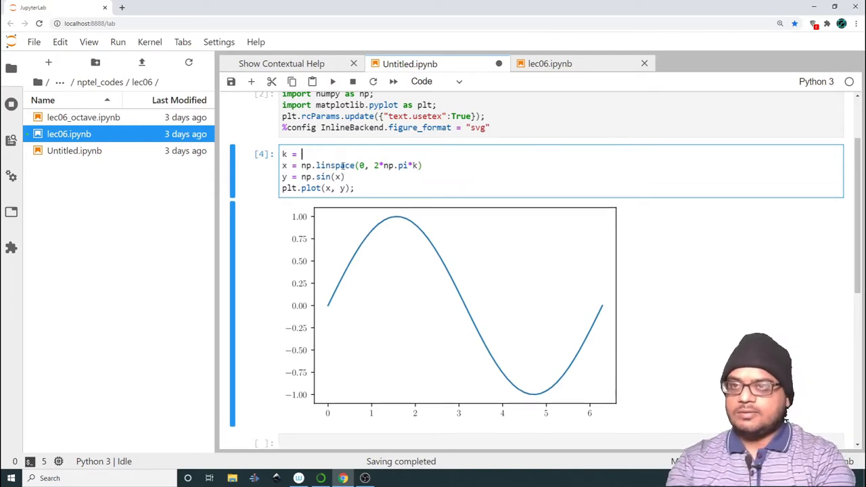
type("2;")
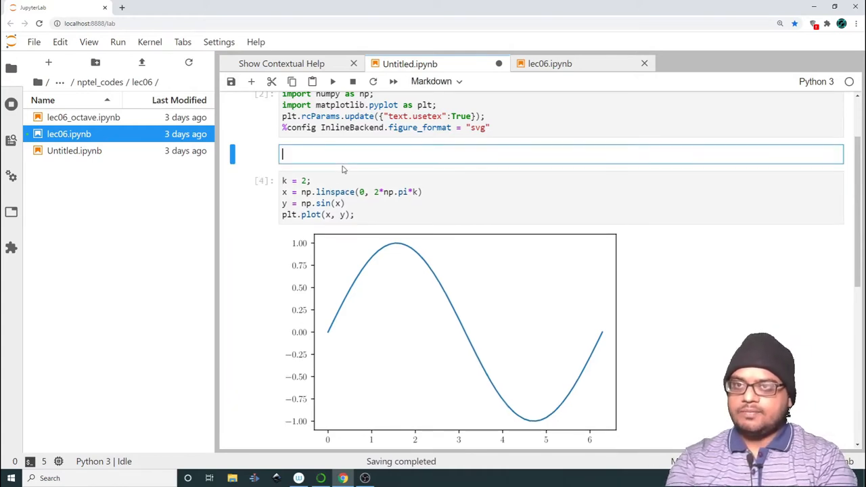
type("$")
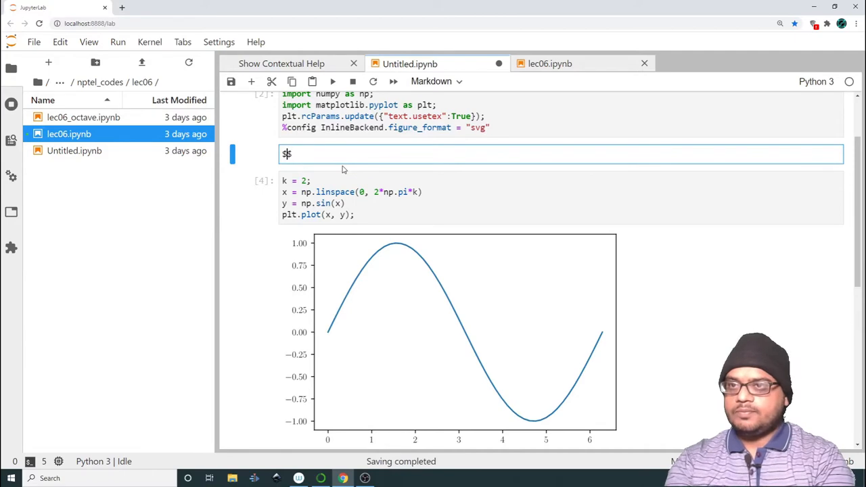
type("si")
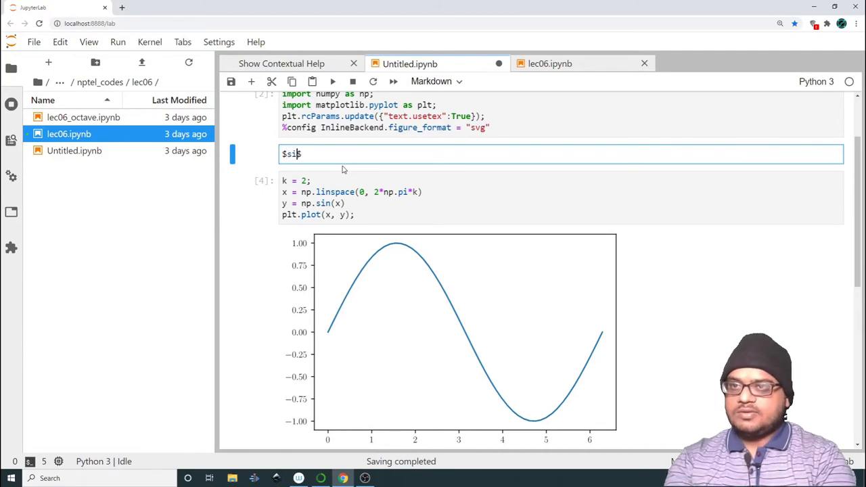
type("\\s")
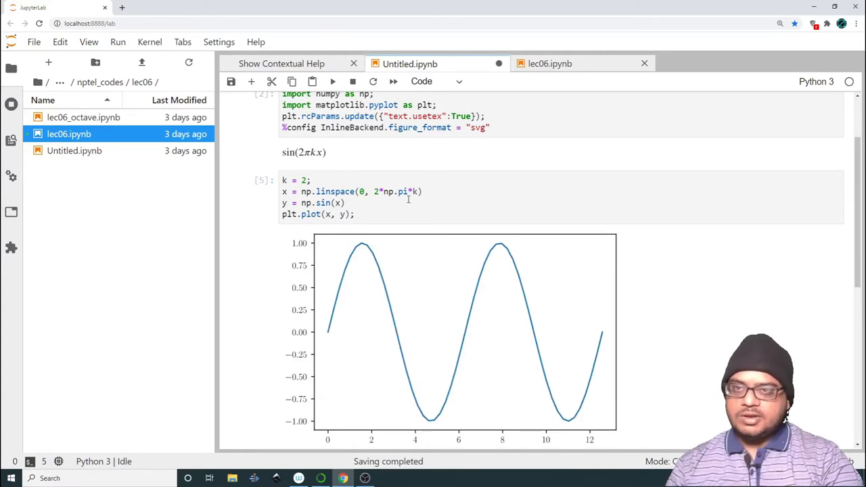
left_click(407, 197)
type("1")
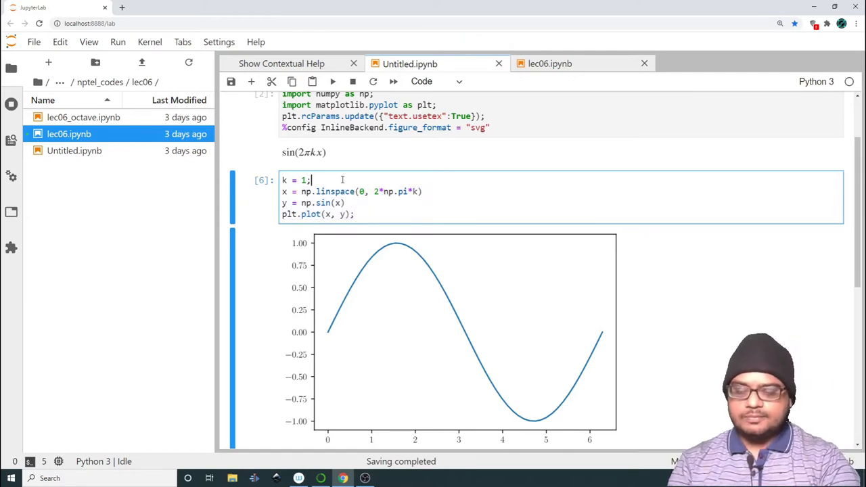
- Wrap the sine code in def plot_sin(k): with k = 1 commented out, and run it
type("def")
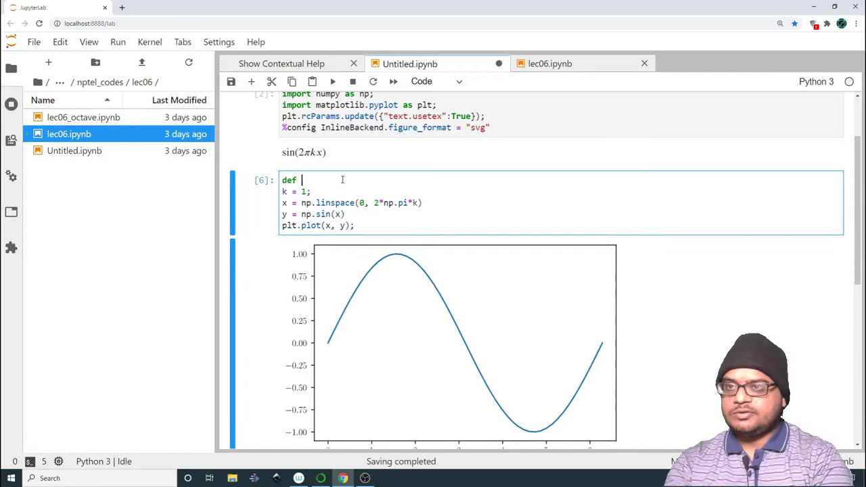
type("plot_")
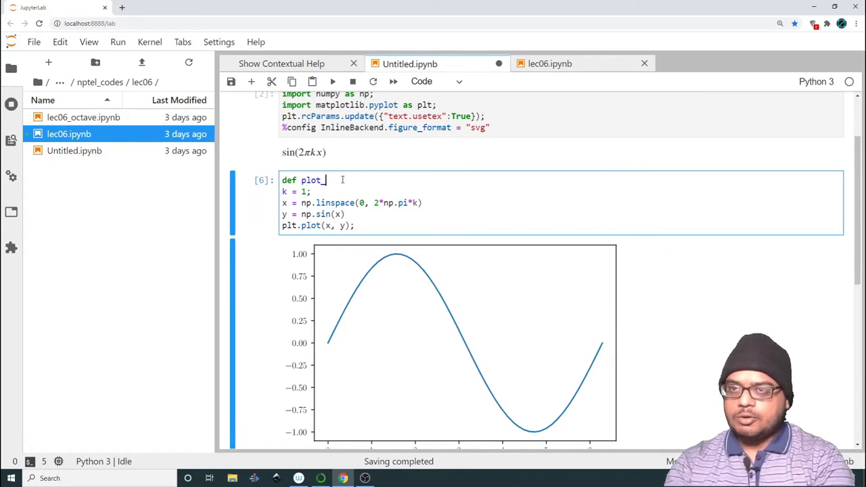
type("sin()")
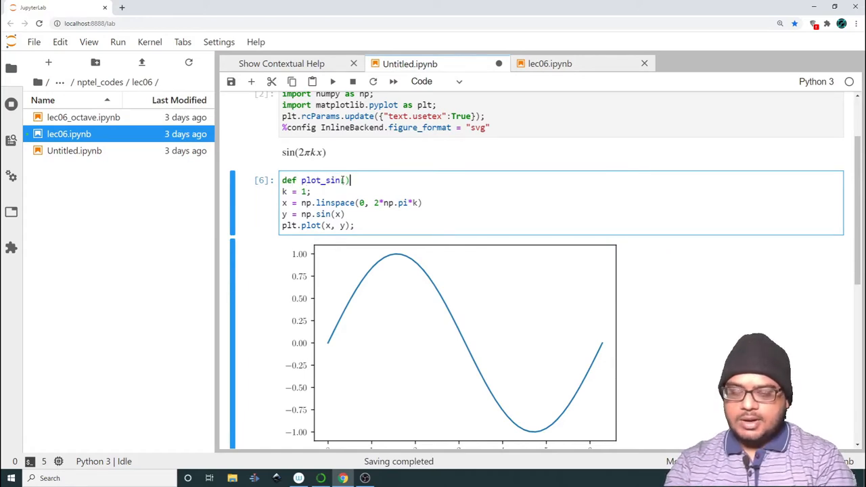
type("k")
left_click(297, 191)
type("#")
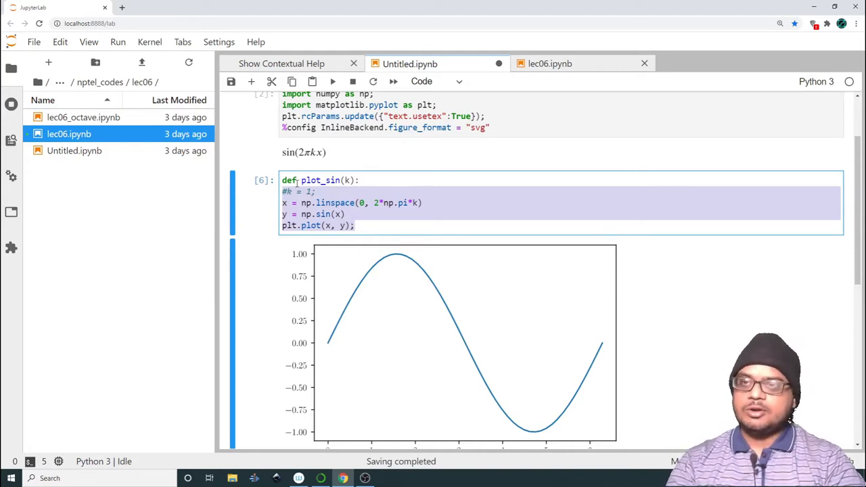
left_click(374, 226)
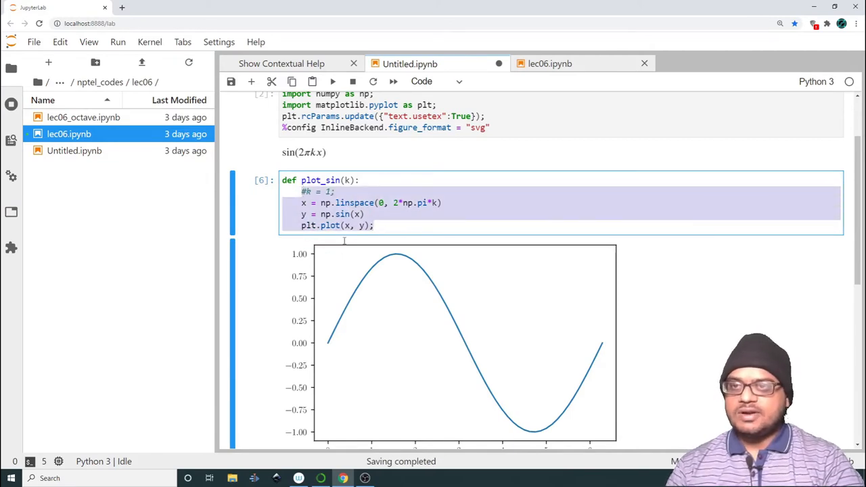
left_click(392, 225)
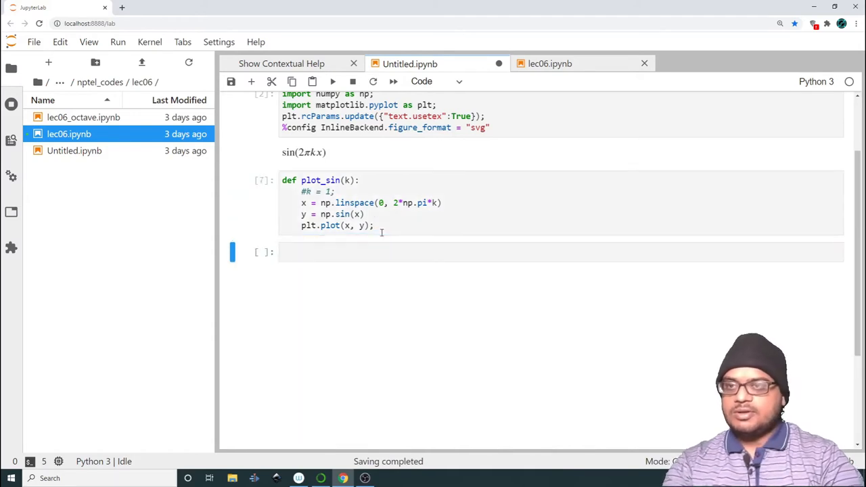
- Call plot_sin(1) below the function definition and run the cell
left_click(376, 225)
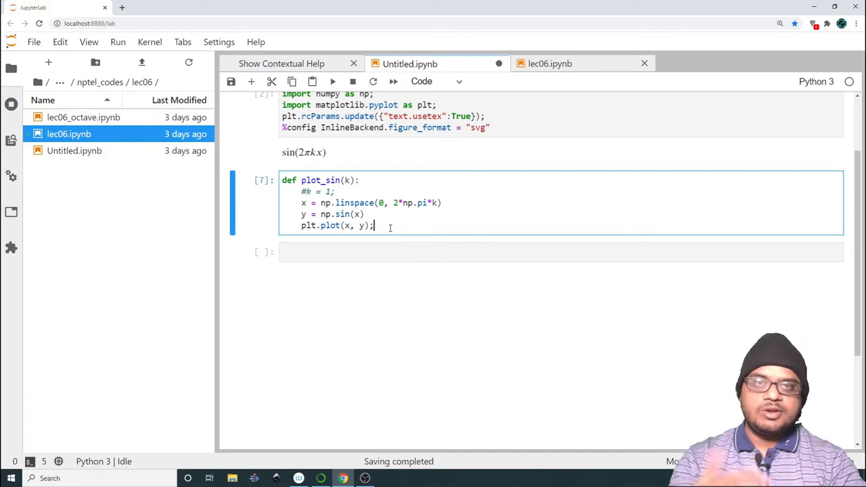
key("Return")
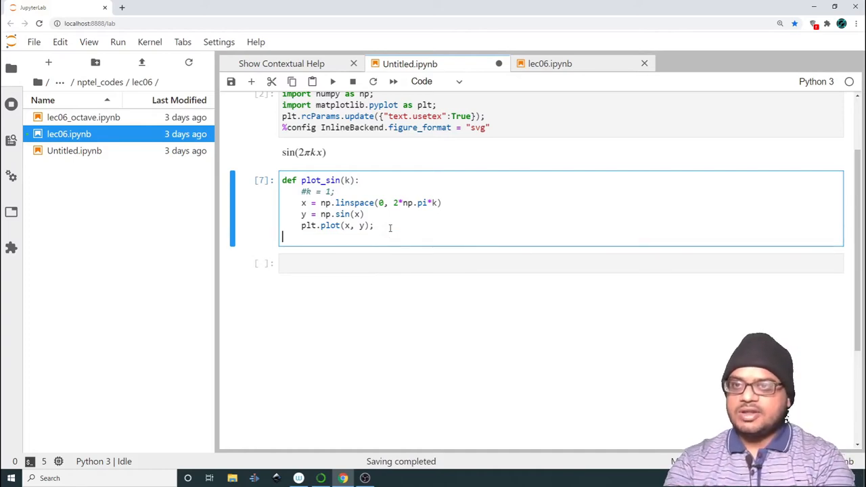
key("Return")
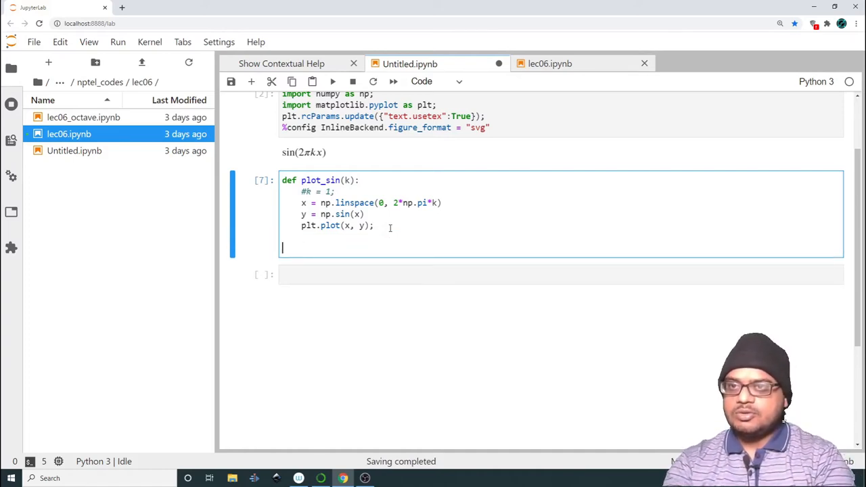
type("plot_sin()")
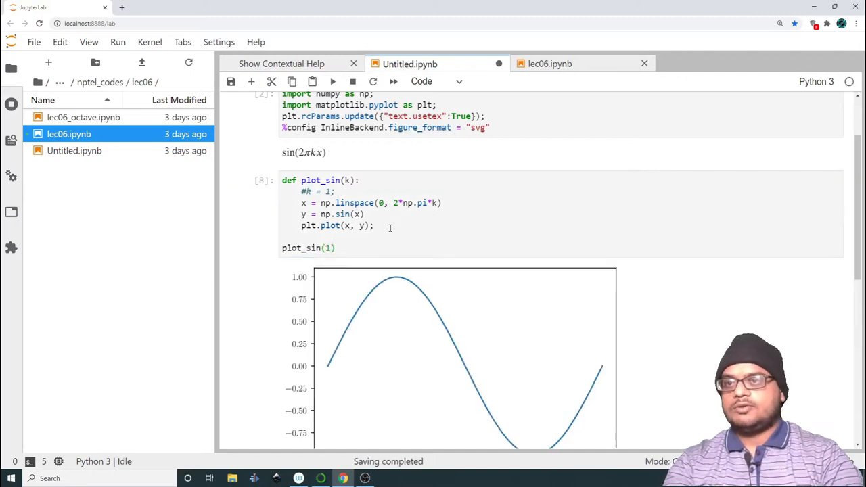
left_click(328, 247)
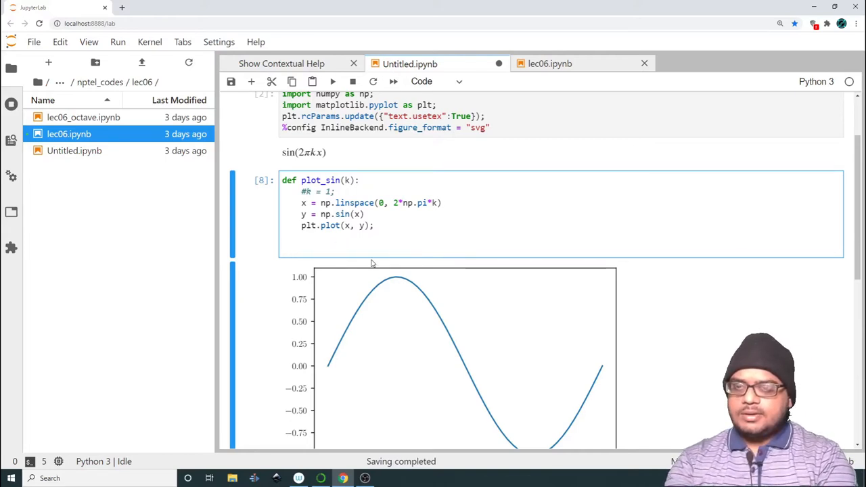
- Add 'from ipywidgets import interactive' to the setup cell and rerun both cells
scroll("up", 3)
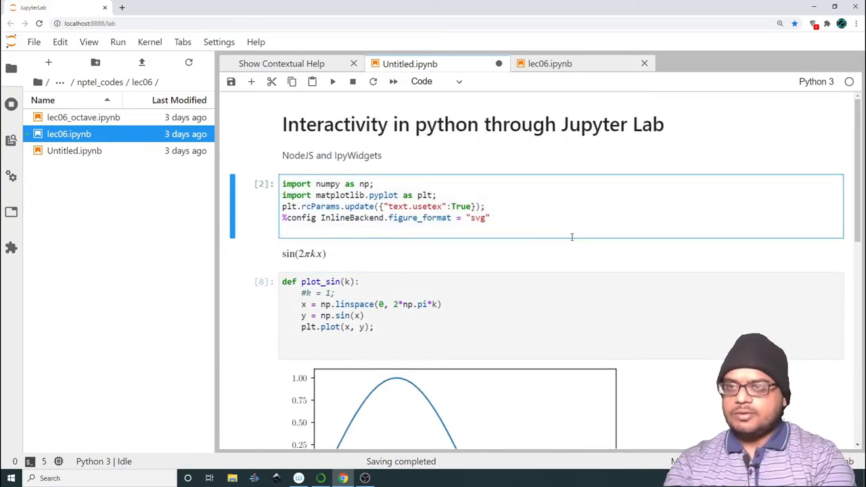
type("from ipywi")
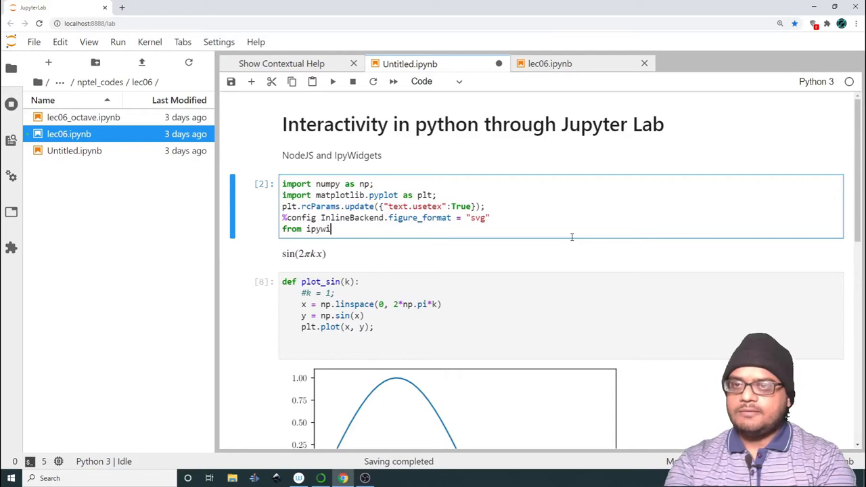
type("dgets import in")
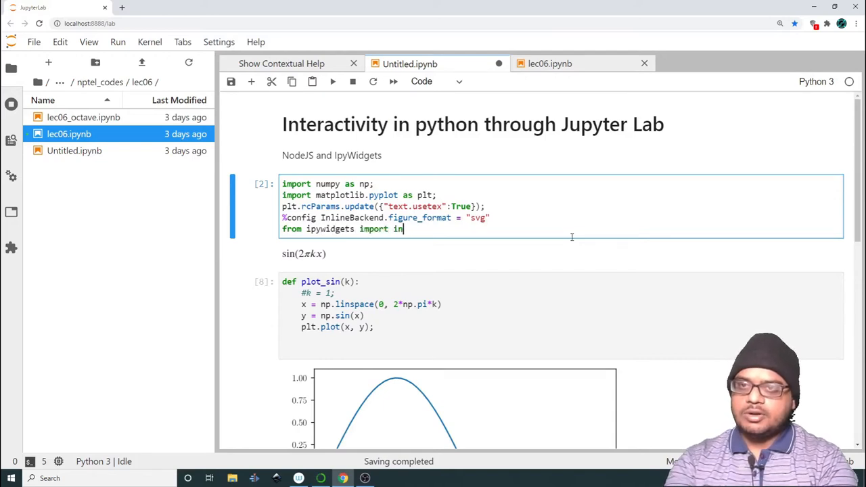
type("teractive")
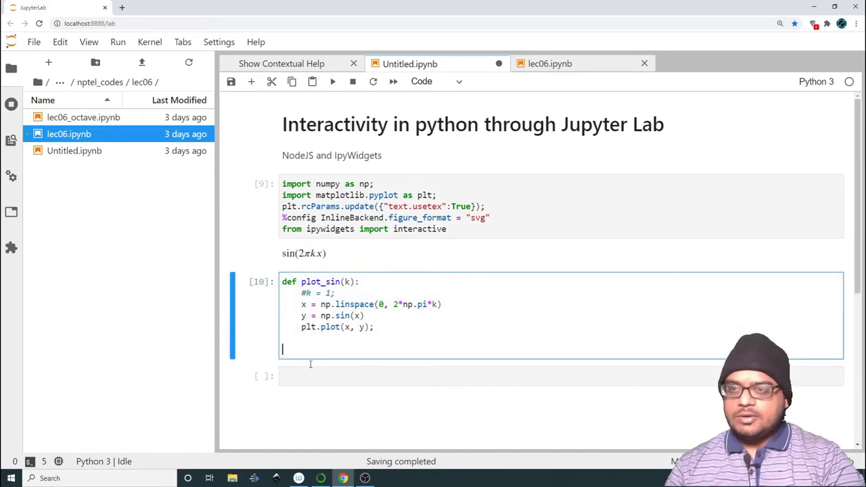
- Create w = interactive(plot_sin, k=(0.1, 10, 0.05)); in the plot_sin cell
type("w")
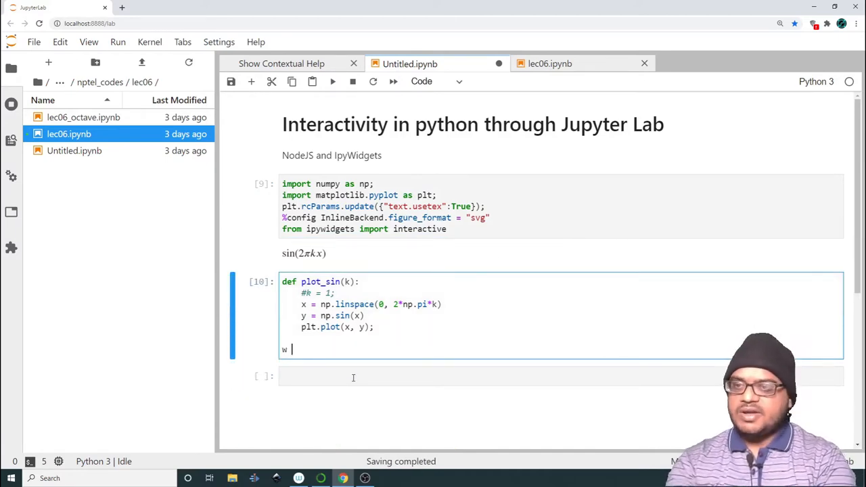
type("=")
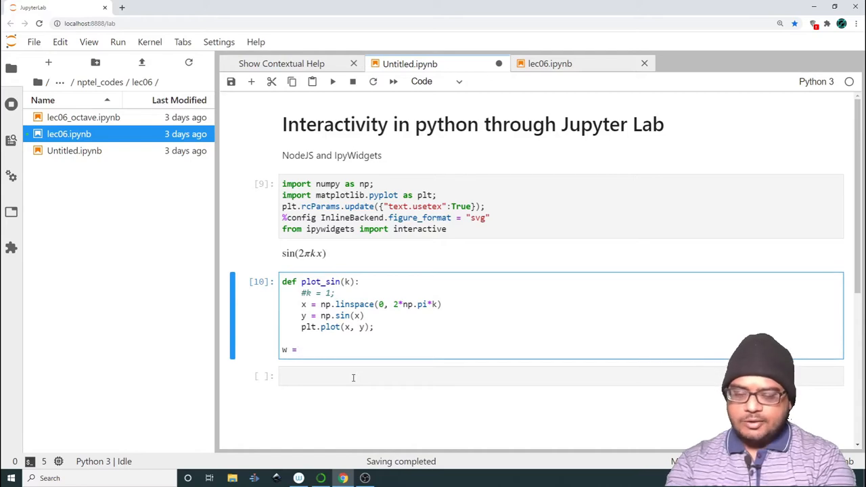
type("interactive")
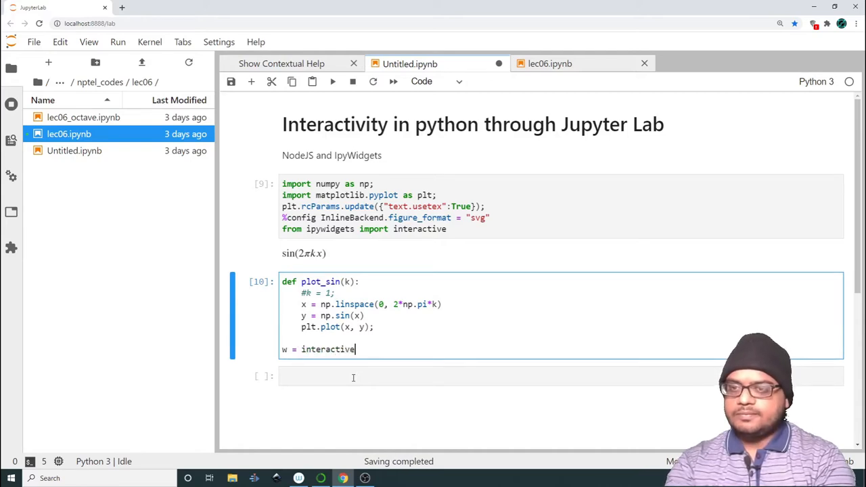
type("()")
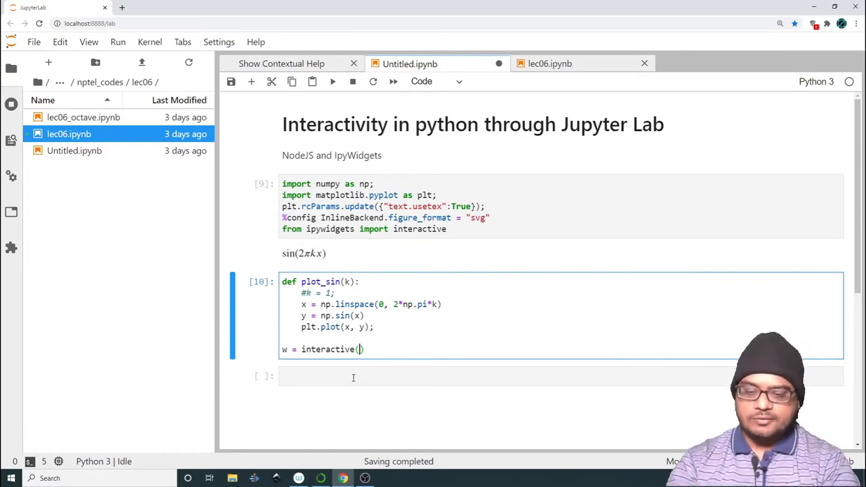
type("plot_sin,")
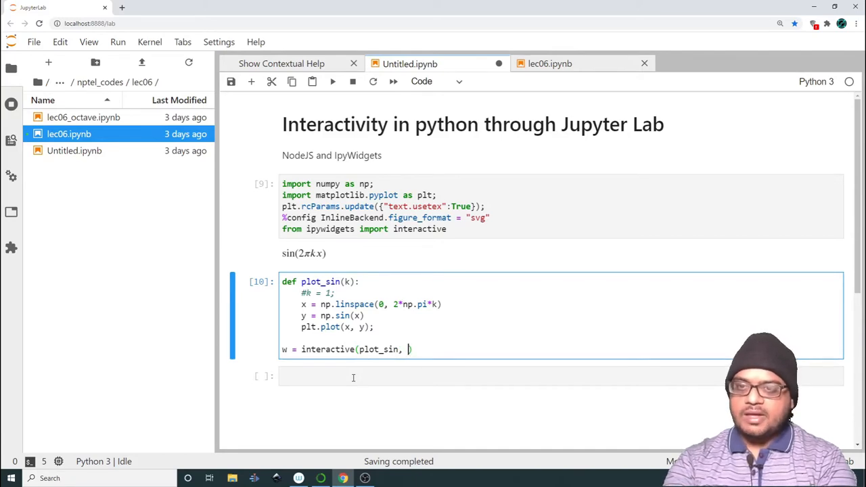
type("k")
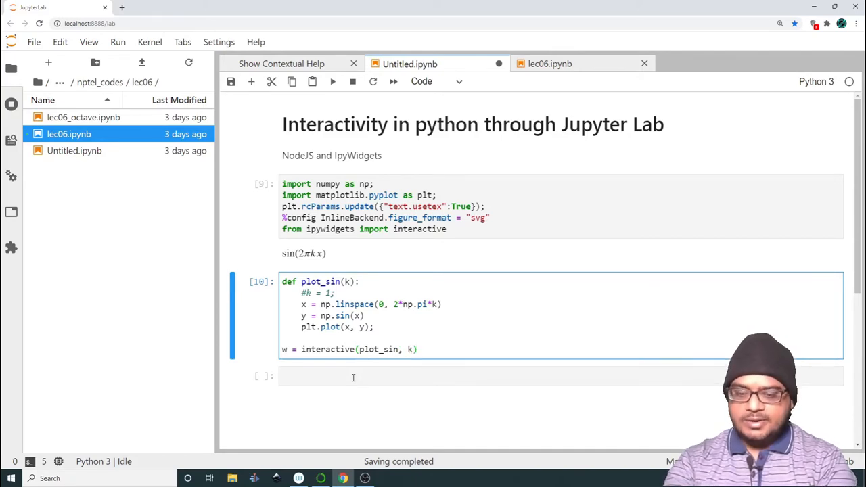
type("=()")
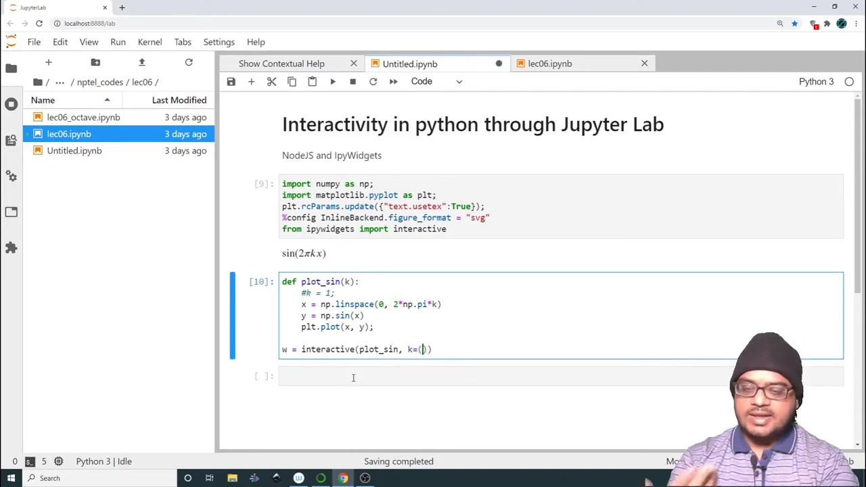
type("0.1,")
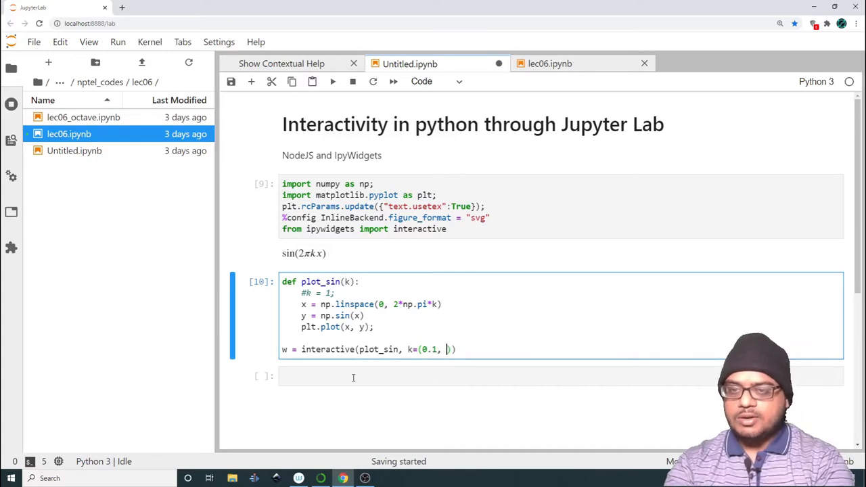
type("10,")
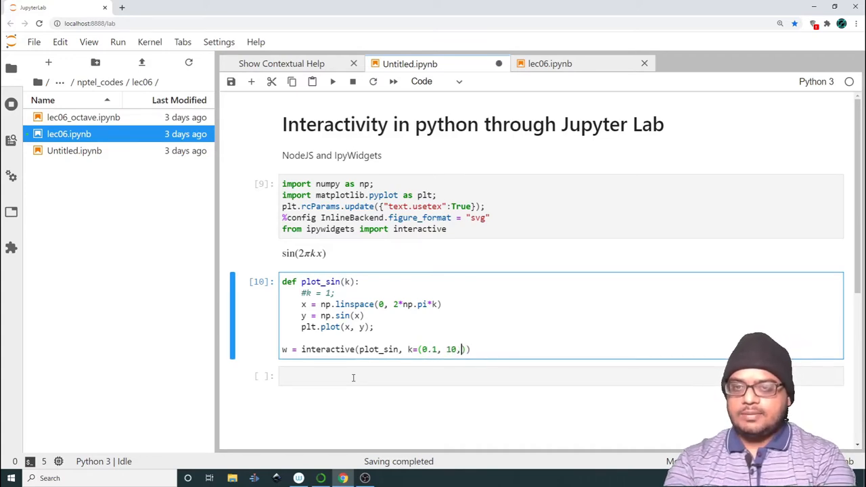
type("0.")
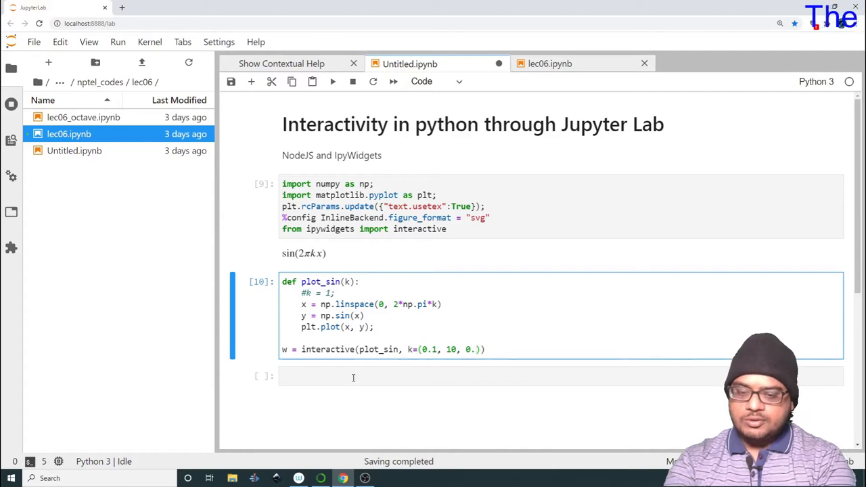
type("5));")
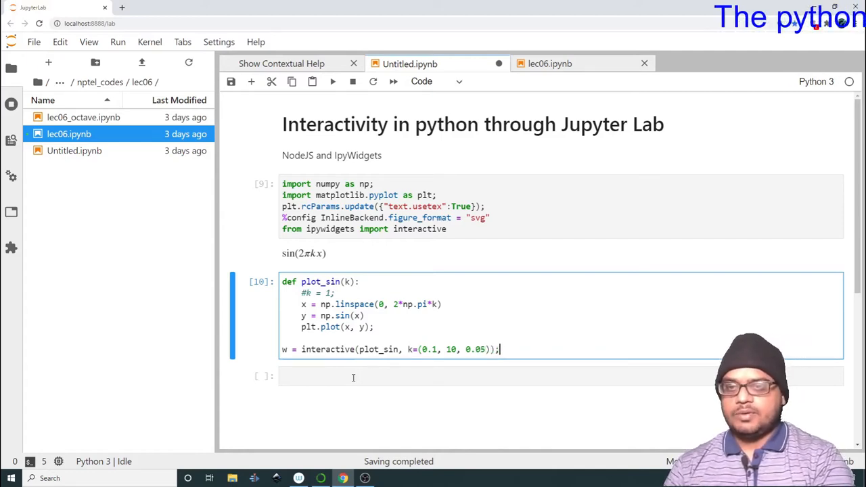
- Display the widget w on a new line and run the cell
type("e")
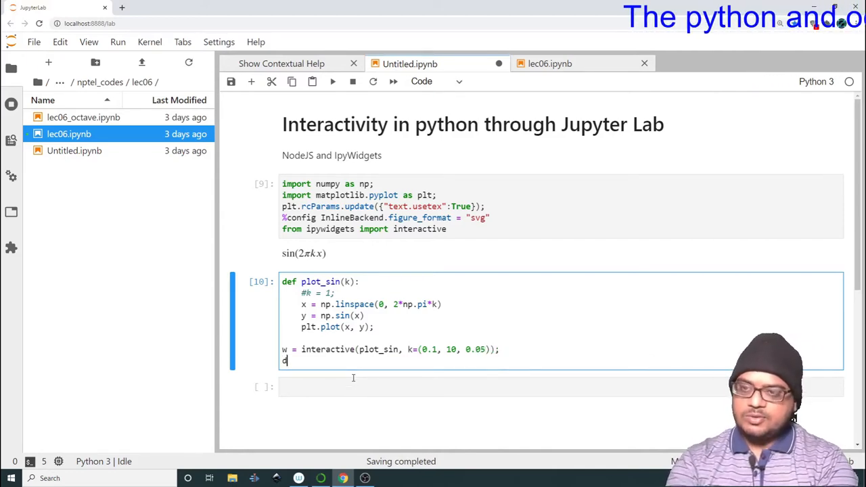
type("w")
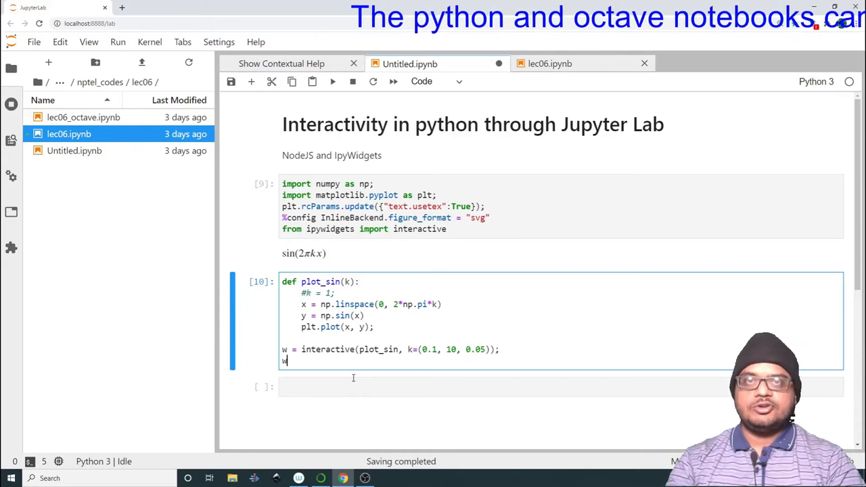
key("Backspace")
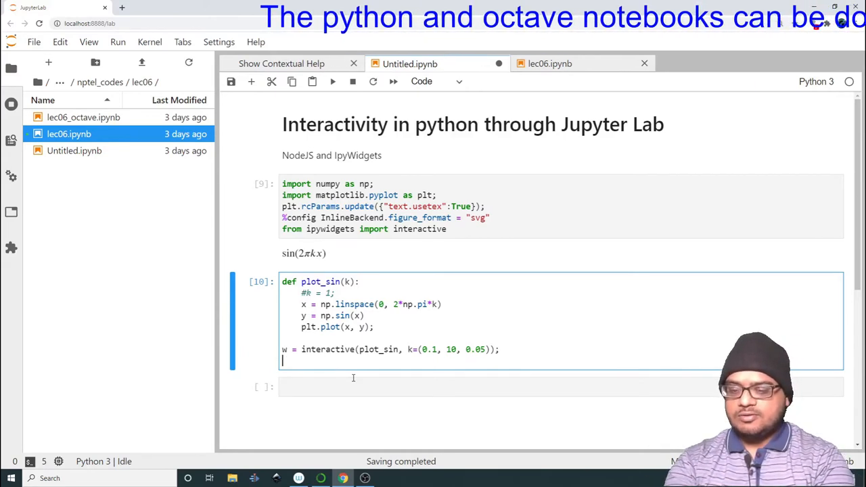
type("disp(w)")
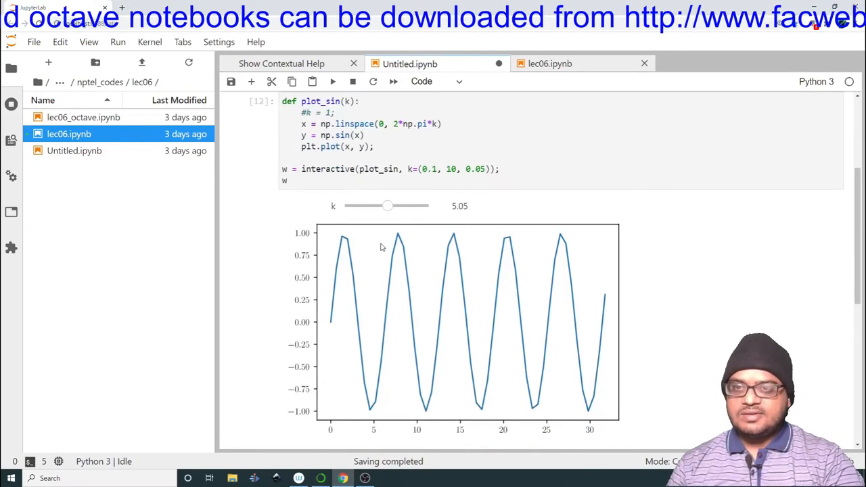
mouse_move(387, 222)
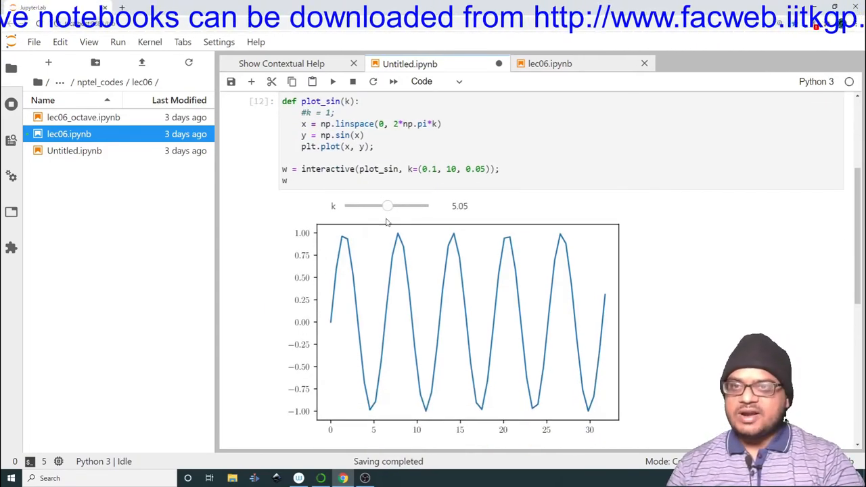
- Use 100 linspace points, then sweep k between 2.60 and 9.30, ending at 4.60
left_click(432, 124)
type(", 100")
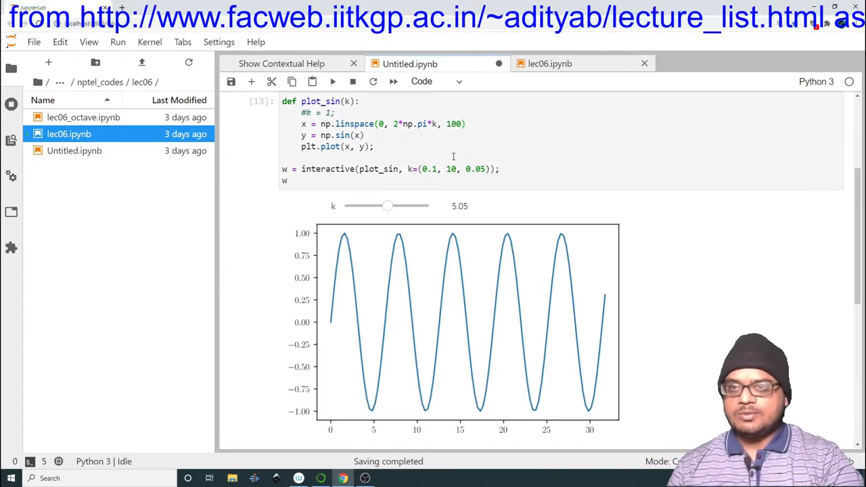
left_click_drag(387, 206, 385, 206)
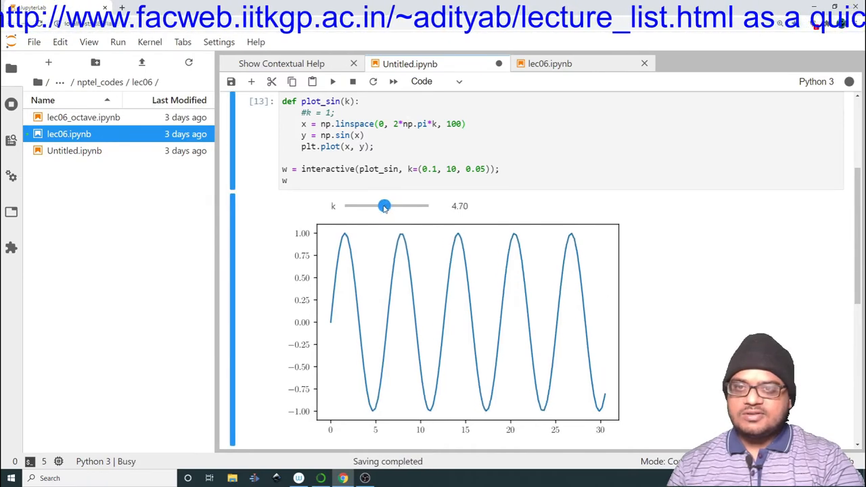
left_click_drag(384, 206, 373, 206)
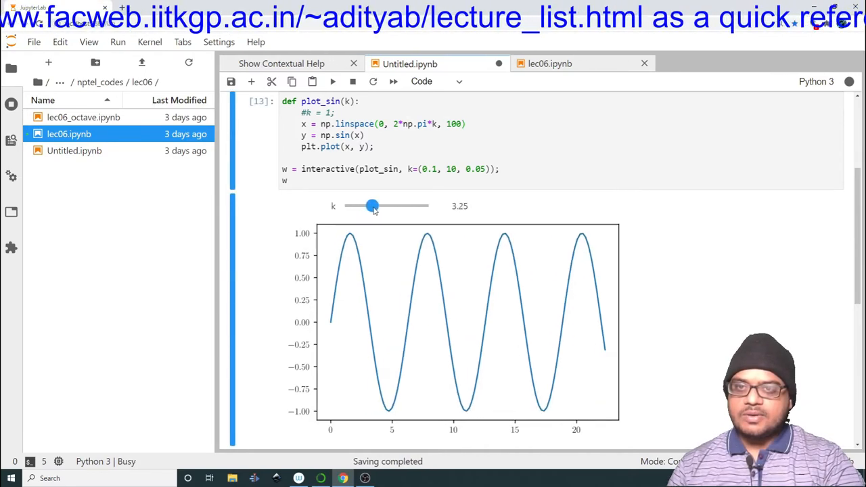
left_click_drag(373, 206, 423, 206)
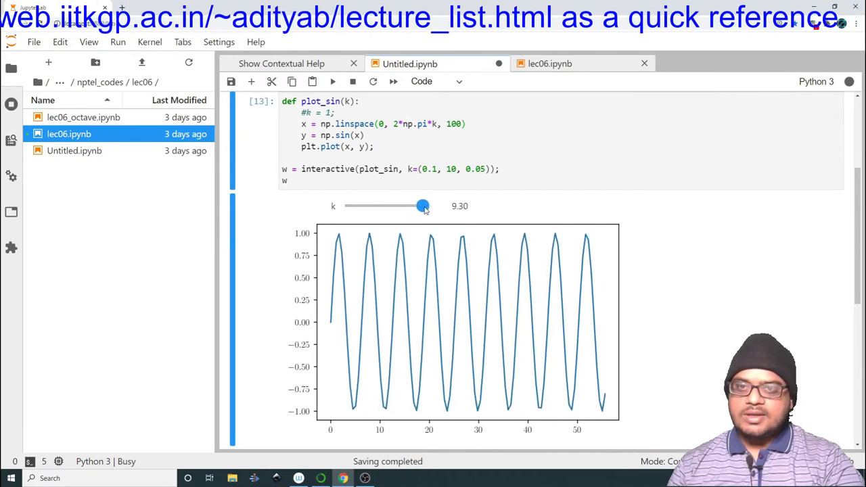
left_click_drag(423, 206, 369, 206)
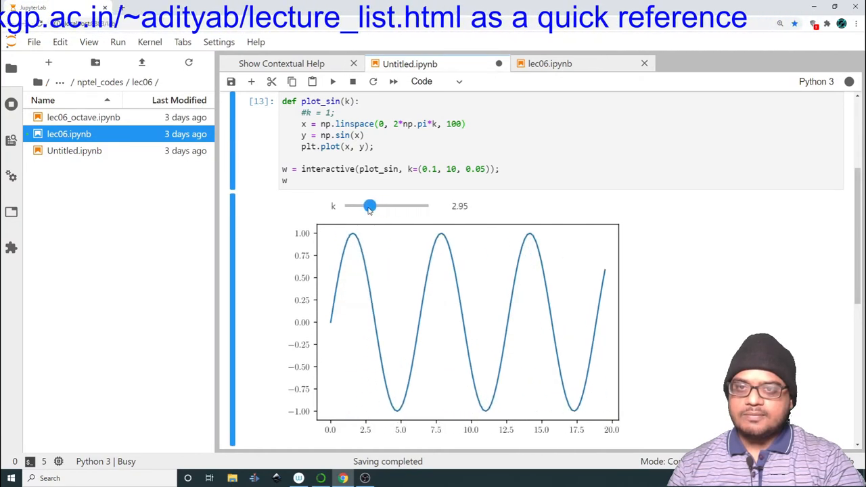
left_click_drag(370, 206, 367, 206)
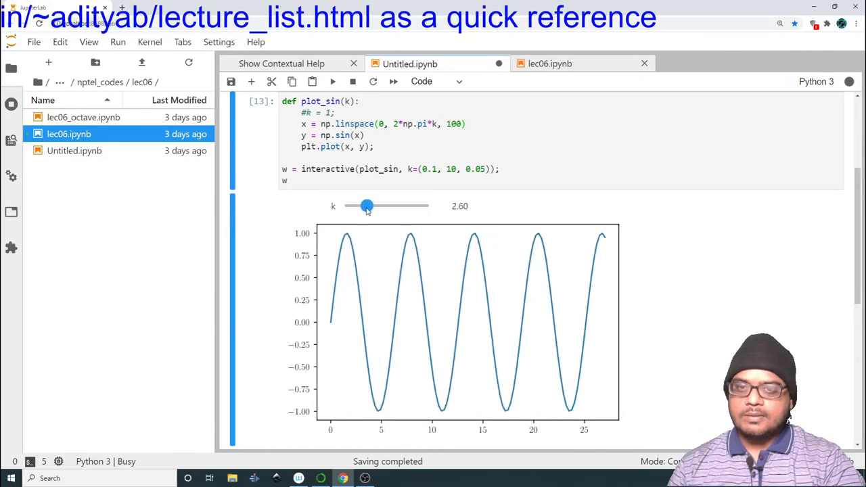
left_click_drag(367, 206, 377, 205)
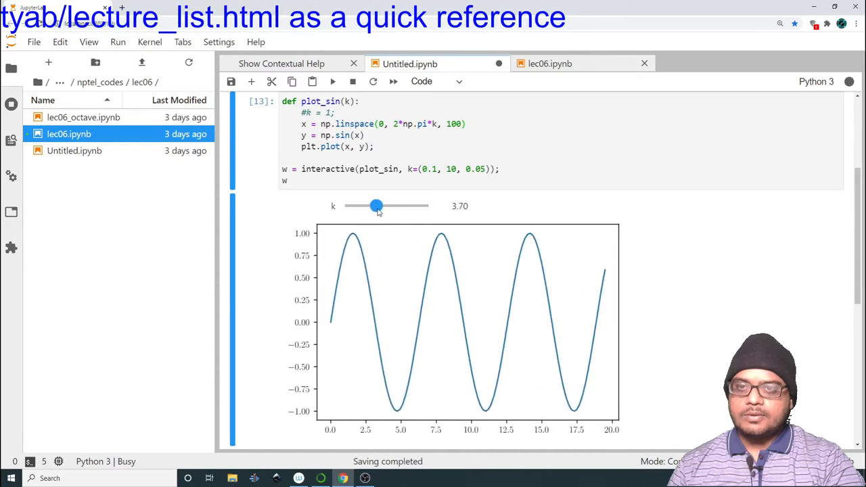
left_click_drag(376, 206, 410, 206)
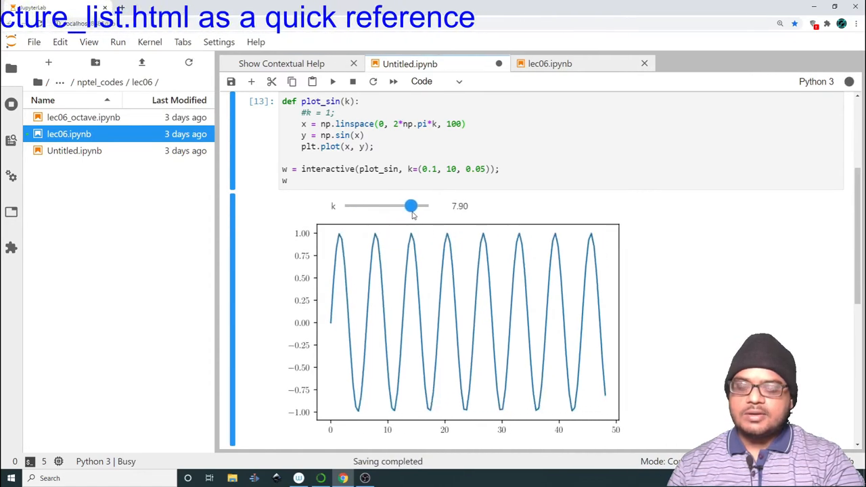
left_click_drag(411, 206, 384, 206)
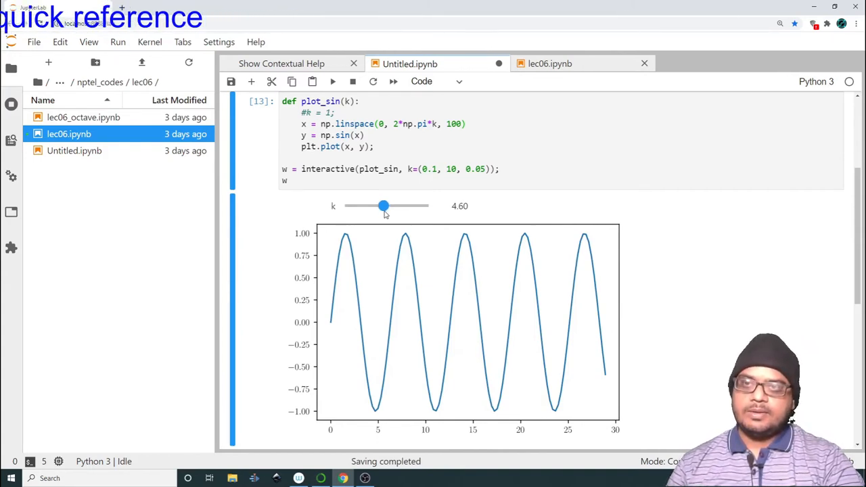
scroll("up", 3)
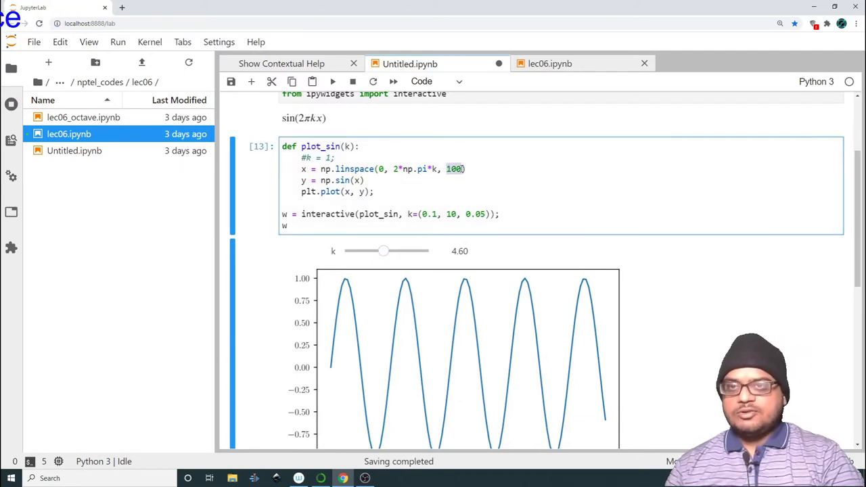
- Replace the 100 sample count with r and change the signature to plot_sin(k=1, r=20)
type("n")
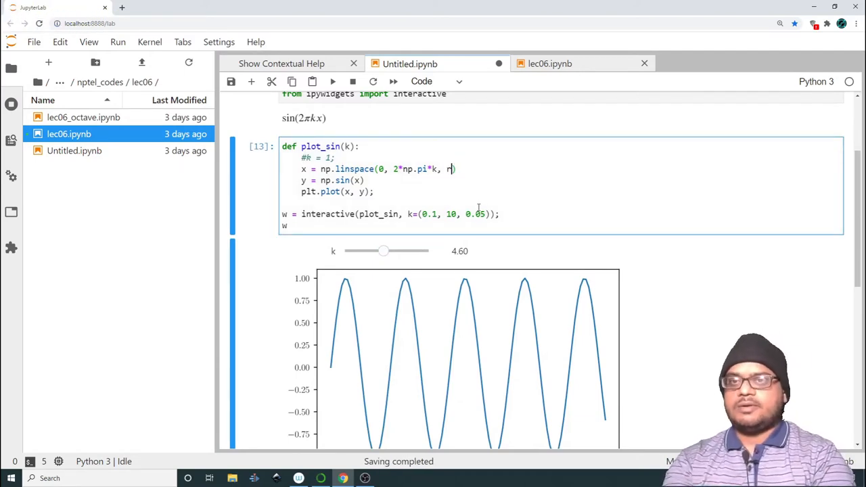
mouse_move(482, 215)
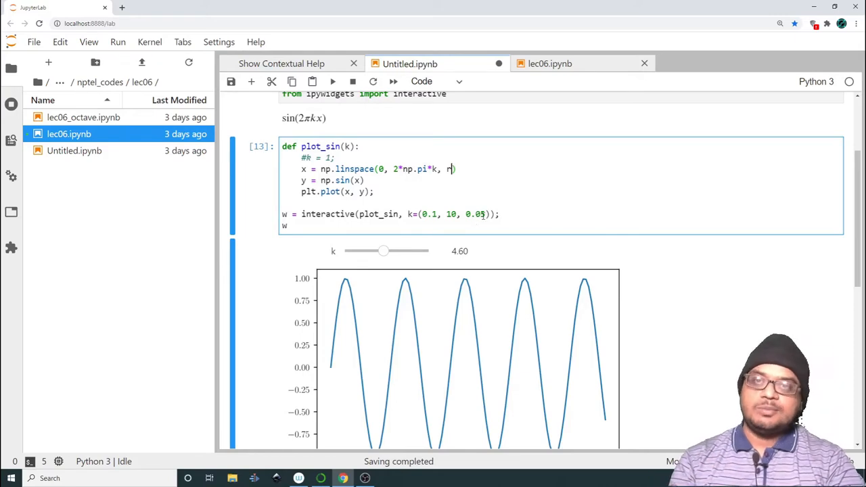
type("r")
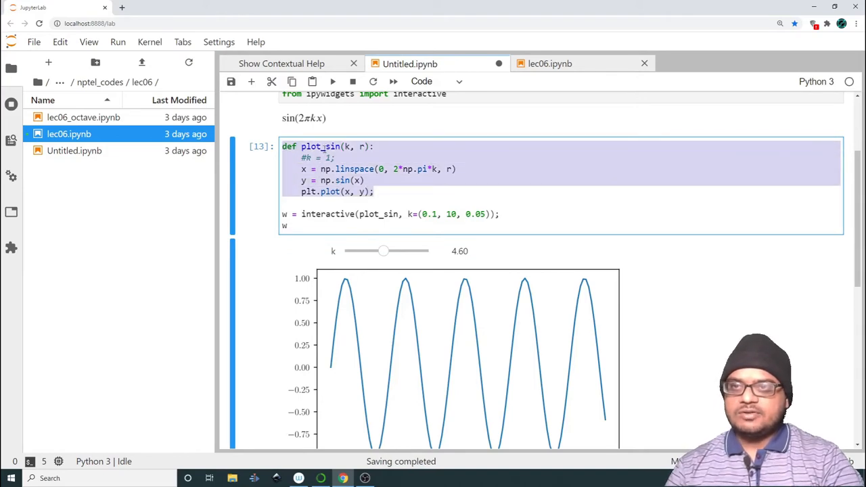
left_click(347, 146)
type("=")
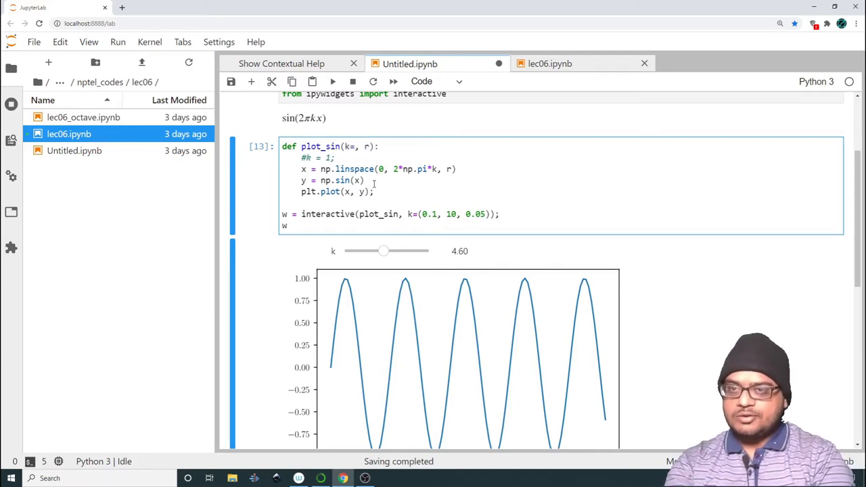
type("1")
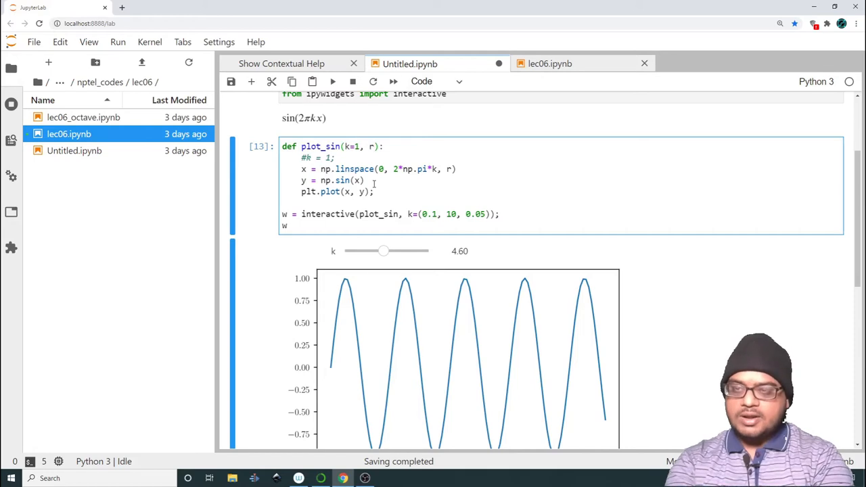
type(", r=2")
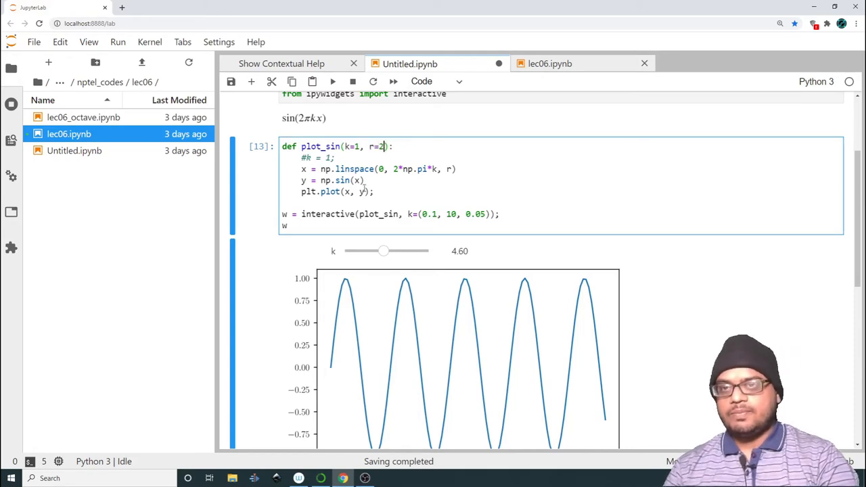
type("0")
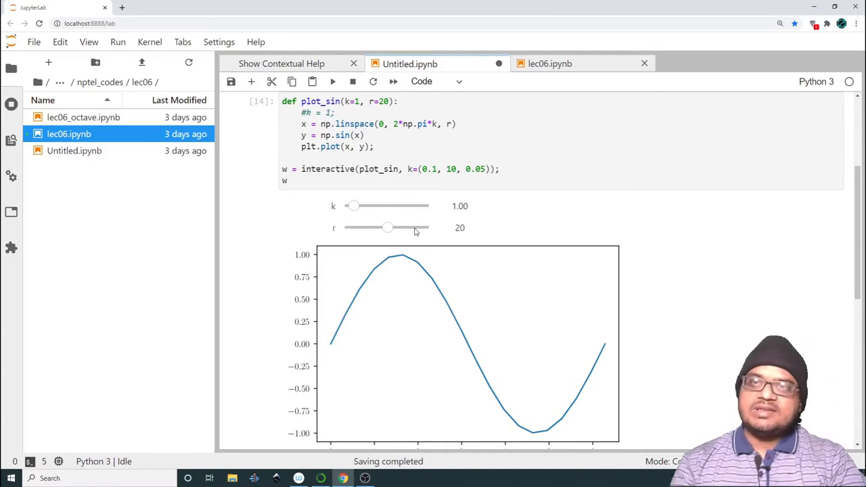
- Slide r to 2, 11 and 20, then -20 (ValueError), and restore it to 23
left_click_drag(388, 228, 369, 228)
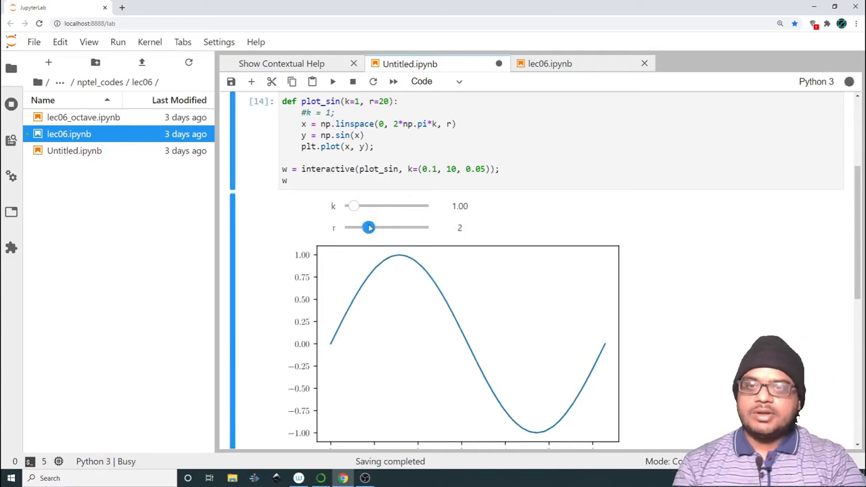
left_click_drag(369, 227, 378, 228)
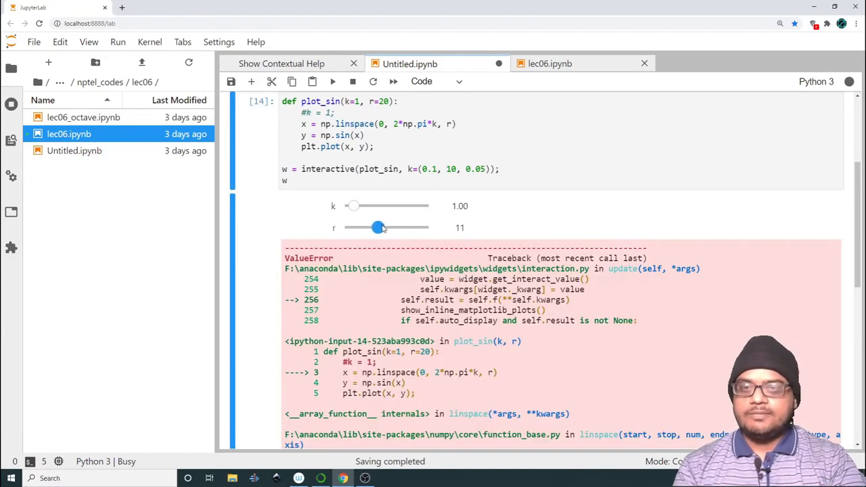
left_click_drag(378, 228, 387, 228)
type(", ")
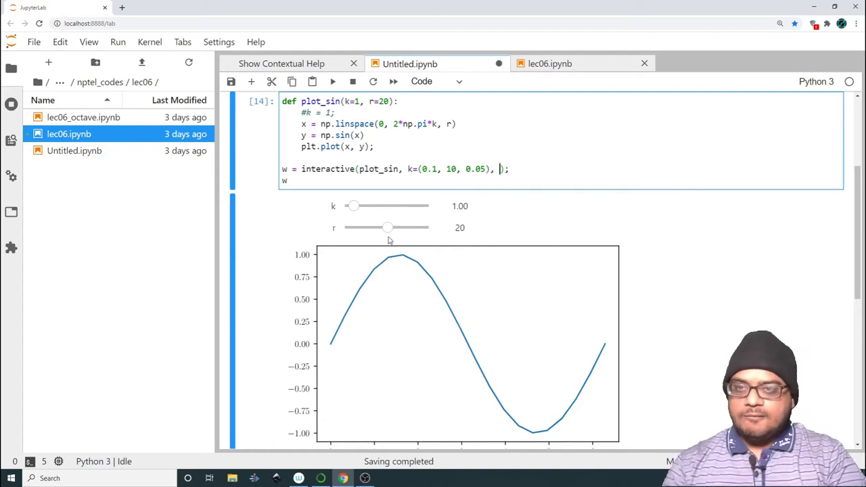
left_click_drag(387, 227, 346, 227)
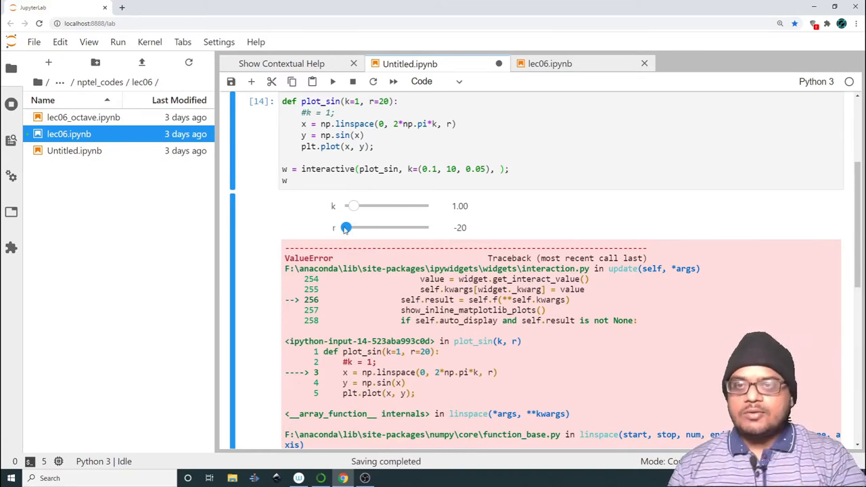
left_click_drag(345, 228, 391, 228)
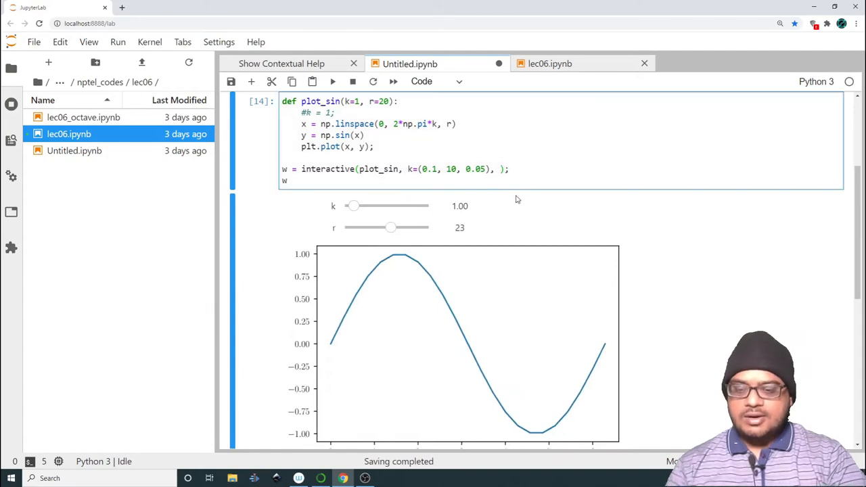
- Give the interactive call r=(20, 200, 5) and rerun the sine plot cell
type("r=()")
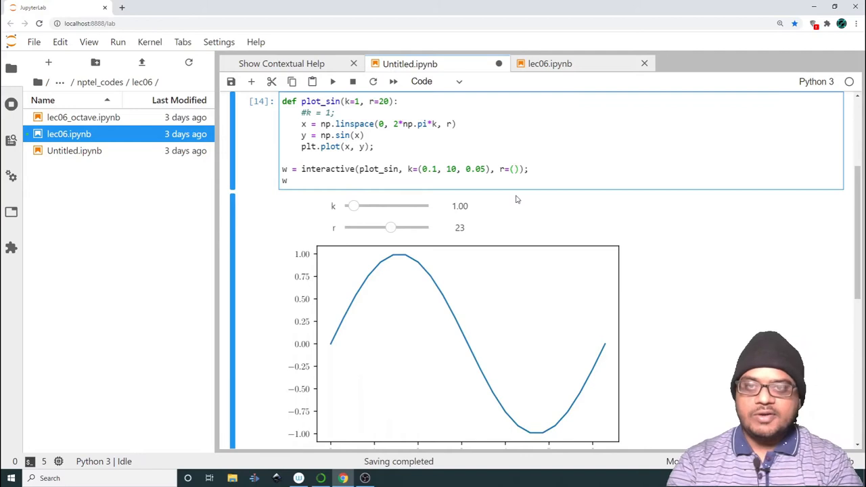
type("20,")
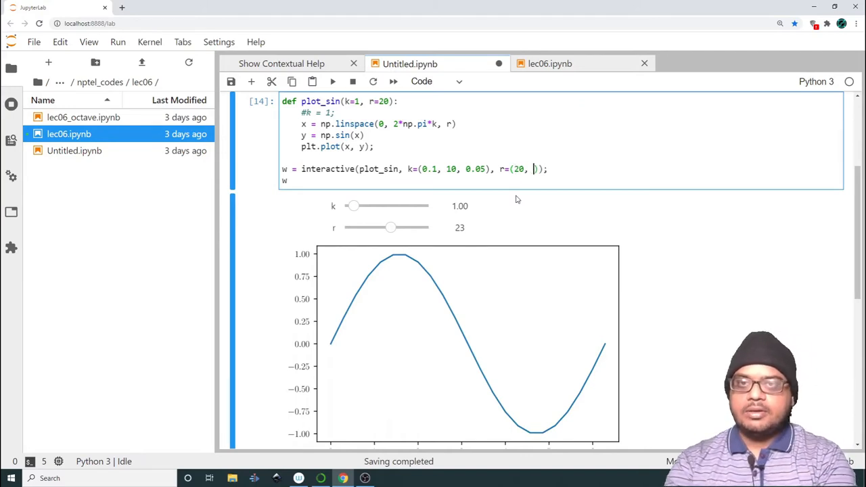
type("200")
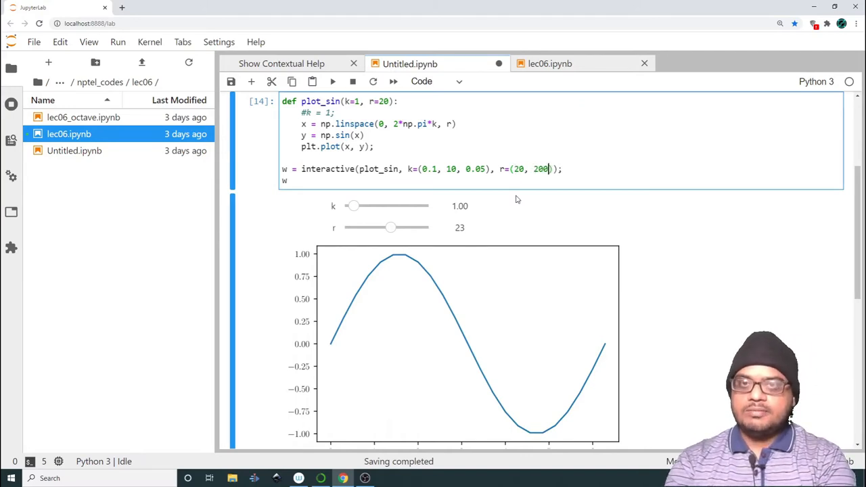
type(", 5")
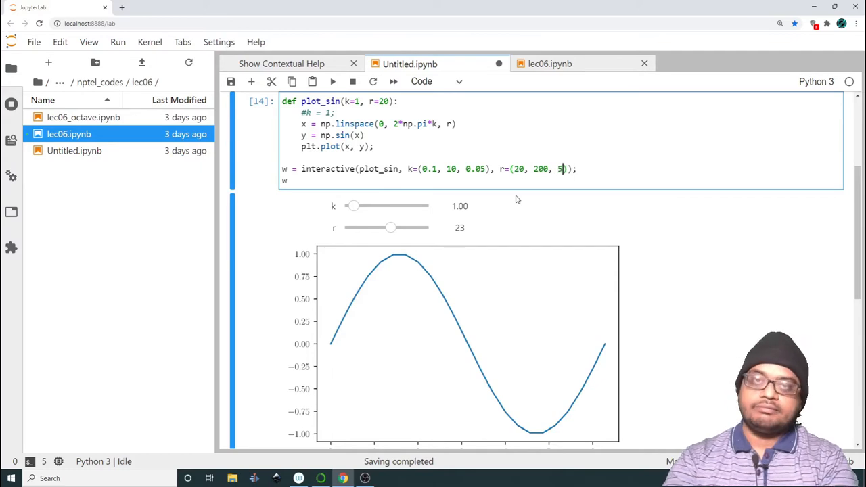
left_click_drag(391, 228, 347, 228)
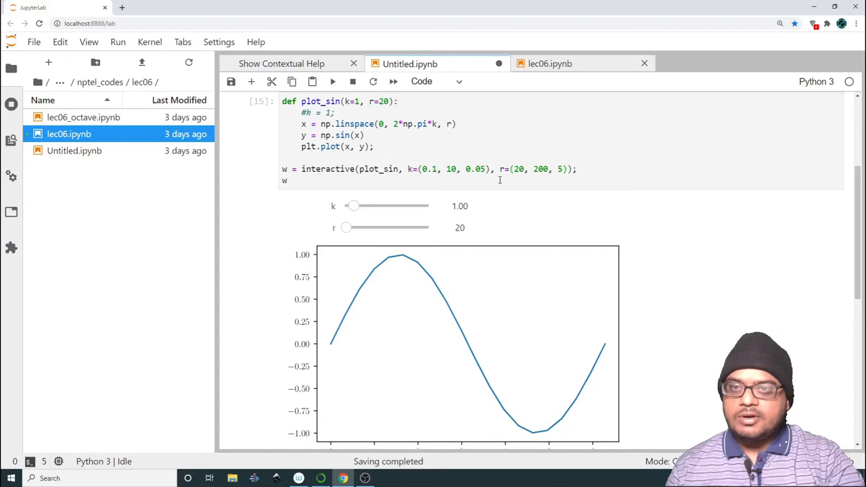
- Try r at 145 for a smoother curve, then return it to 20
left_click(384, 101)
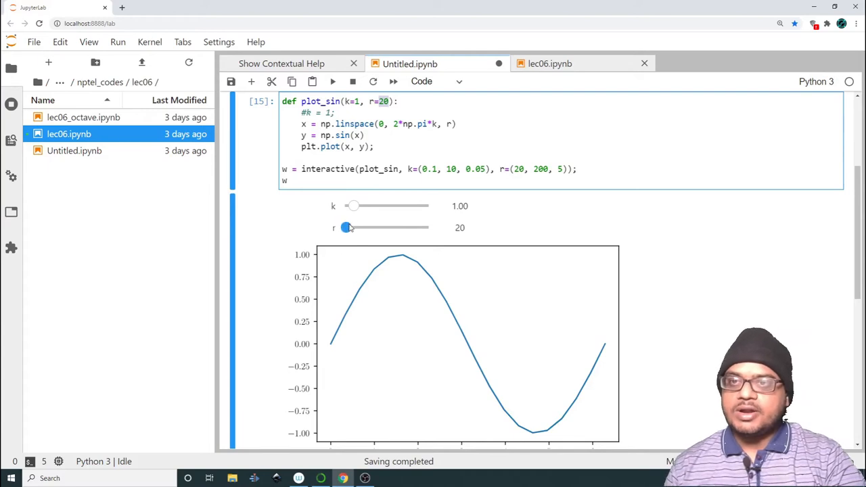
left_click_drag(347, 227, 403, 228)
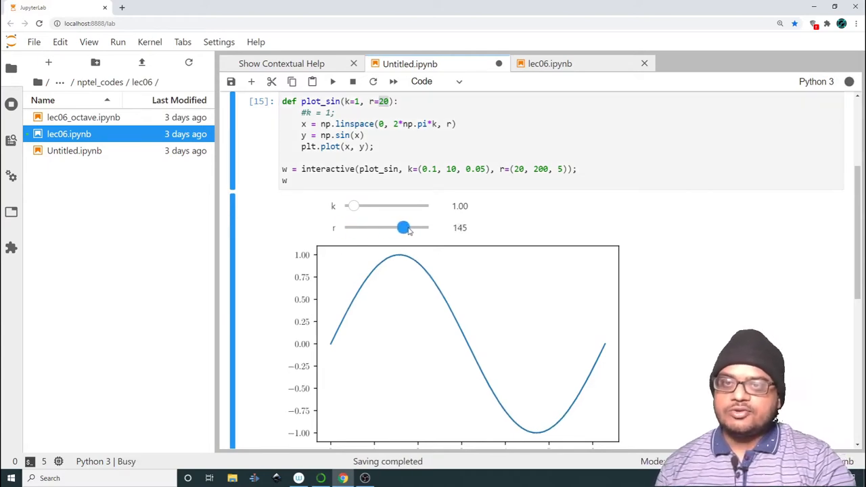
left_click_drag(403, 228, 347, 227)
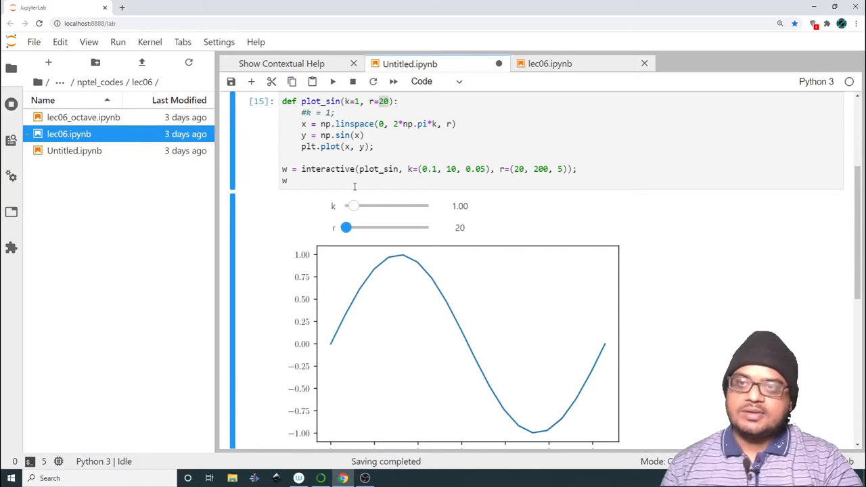
mouse_move(347, 227)
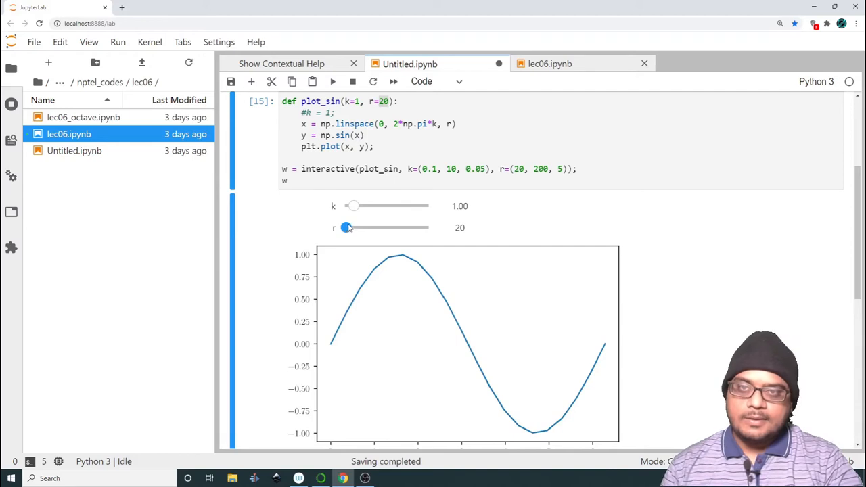
- Set k to 3.25 and raise r through 125, 65 and 135 to 155
left_click_drag(354, 206, 373, 205)
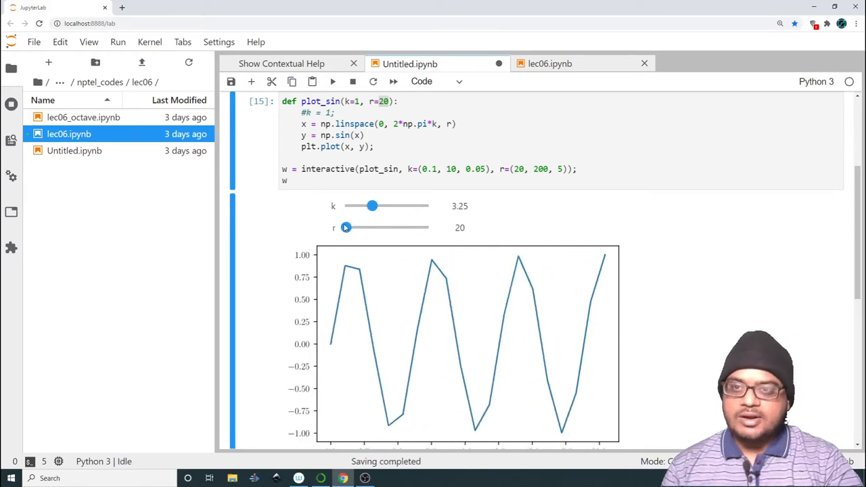
left_click_drag(346, 227, 395, 227)
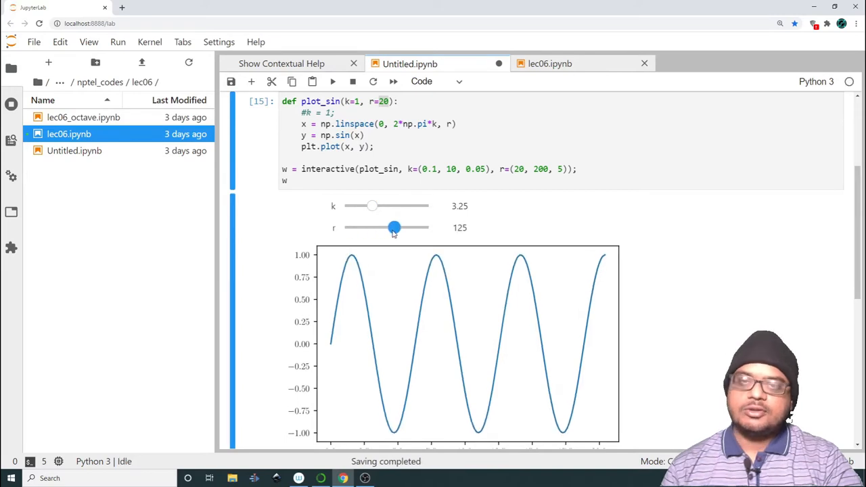
left_click_drag(395, 227, 367, 227)
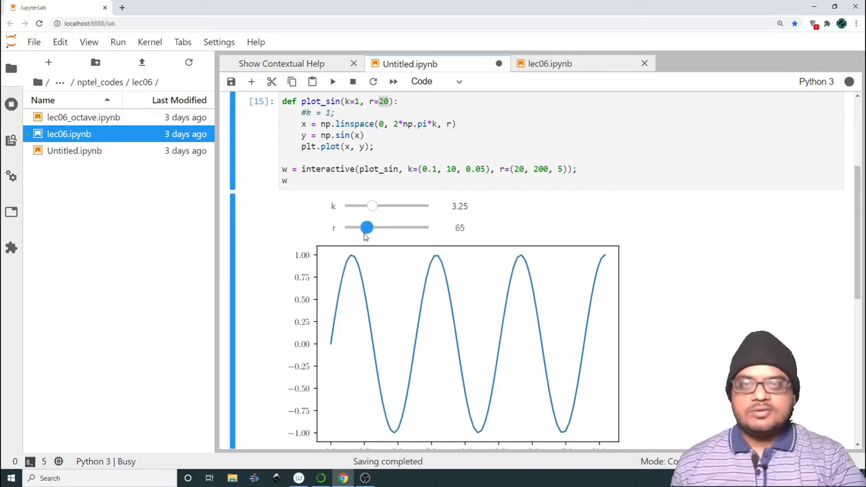
left_click_drag(367, 227, 399, 227)
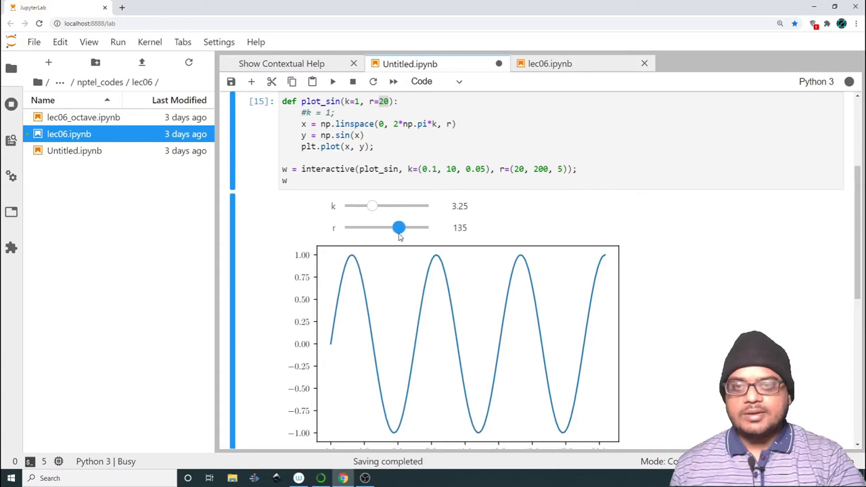
left_click_drag(399, 228, 407, 227)
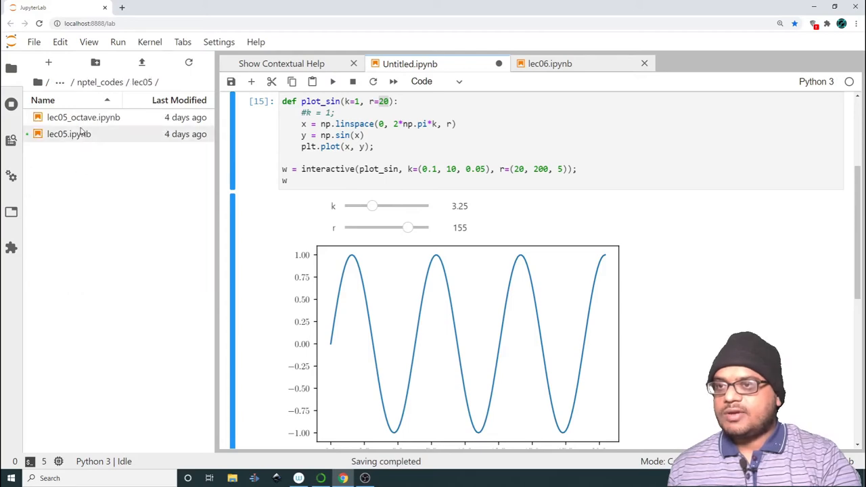
- Open lec05.ipynb and scroll to the perform_iterations cell and its convergence plot
double_click(69, 134)
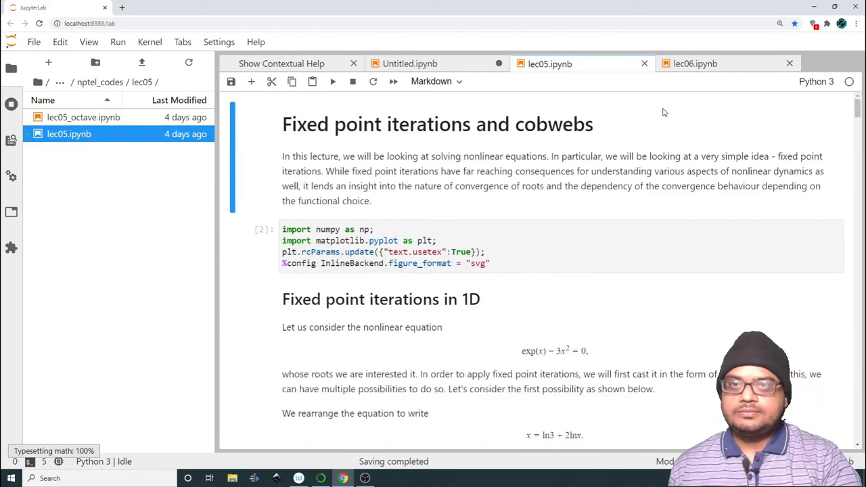
scroll("down", 3)
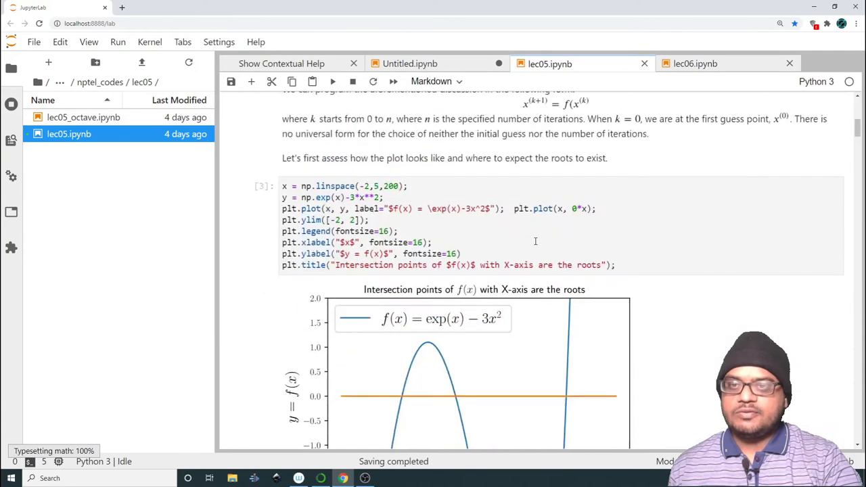
scroll("down", 3)
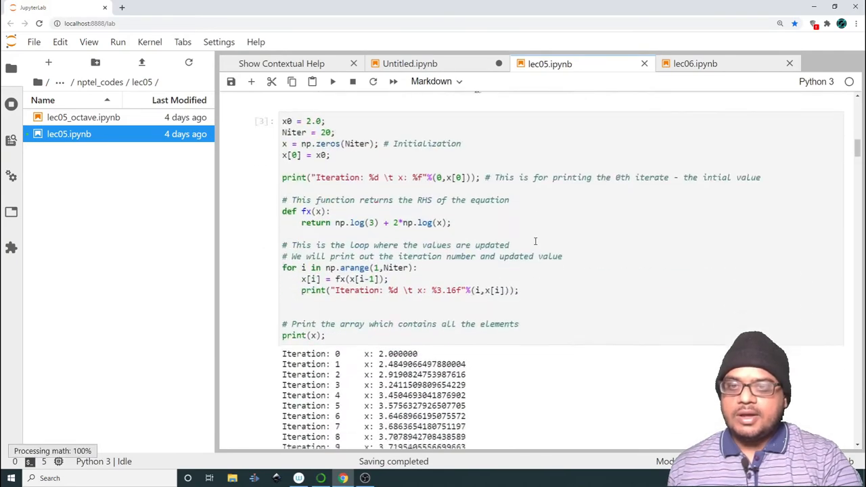
scroll("down", 3)
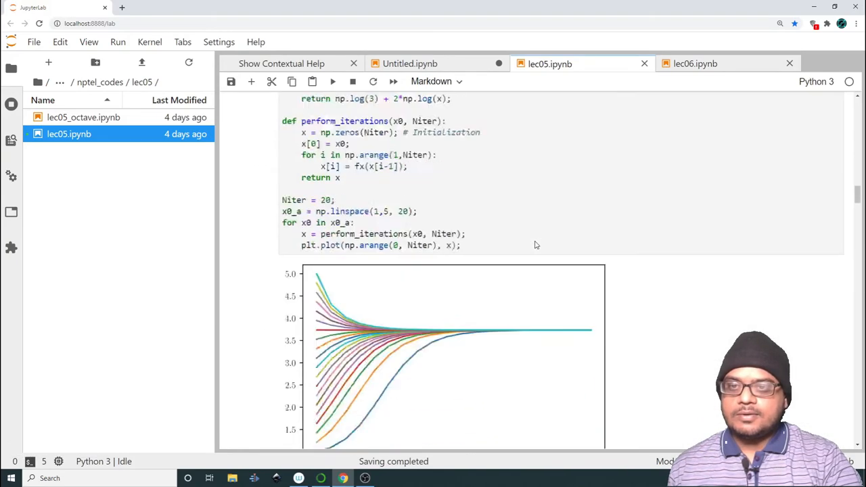
scroll("down", 3)
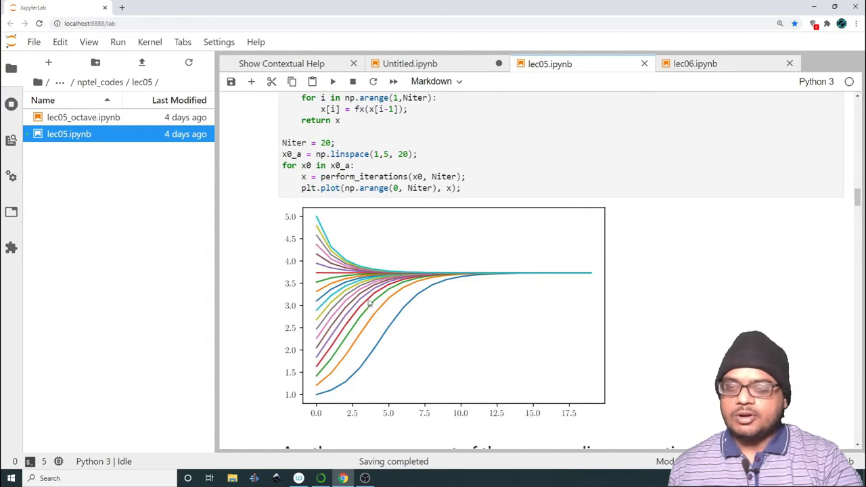
mouse_move(327, 368)
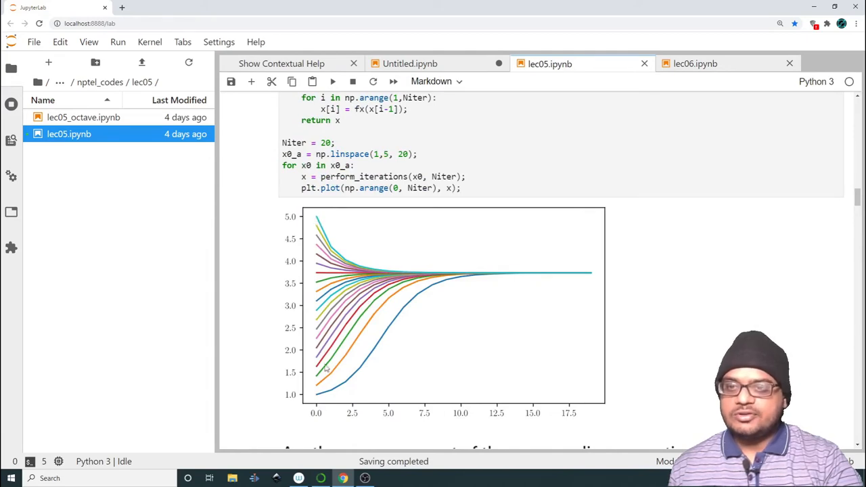
mouse_move(320, 401)
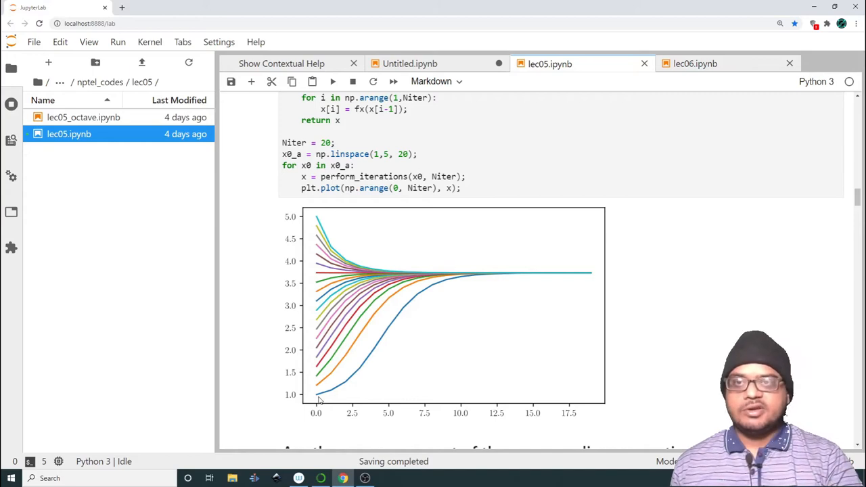
mouse_move(535, 268)
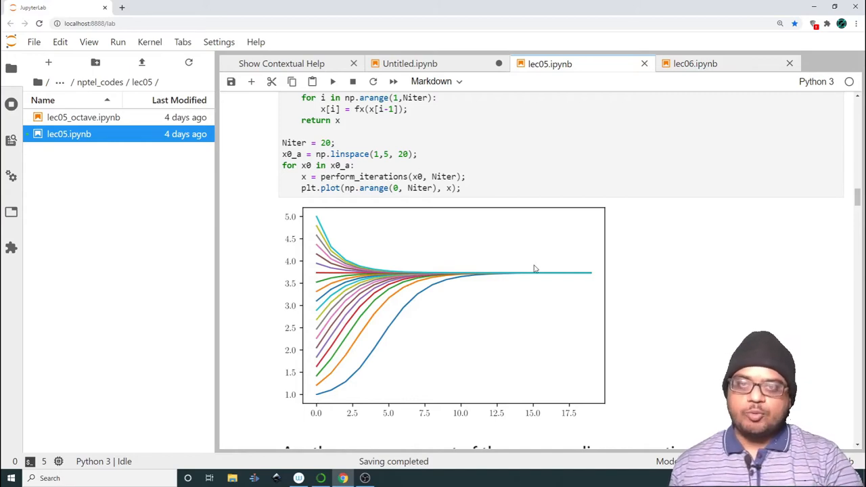
mouse_move(555, 278)
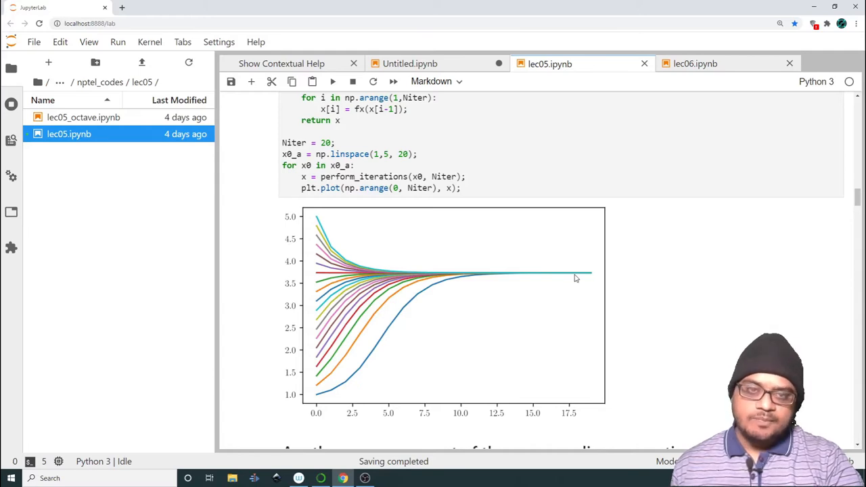
mouse_move(345, 274)
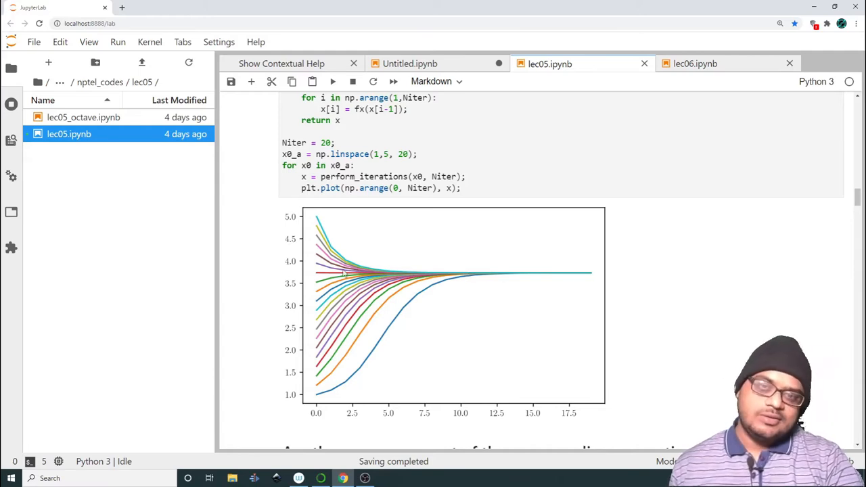
mouse_move(356, 281)
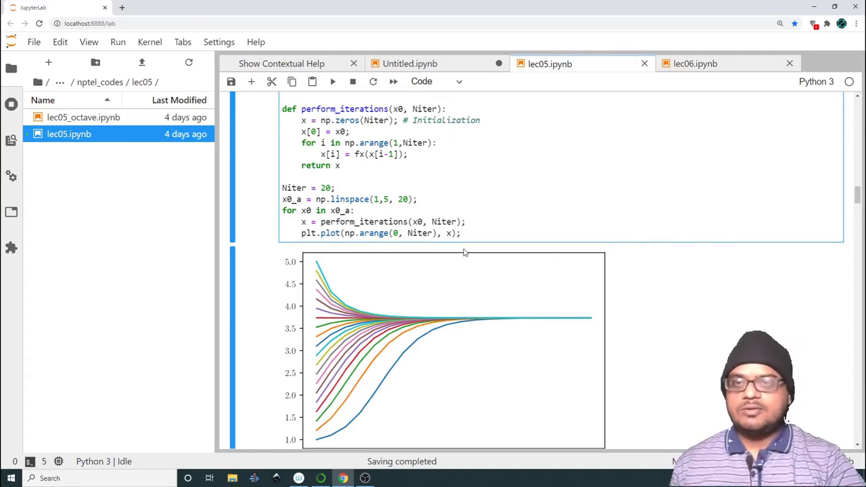
- Copy the def fx(x) fixed-point iteration code from lec05 into the Untitled notebook
left_click(480, 233)
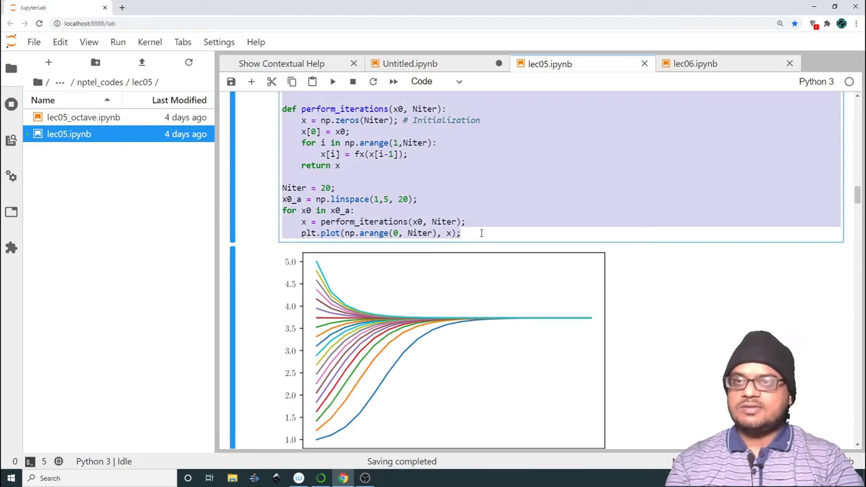
scroll("up", 3)
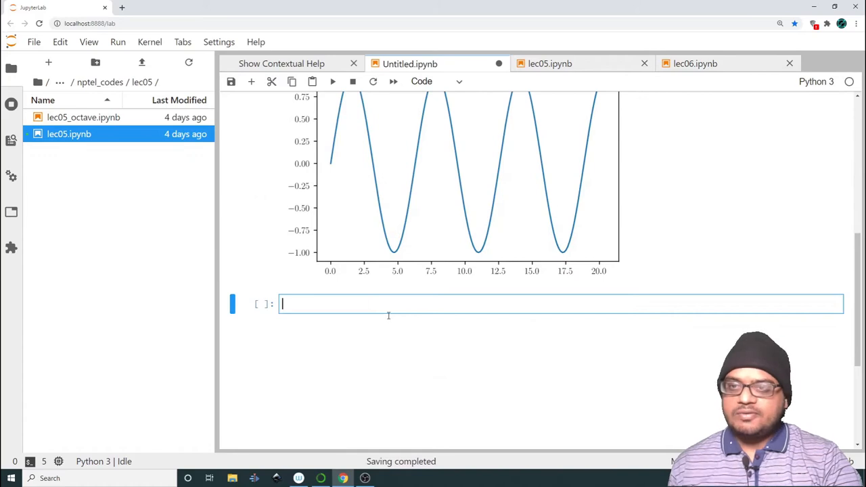
type("def fx(x):")
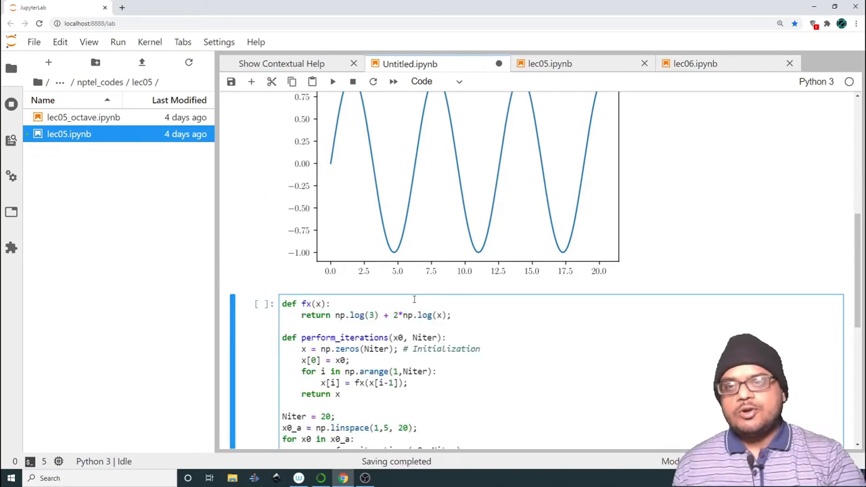
scroll("down", 3)
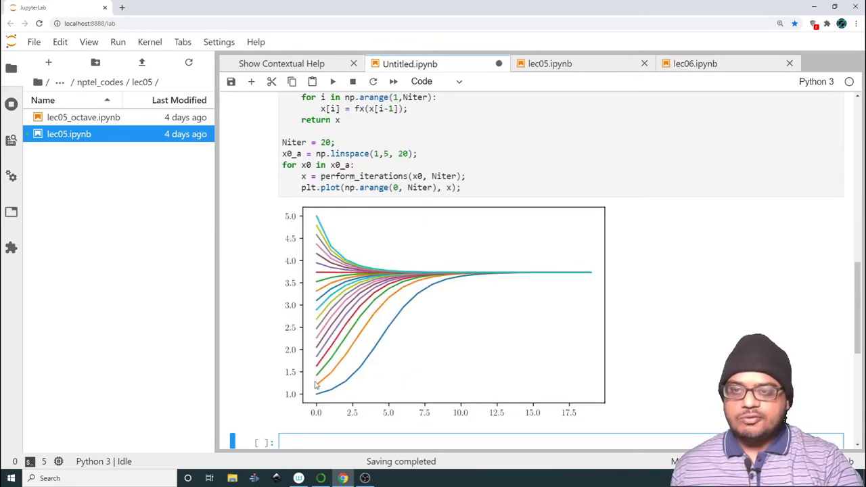
scroll("up", 3)
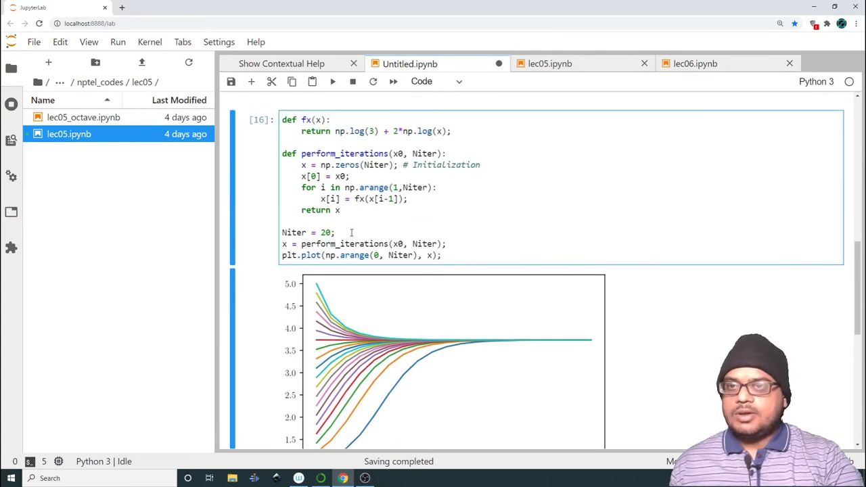
- Add x0 = 2; after Niter = 20 and rerun the iteration cell
double_click(398, 244)
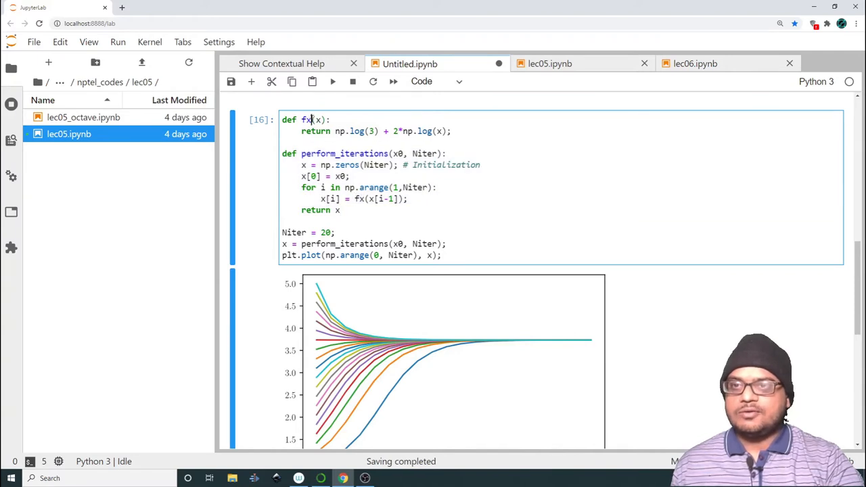
key("ctrl+a")
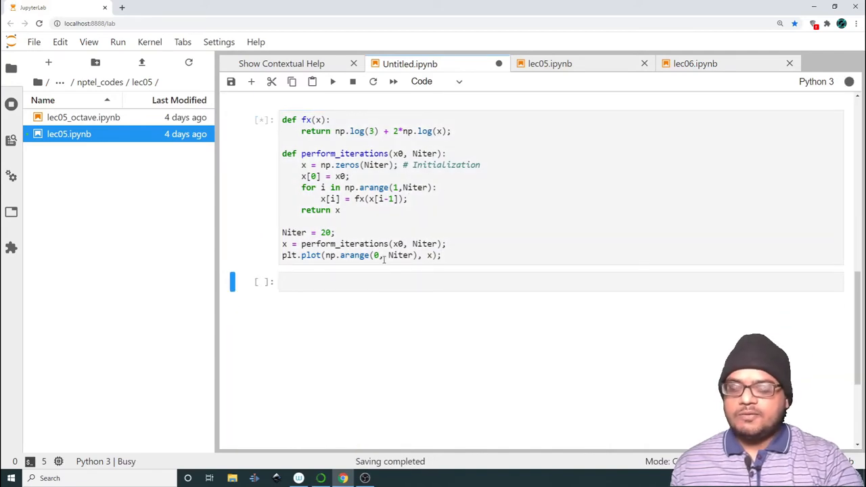
left_click(332, 82)
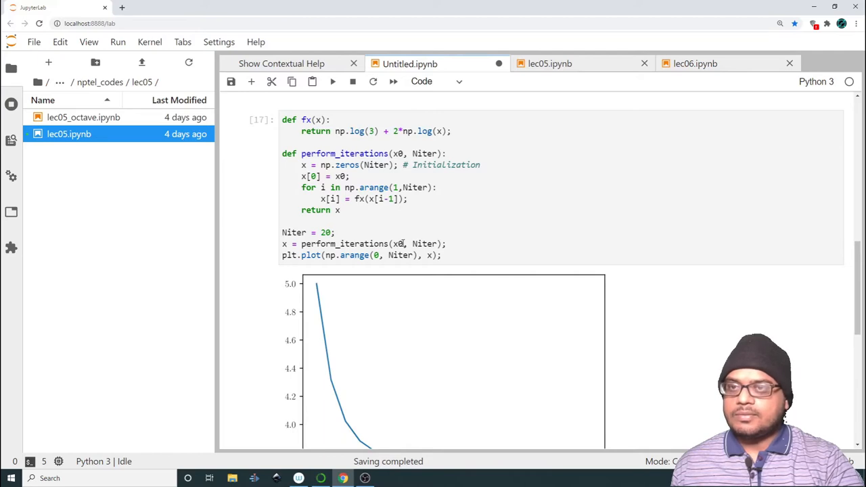
mouse_move(465, 239)
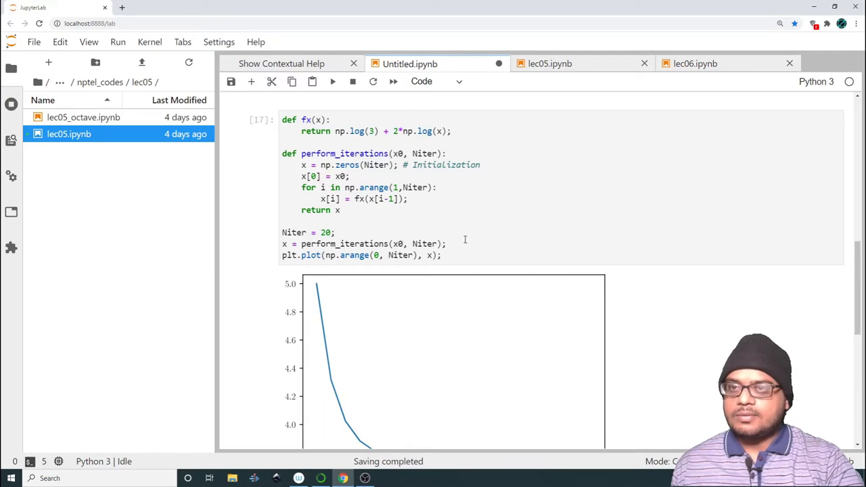
left_click(286, 245)
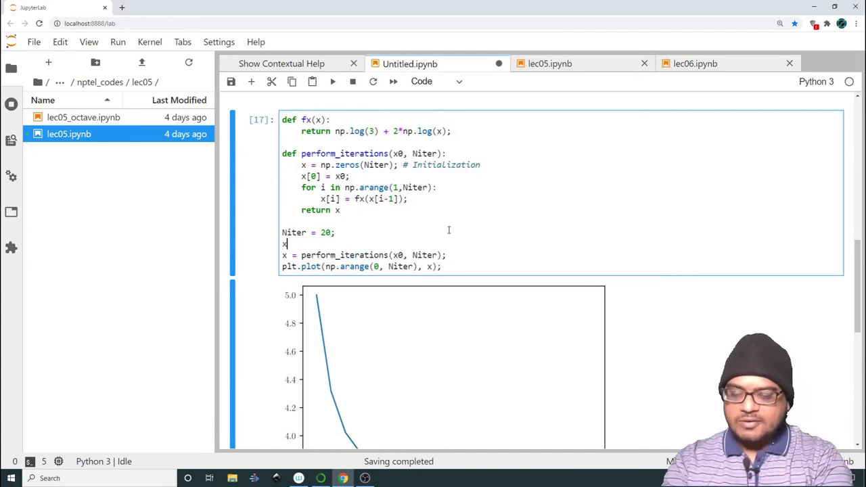
type("0 = 2;")
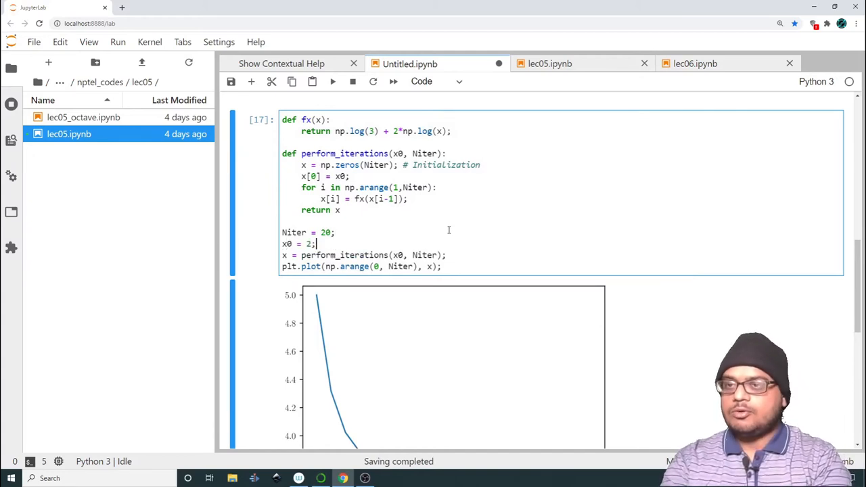
scroll("down", 3)
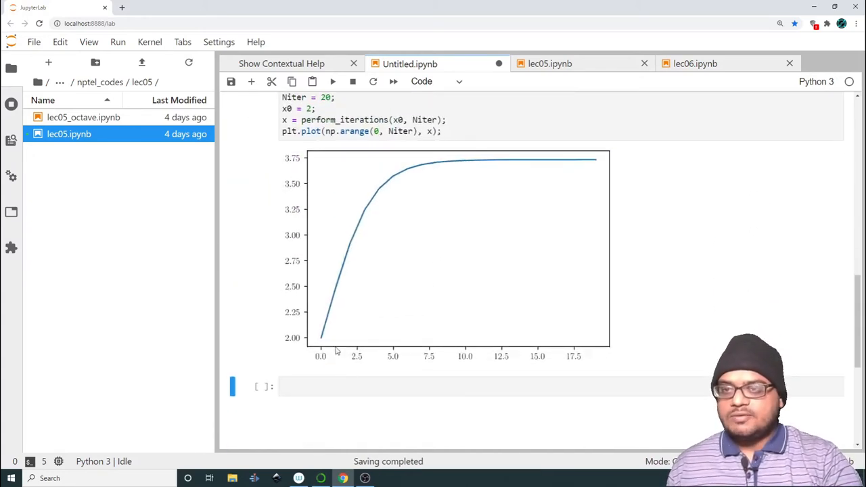
mouse_move(598, 170)
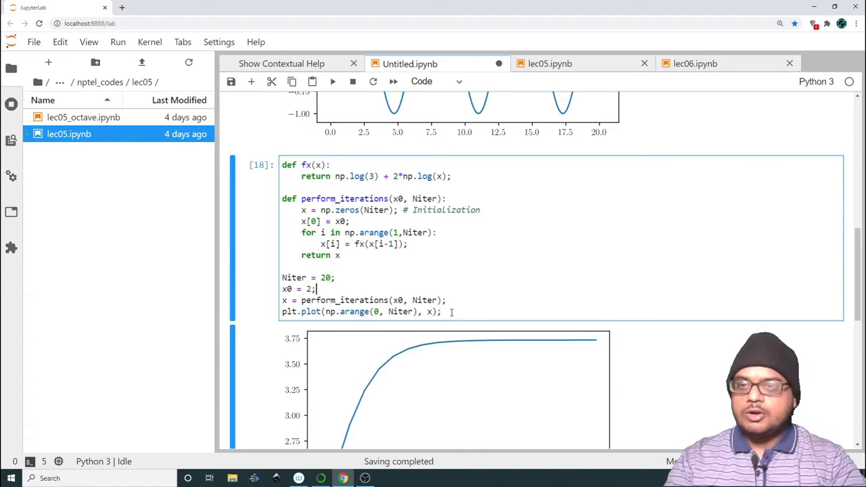
mouse_move(357, 292)
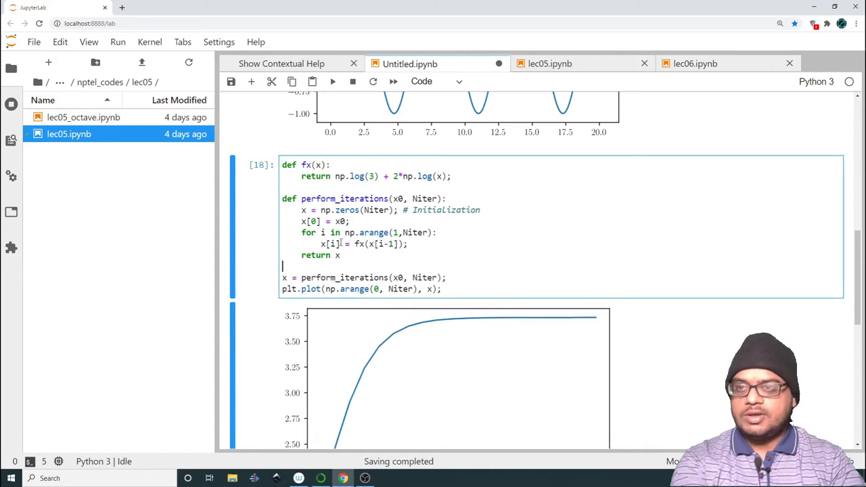
- Indent the code under def find_fixed(x0 = 2., Niter = 20) and begin a find_fixed() call below
key("ctrl+a")
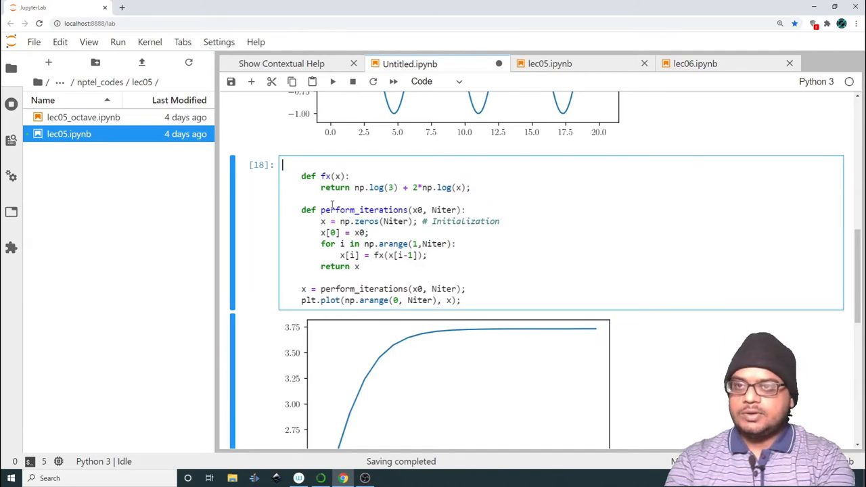
type("def find_")
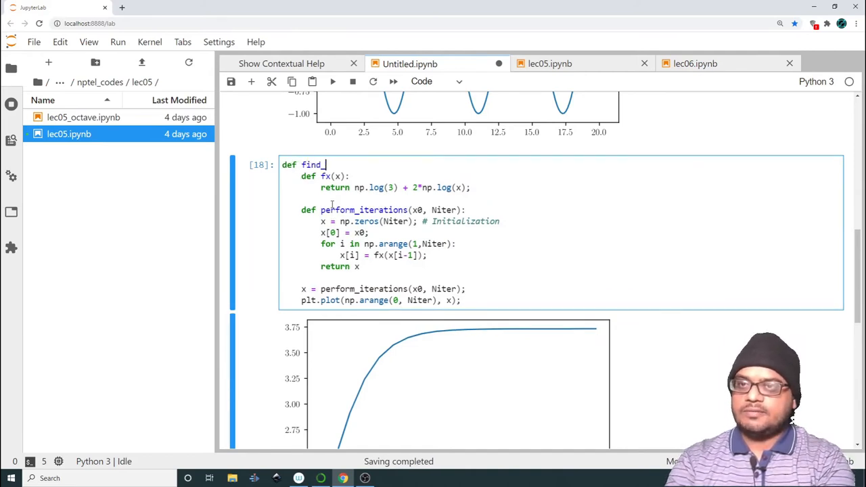
type("fixed")
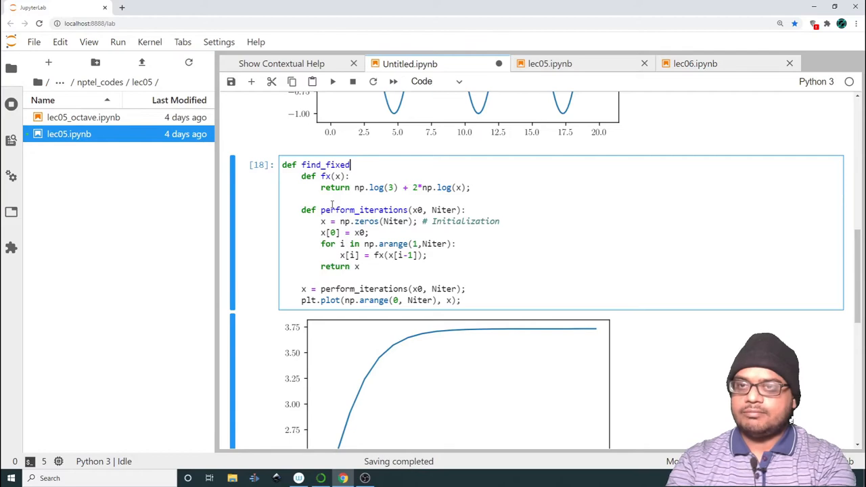
type("(x0 )")
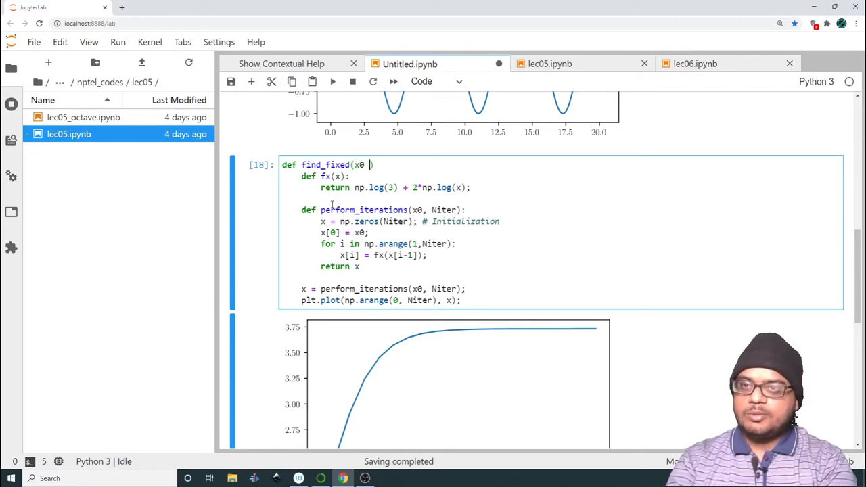
type("= 2.,")
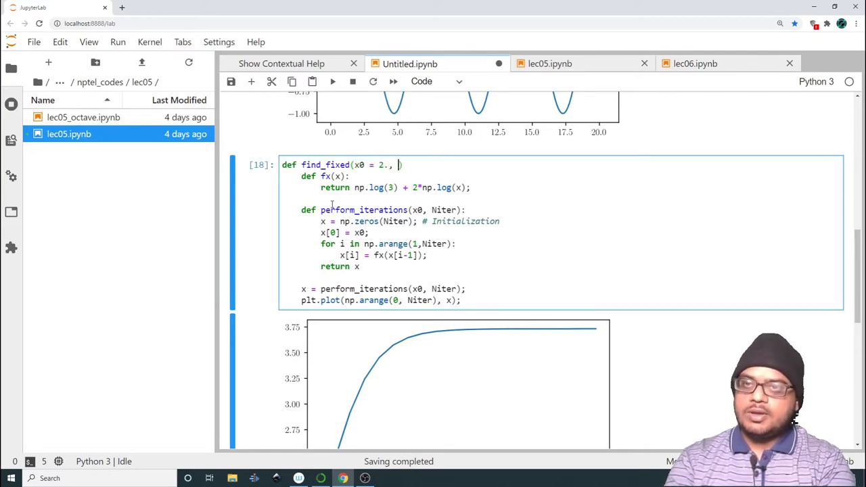
type("Niter =")
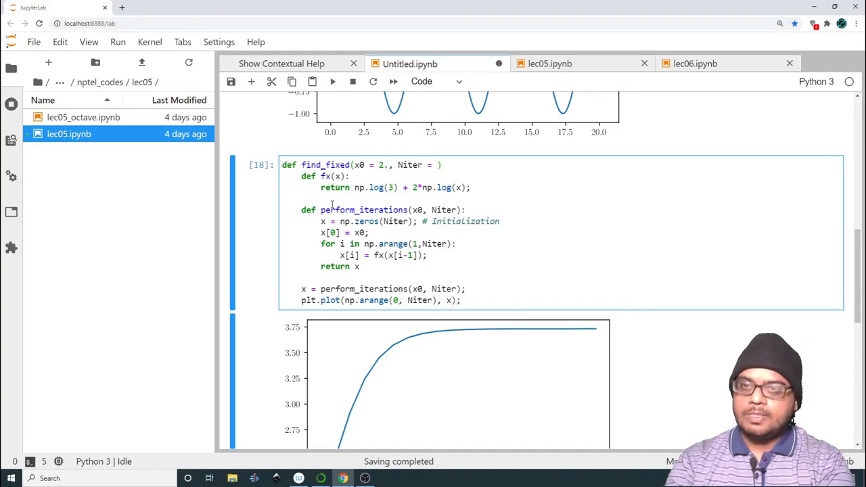
type("20")
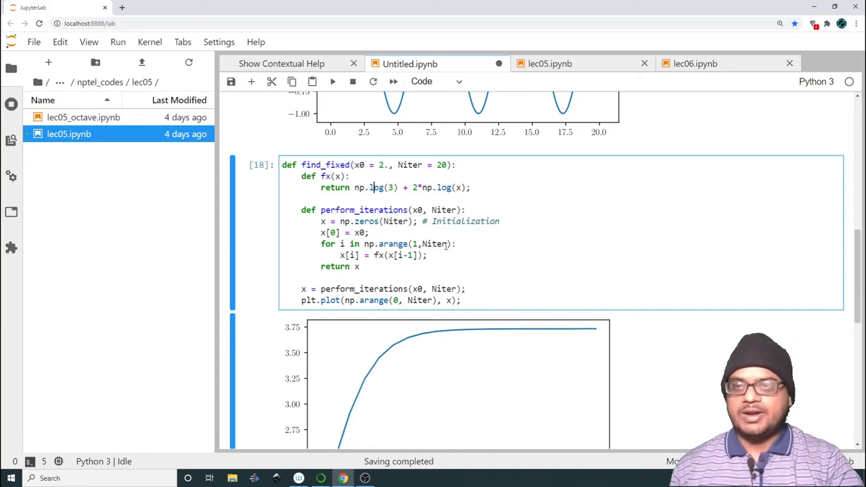
left_click(478, 301)
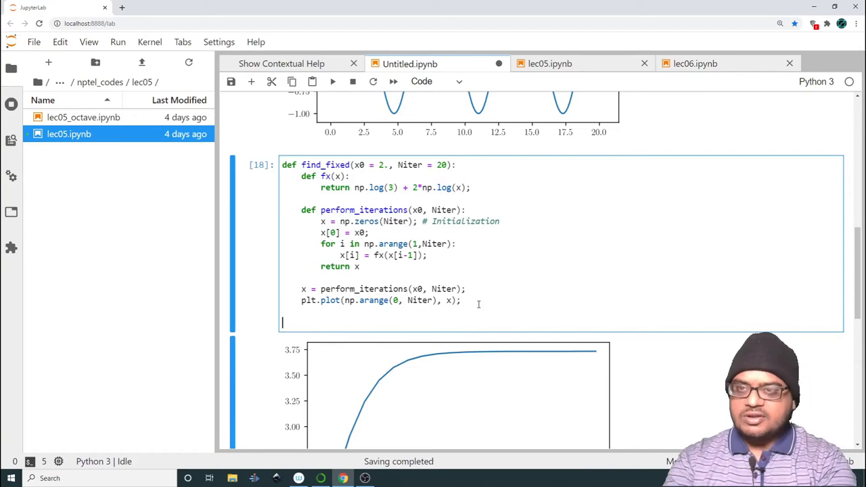
type("find_fixed(")
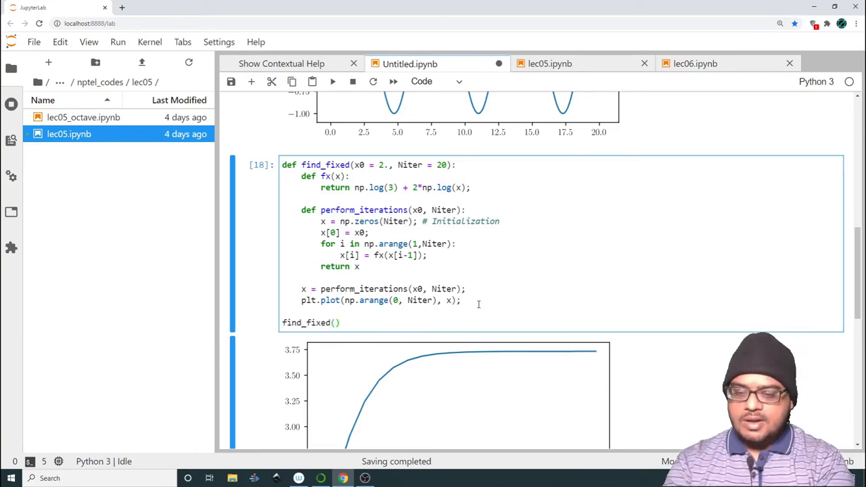
- Call find_fixed(x0=3, Niter = 10) and run the cell
type("x-")
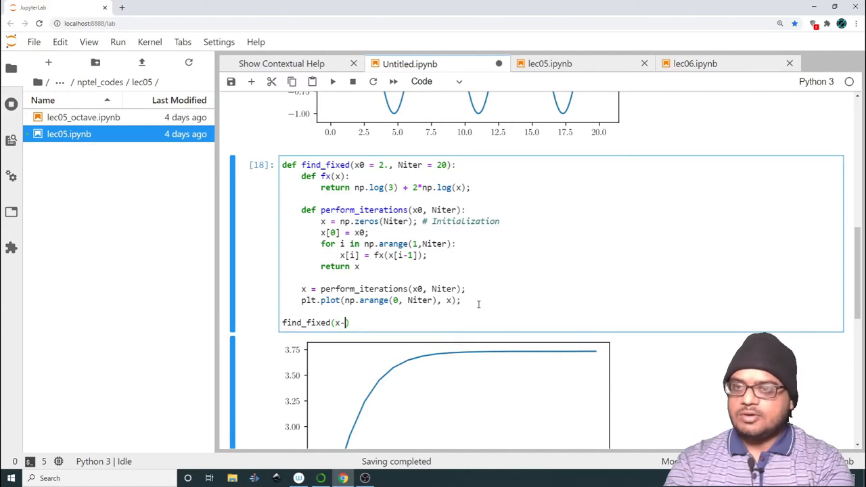
type("0=")
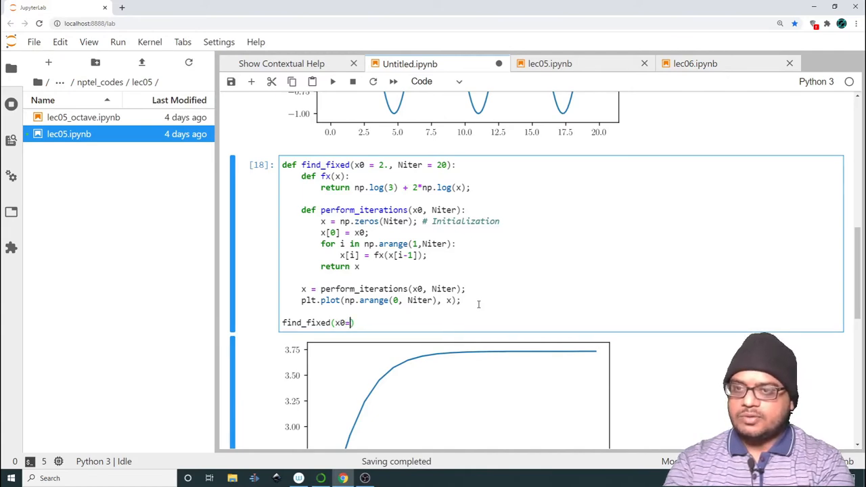
type("3, Niter = 1")
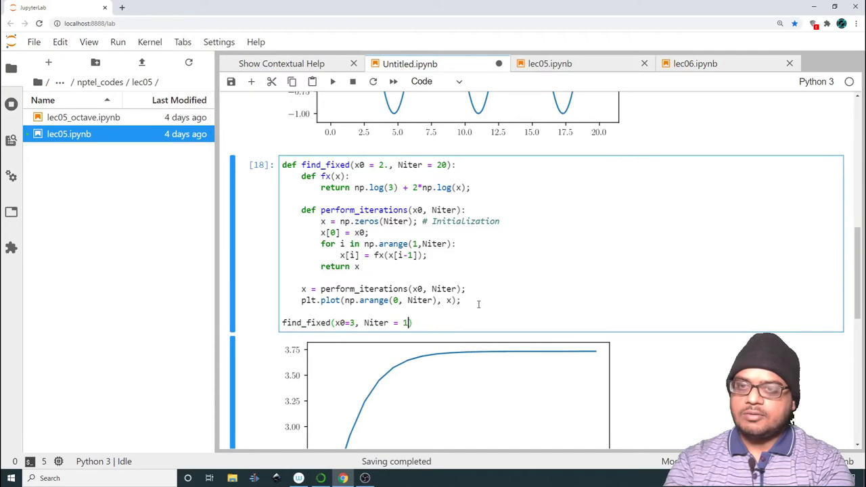
key("Shift+Enter")
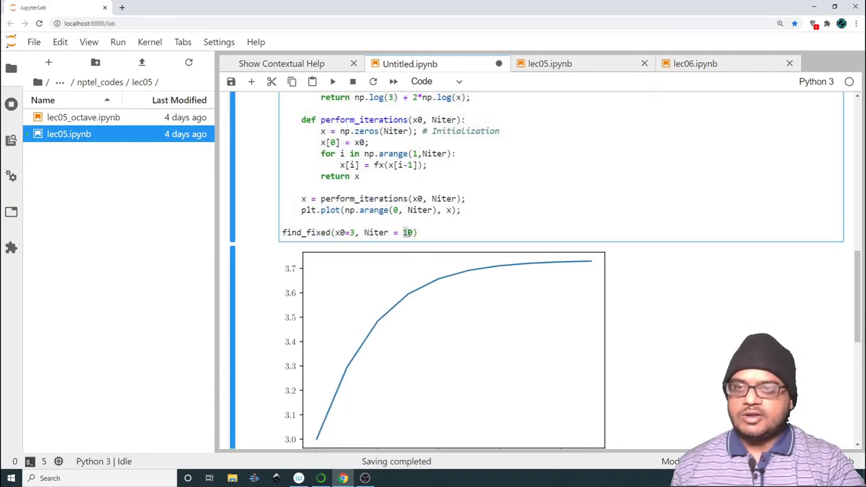
- Change Niter to 50 and review the curve levelling near 3.73
type("50")
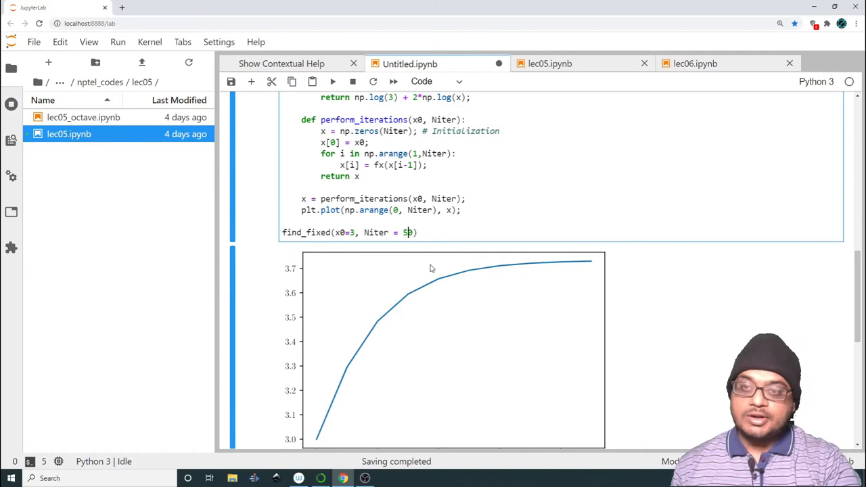
scroll("down", 3)
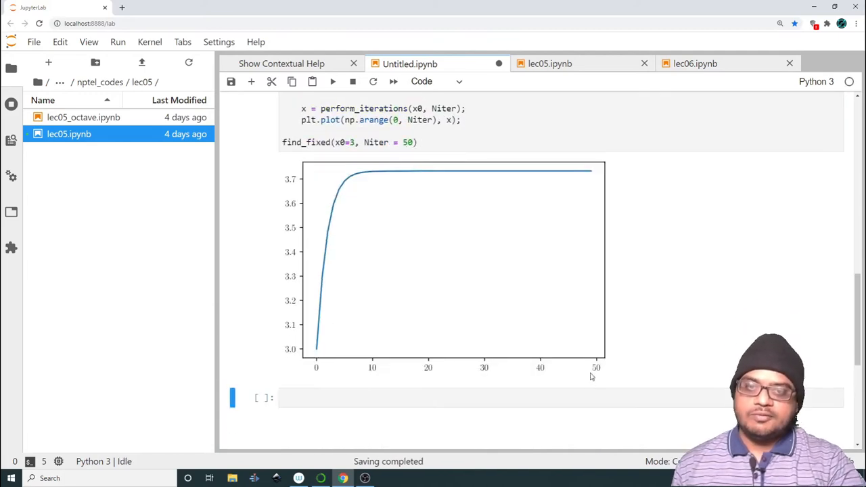
scroll("up", 3)
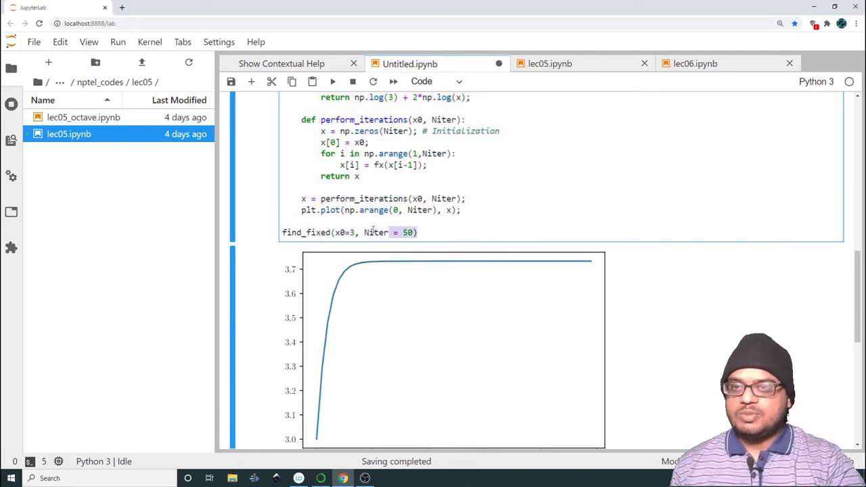
scroll("up", 3)
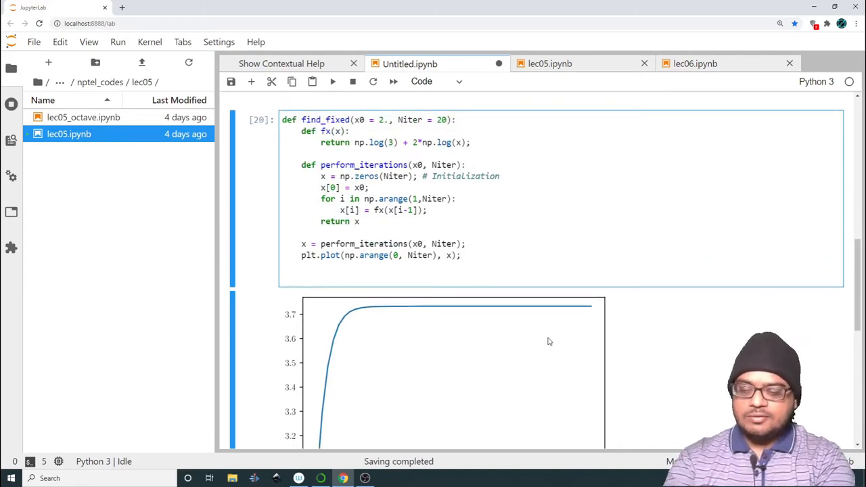
- Type w = interactive(find_fixed, x0=(-2, 5, 0.05)) for the starting-value slider
type("w =")
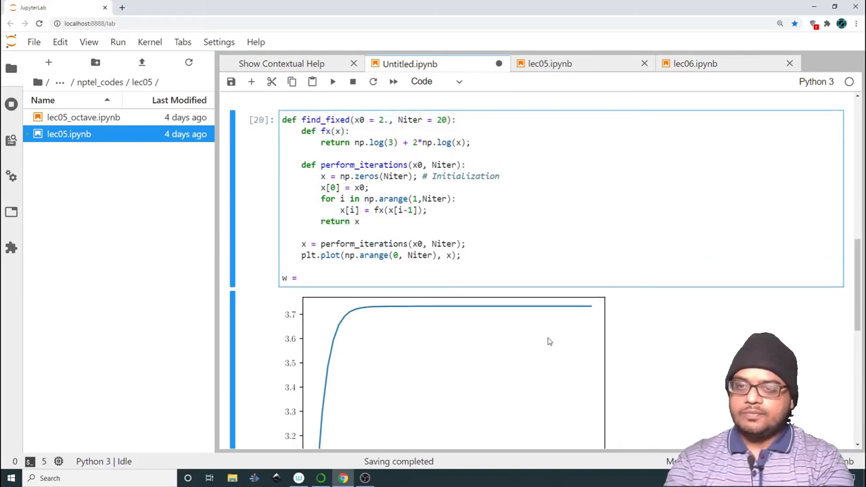
type("interactive()")
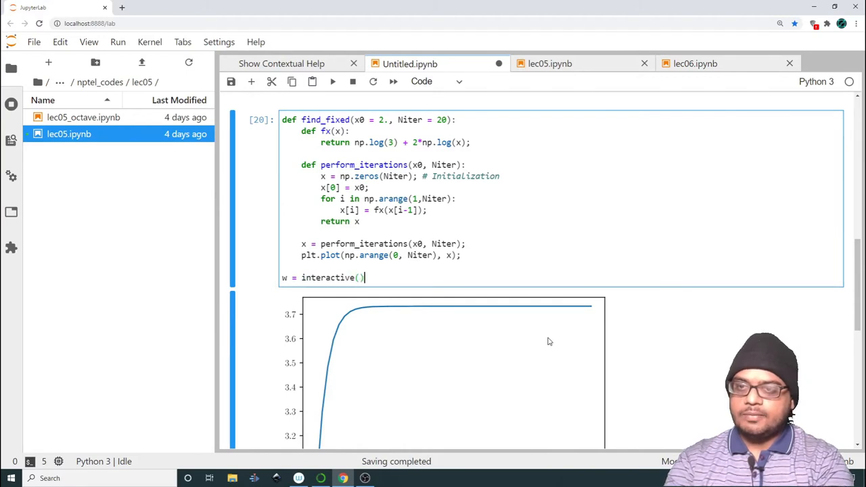
type("find")
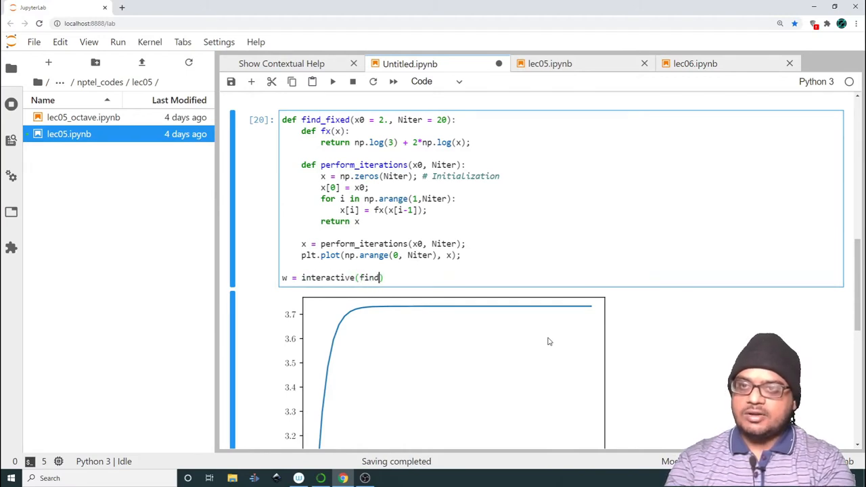
type("_fixed,")
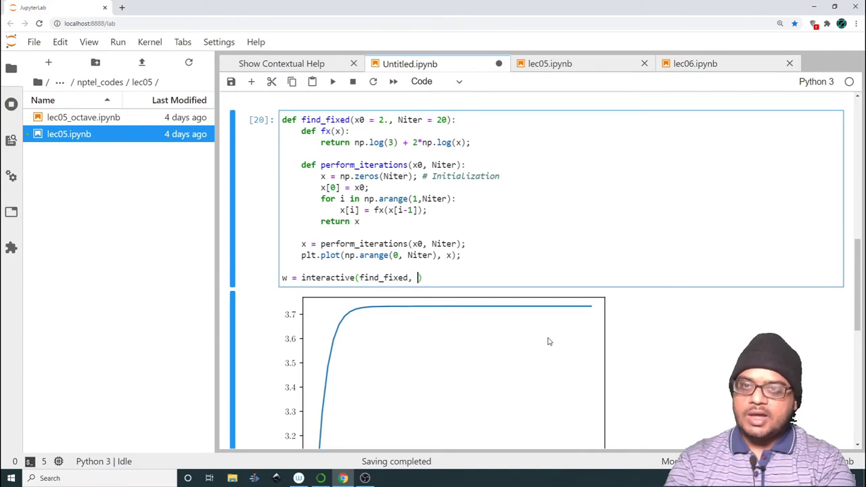
type("x0()")
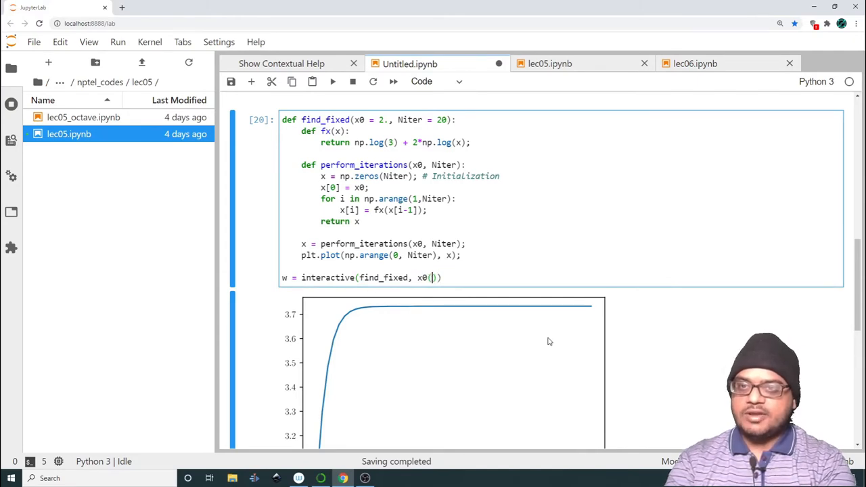
type("=")
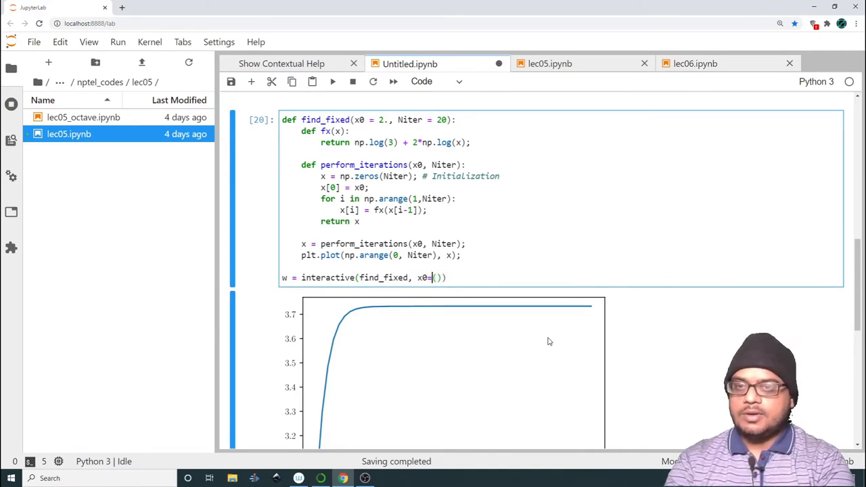
type("(-")
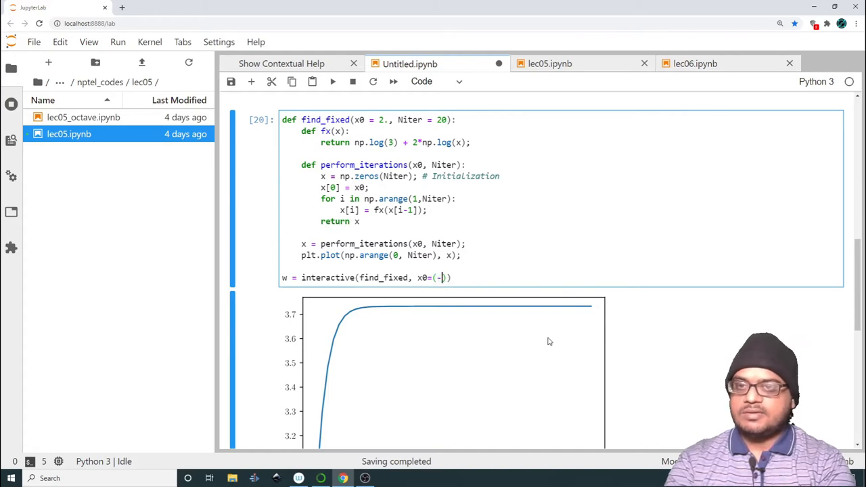
type("2,")
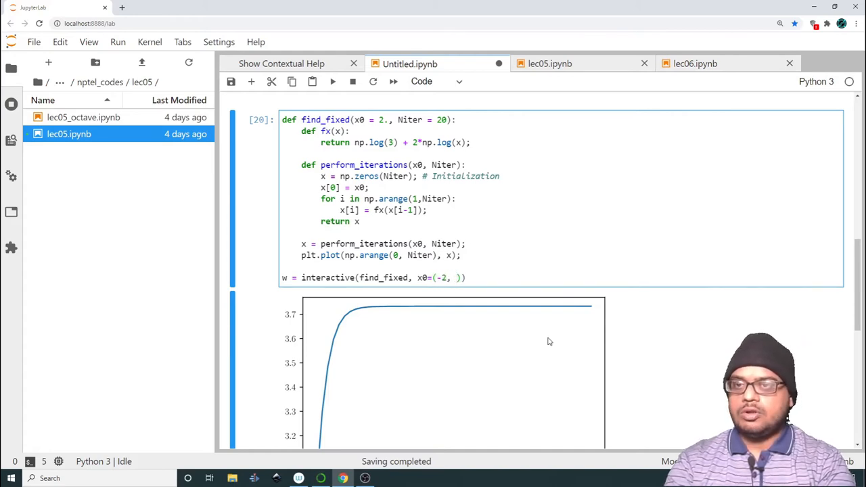
type("5")
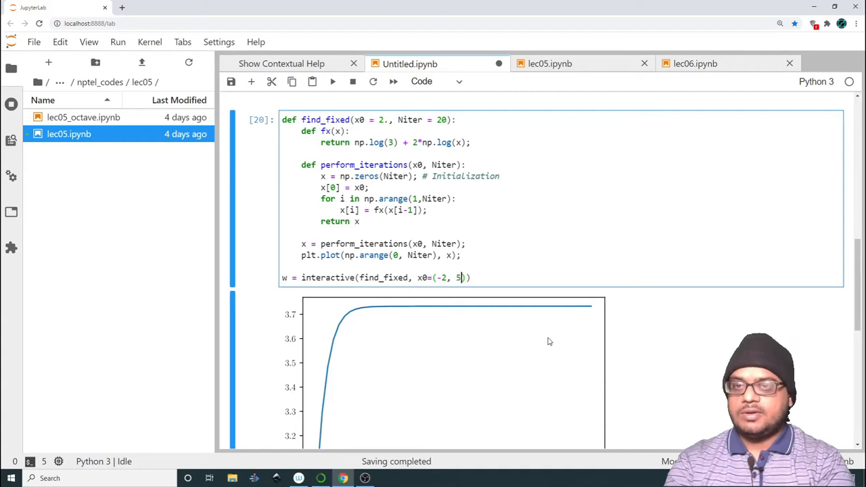
type(", 0.0")
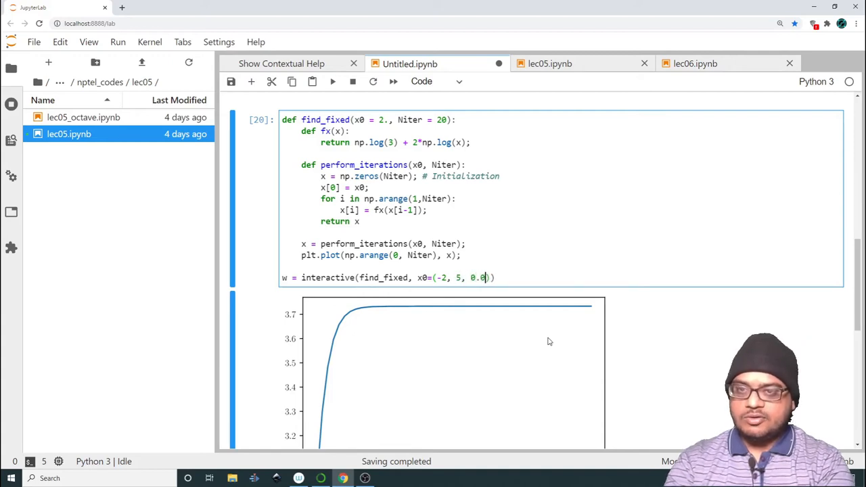
type("5),")
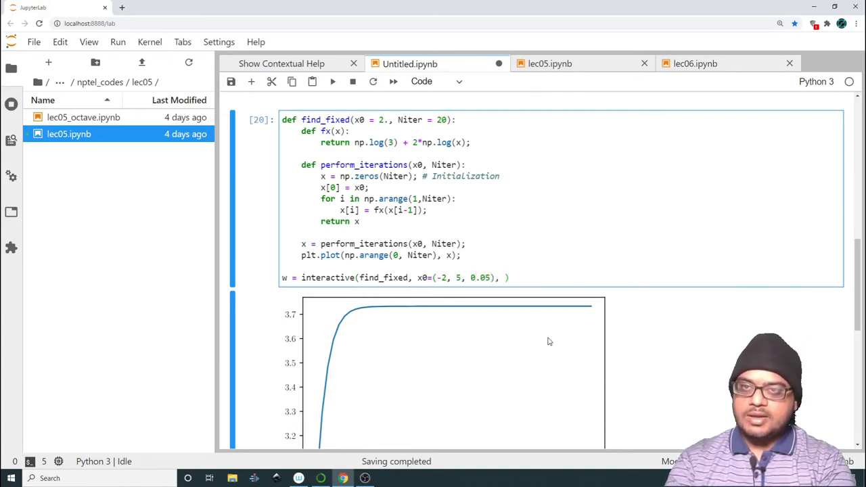
- Add Niter=(5, 50, 1) to the interactive call and run the cell
type("Niter =")
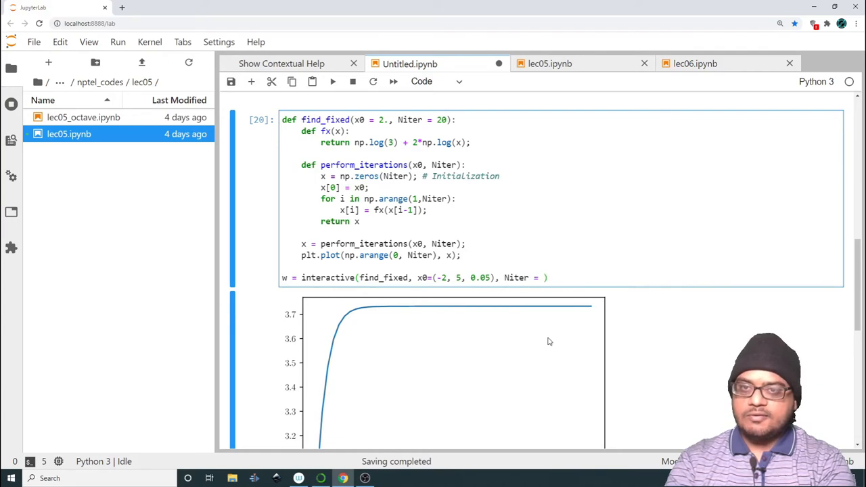
type("(5")
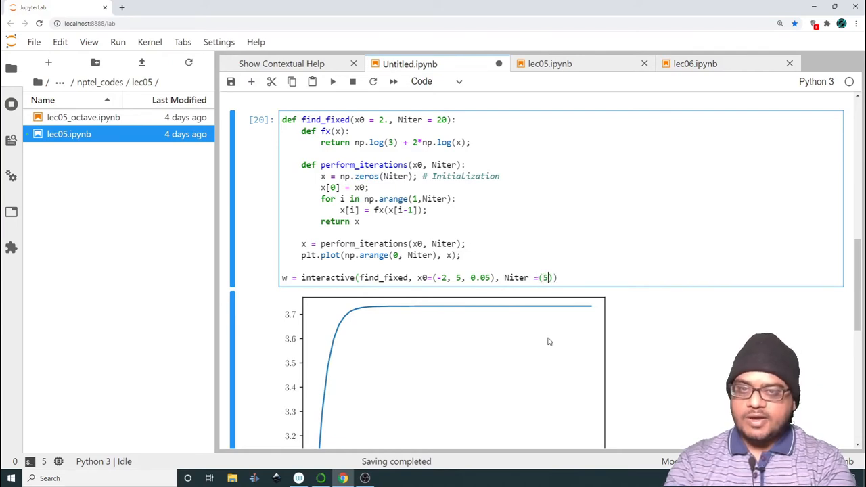
type(",")
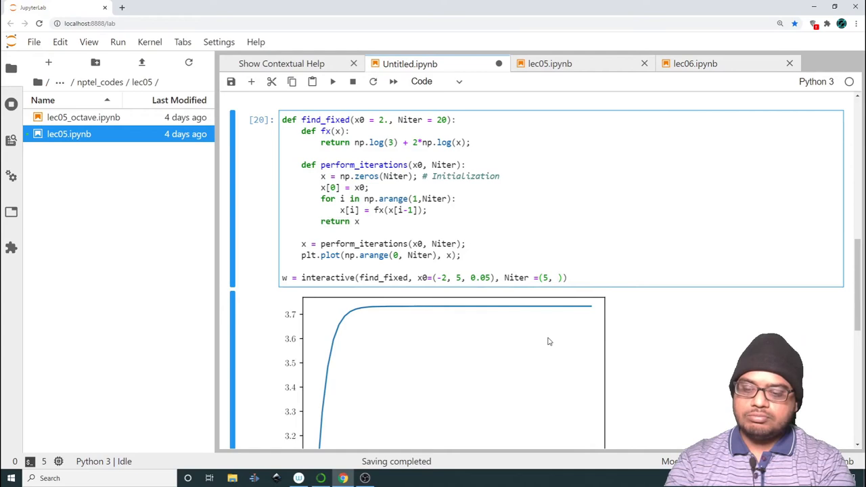
type("50")
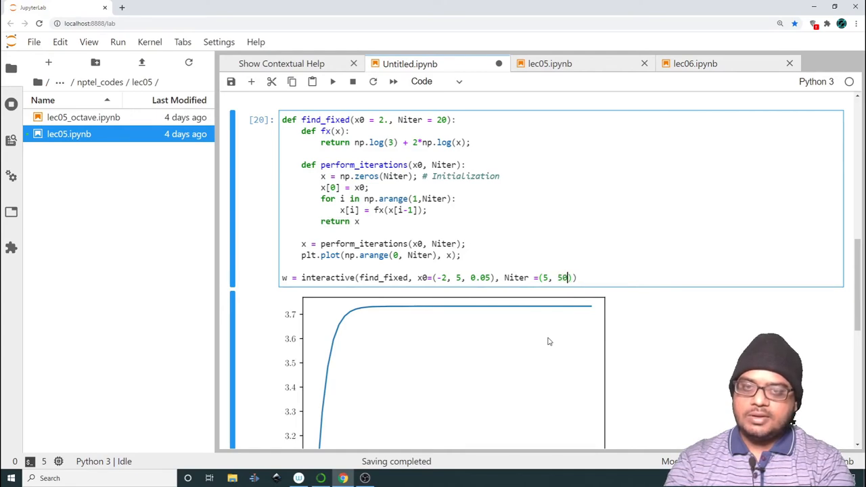
type(", 1)")
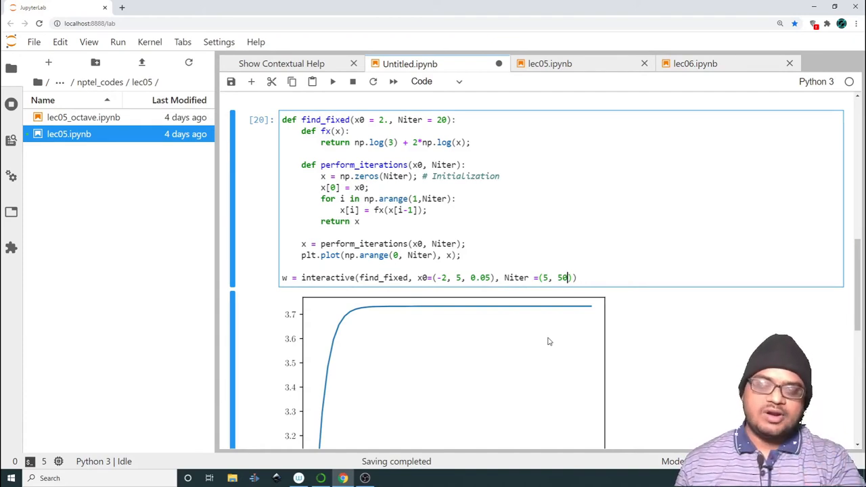
type("1")
type("w")
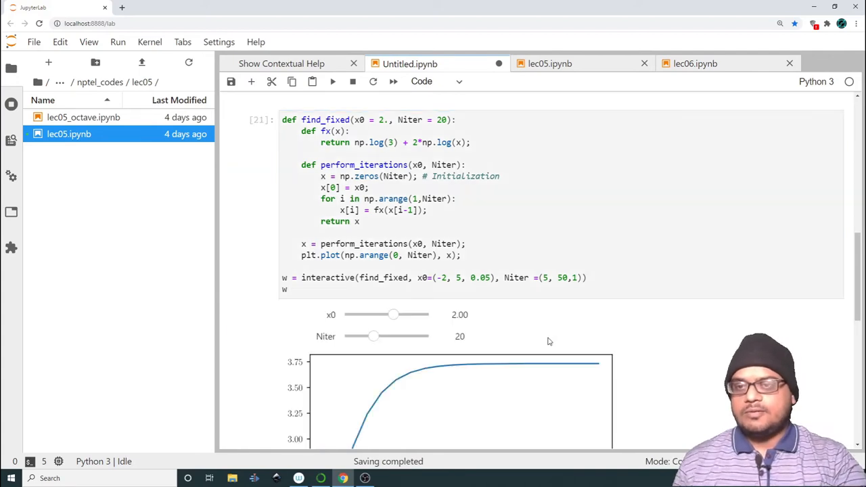
scroll("down", 3)
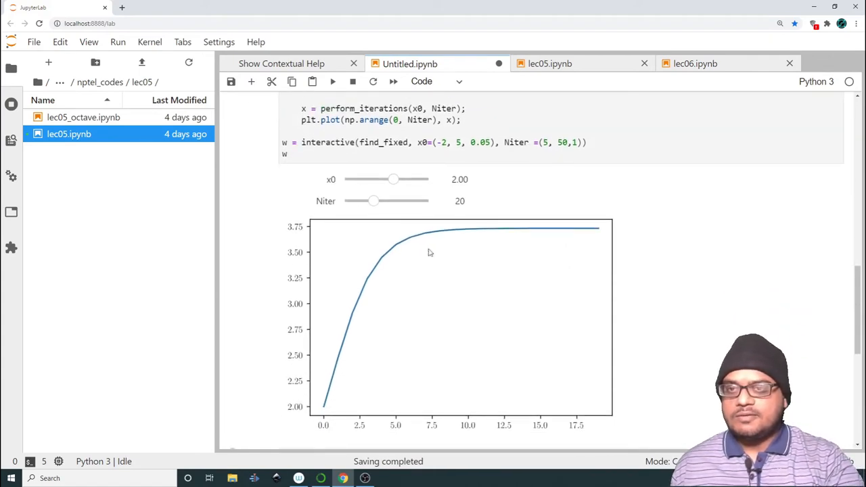
- Slide x0 through 1.35, 1.05, 1.20, 2.60 and 2.65, settling at 1.00
left_click_drag(394, 180, 385, 179)
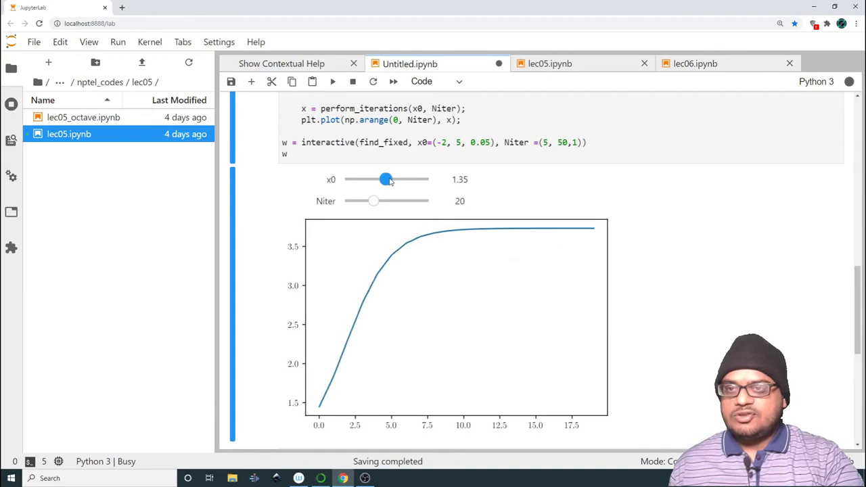
left_click_drag(386, 180, 382, 180)
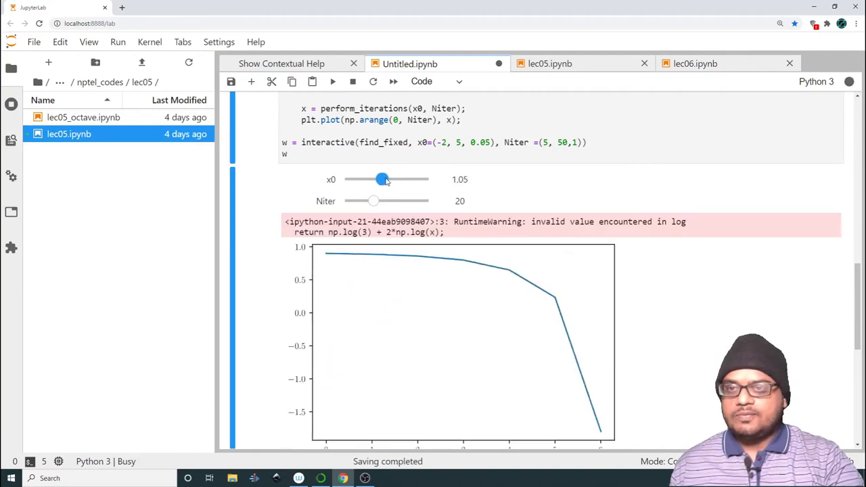
left_click_drag(382, 178, 386, 178)
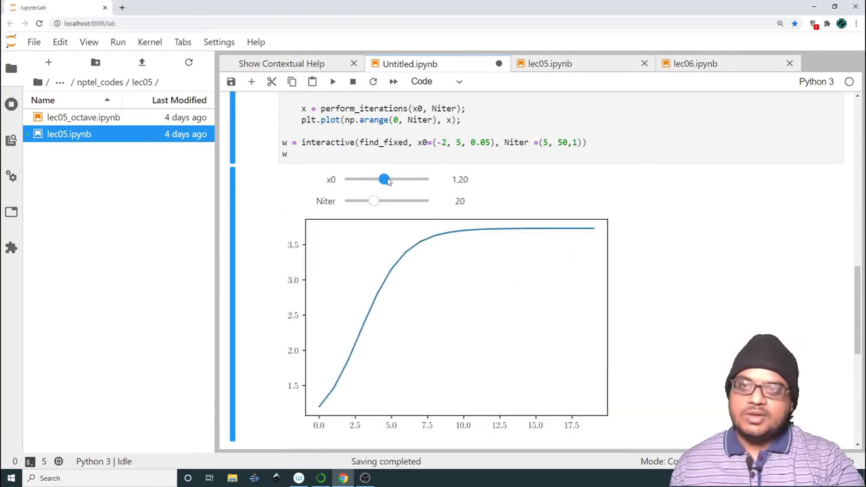
left_click_drag(385, 179, 400, 179)
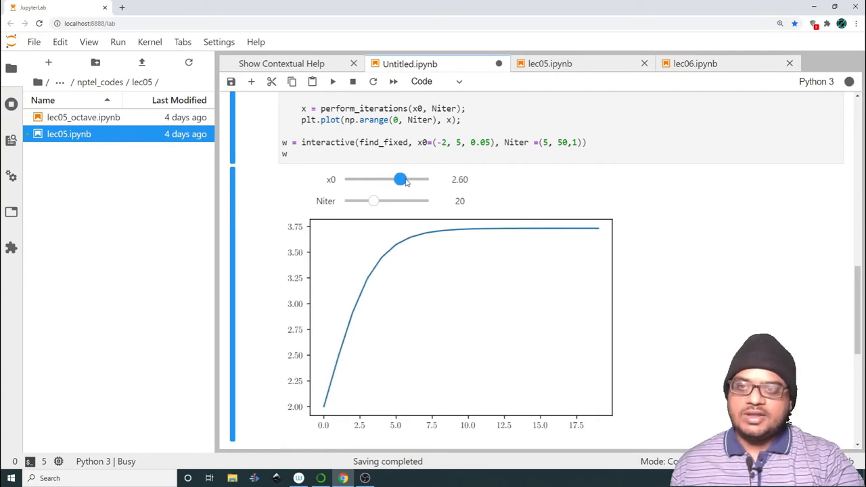
left_click_drag(399, 179, 403, 179)
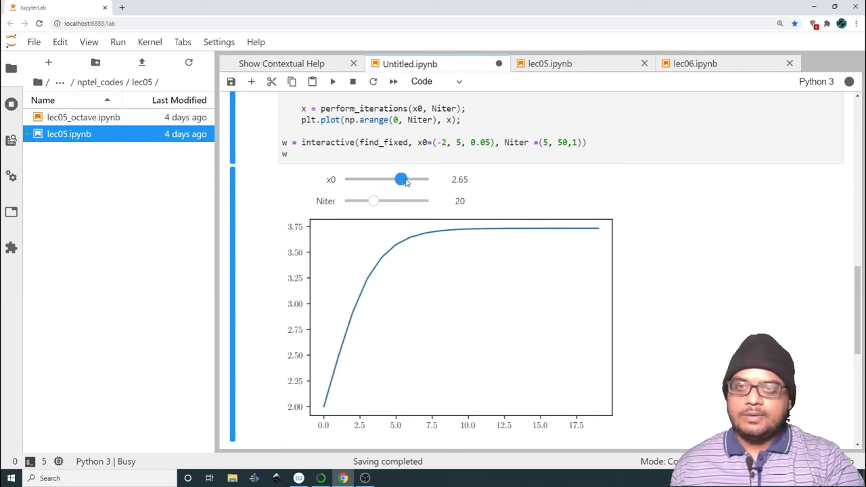
left_click_drag(401, 179, 375, 179)
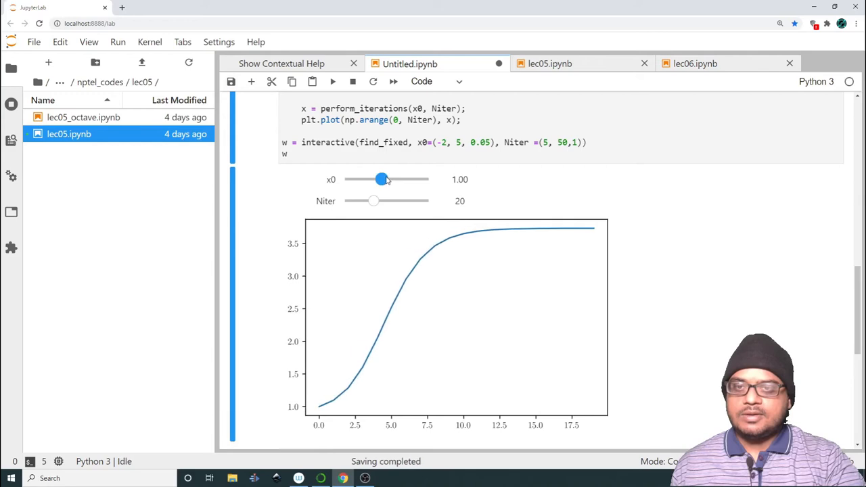
- Vary Niter through 30, 15, 12, 33 and 39
left_click_drag(374, 201, 392, 201)
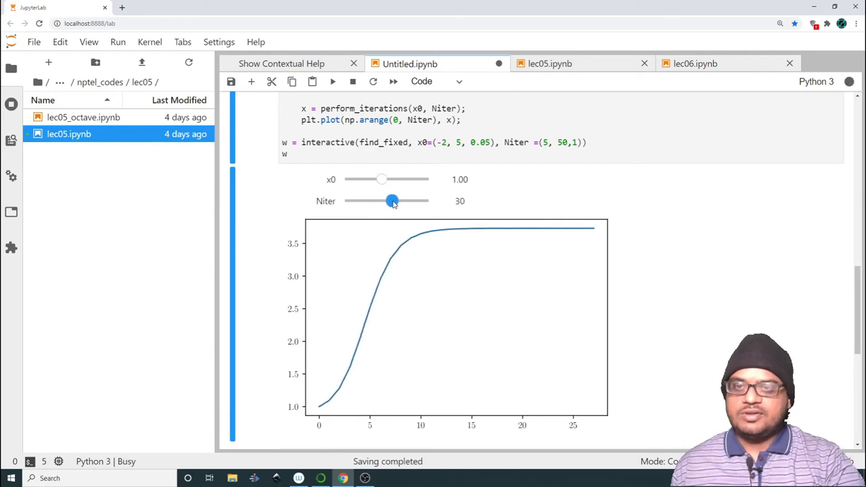
left_click_drag(392, 201, 366, 201)
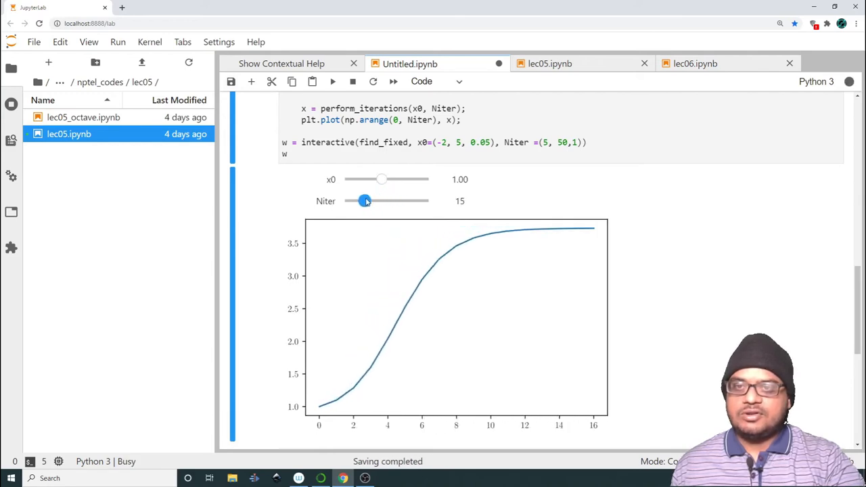
left_click_drag(366, 201, 359, 201)
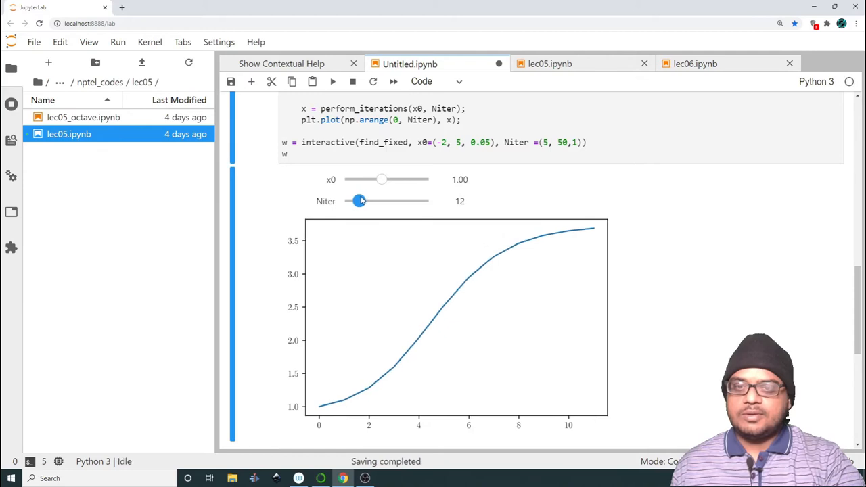
left_click_drag(359, 201, 398, 201)
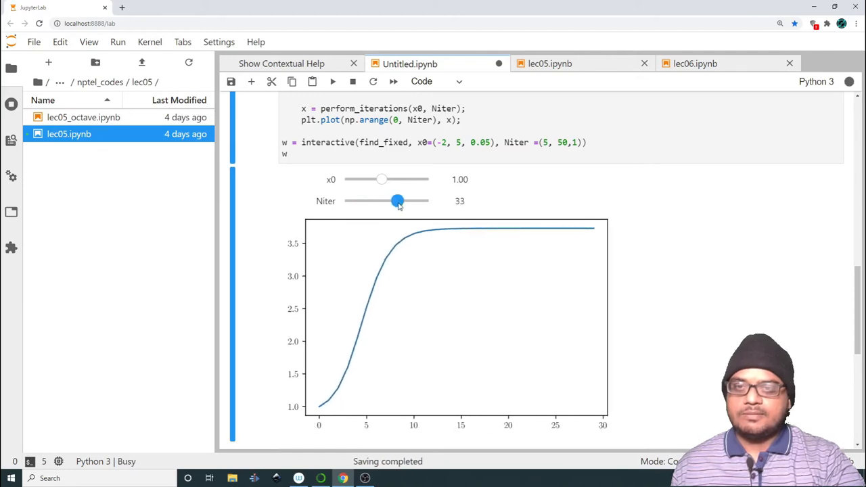
left_click_drag(398, 200, 408, 200)
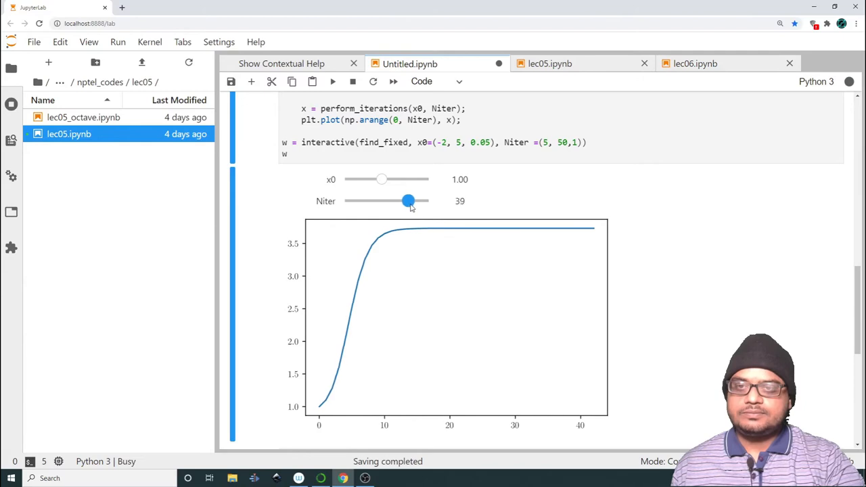
- Raise x0 to 3.90 and change Niter through 7 and 17
left_click_drag(381, 178, 410, 179)
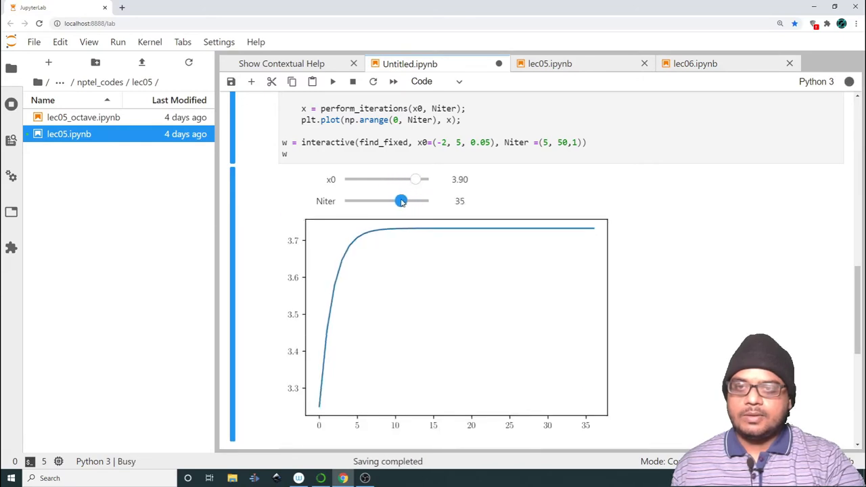
left_click_drag(401, 201, 349, 201)
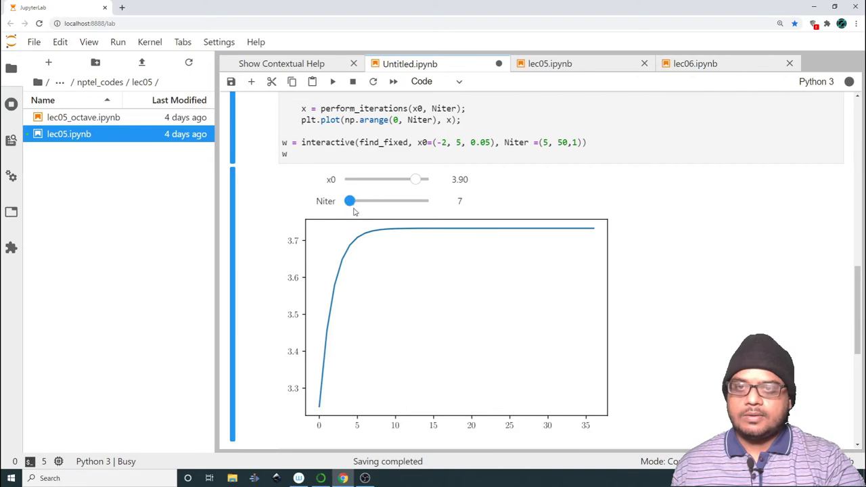
left_click_drag(350, 201, 369, 201)
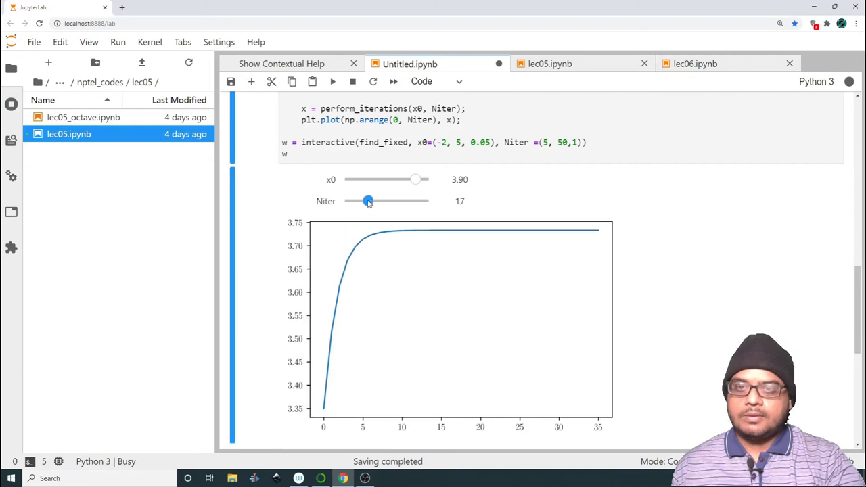
left_click_drag(368, 201, 392, 201)
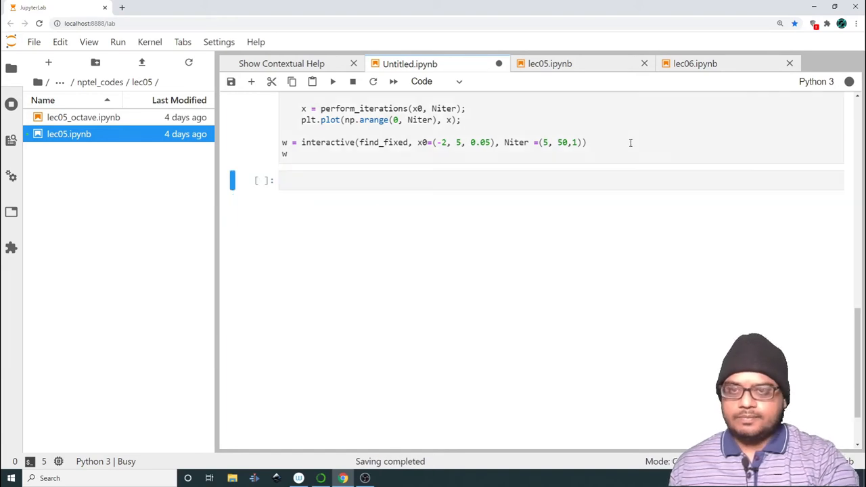
scroll("up", 3)
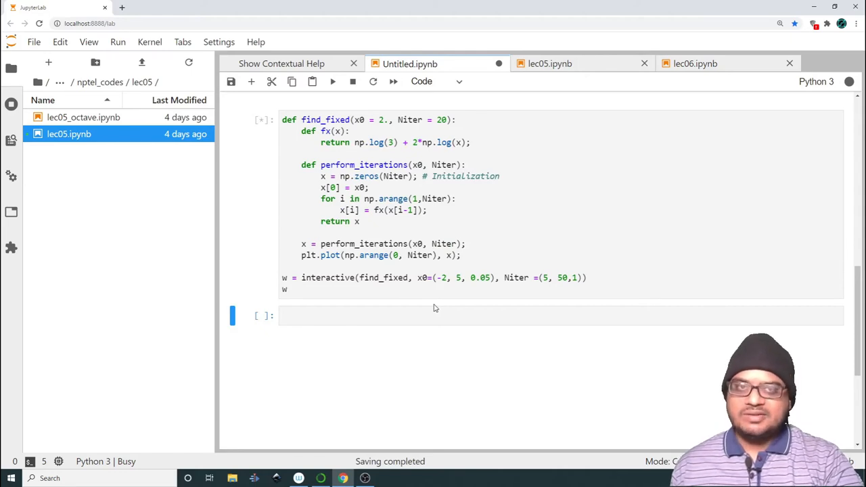
- Rerun the cell, lower Niter to about 13, and sweep x0 from 2.50 up to 3.80
left_click(333, 81)
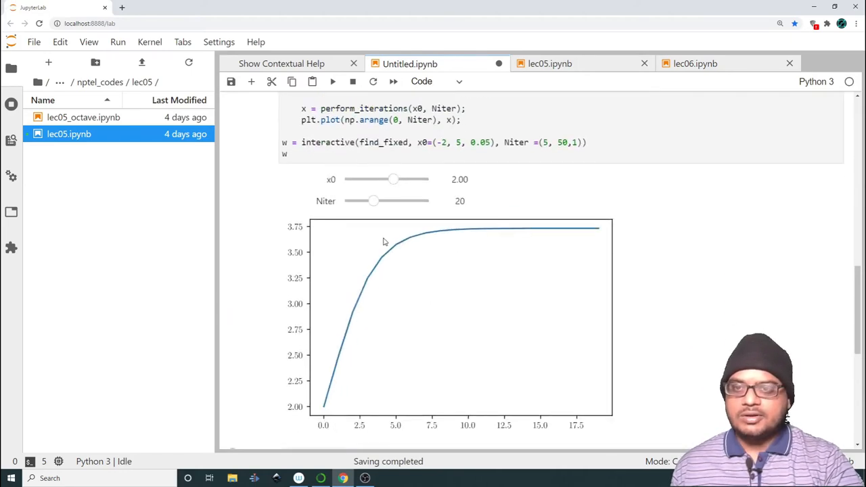
left_click_drag(373, 201, 361, 200)
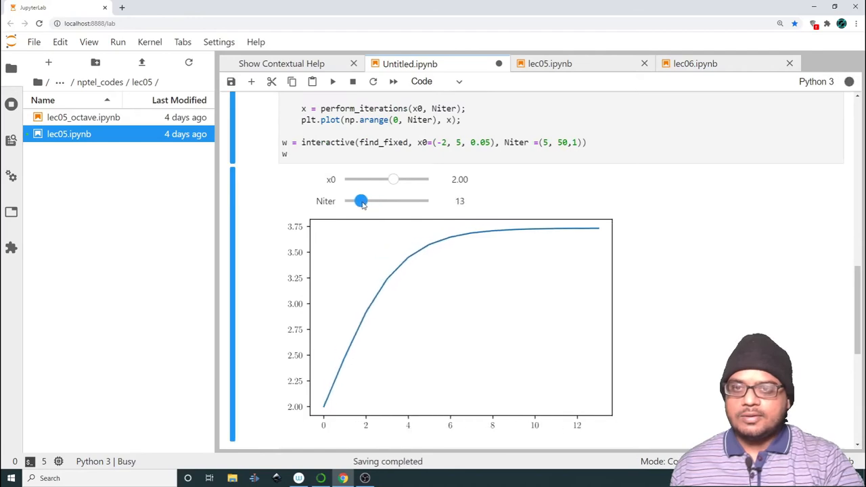
left_click_drag(361, 201, 352, 201)
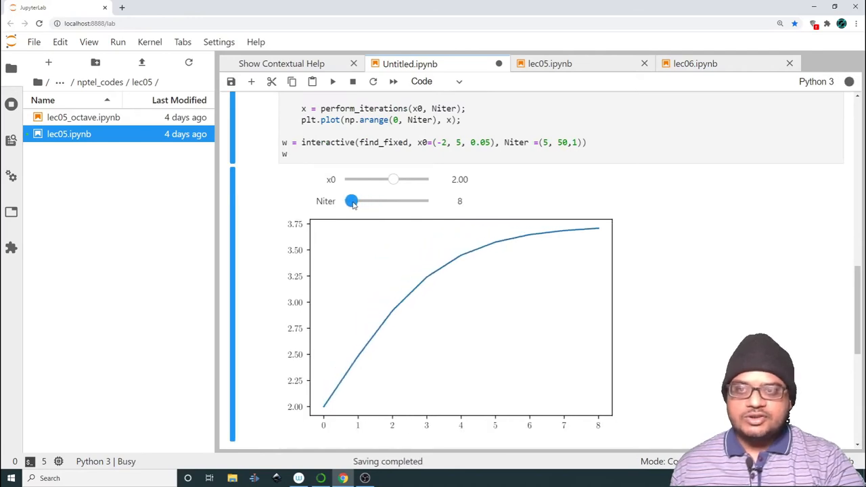
left_click_drag(394, 179, 399, 179)
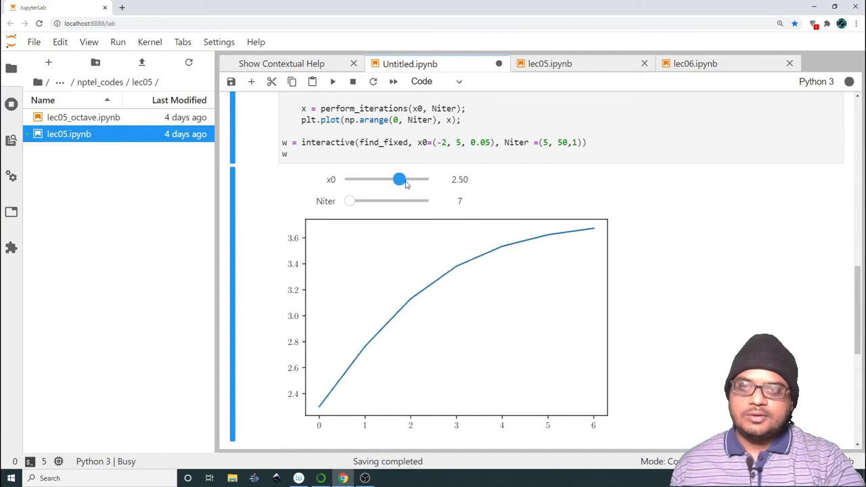
left_click_drag(398, 179, 413, 179)
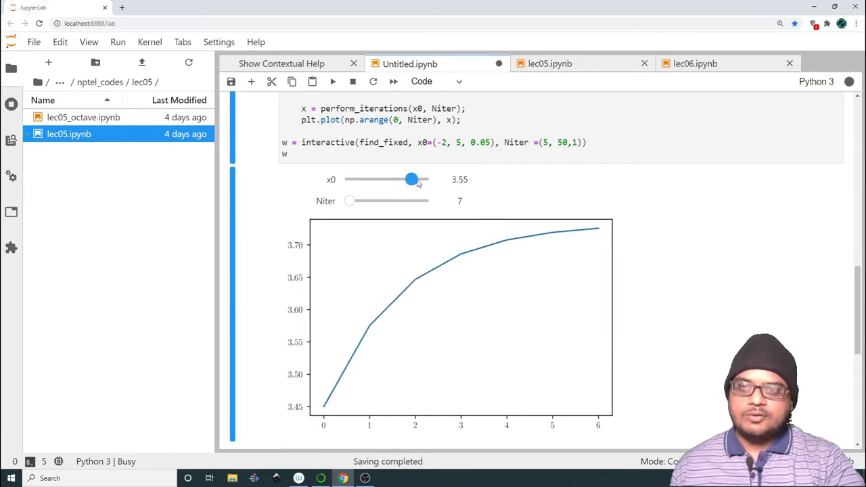
left_click_drag(412, 180, 415, 179)
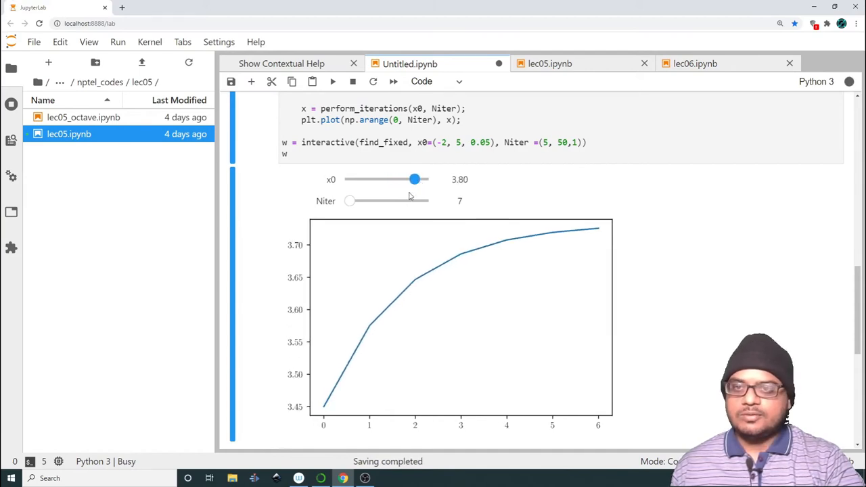
left_click_drag(414, 179, 413, 179)
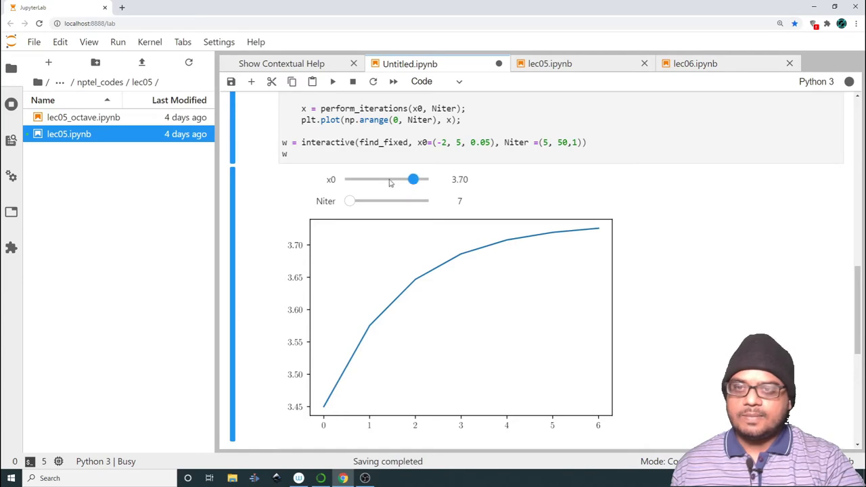
- Set x0 to 3.00 and raise Niter to 21
left_click_drag(414, 180, 405, 179)
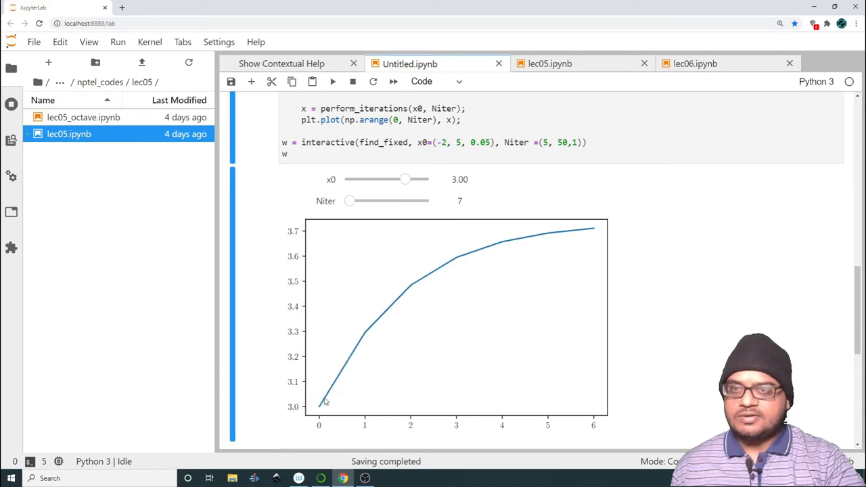
mouse_move(593, 359)
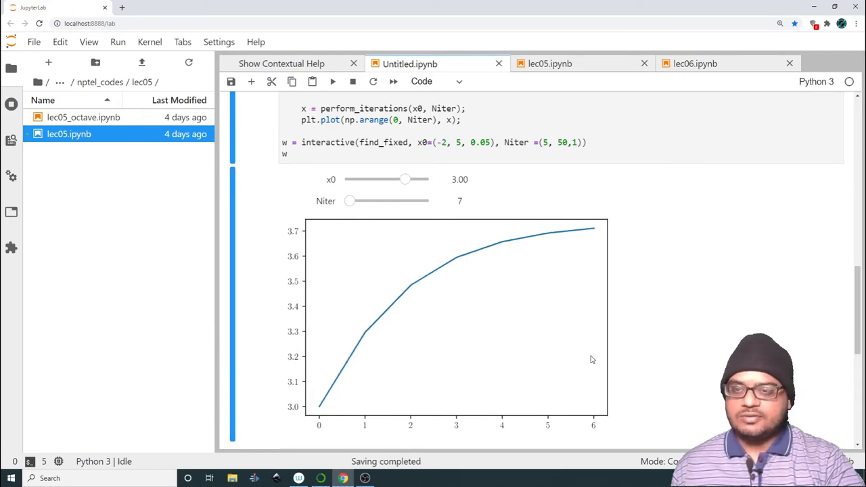
mouse_move(322, 389)
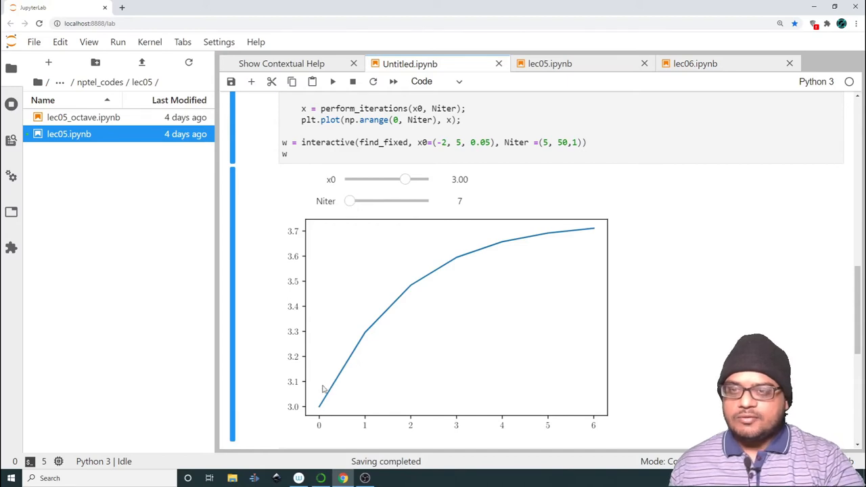
left_click_drag(349, 201, 376, 201)
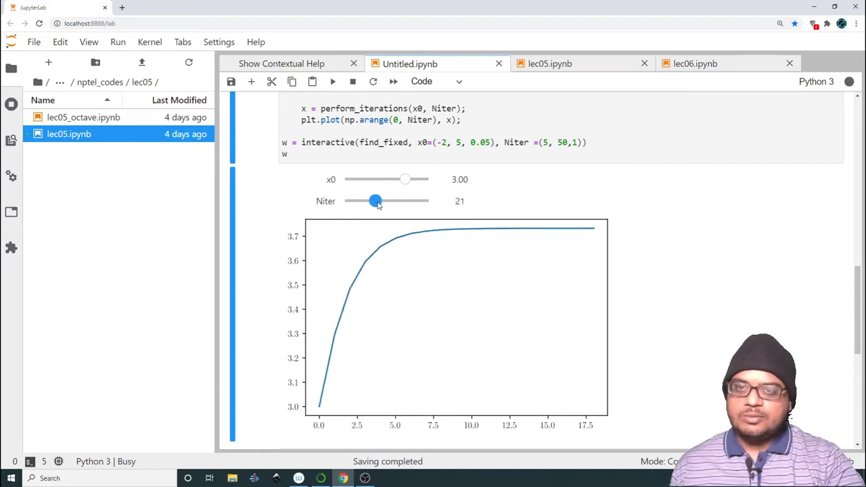
left_click_drag(376, 201, 393, 201)
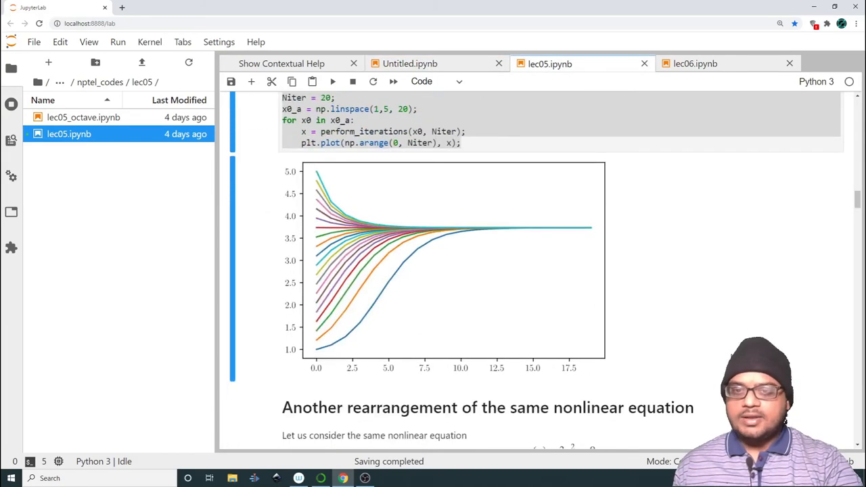
- Scroll to the cobweb cell and its plot of ln 3 + 2 ln x against y = x
scroll("down", 3)
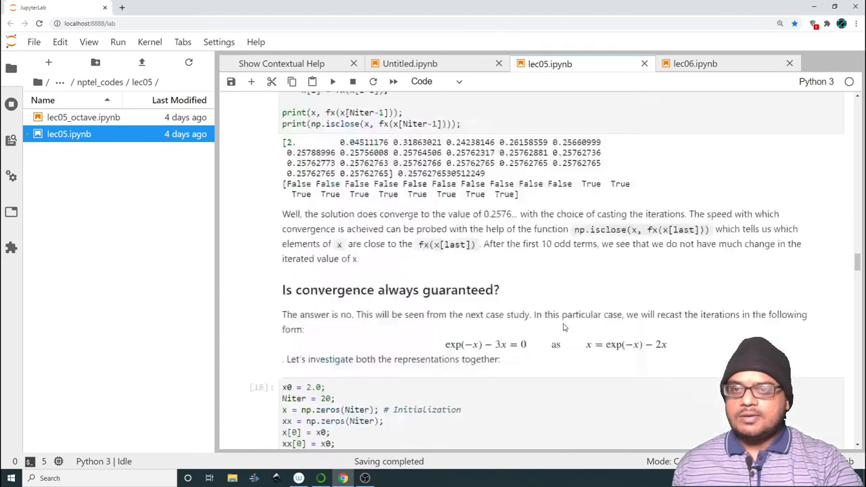
scroll("down", 3)
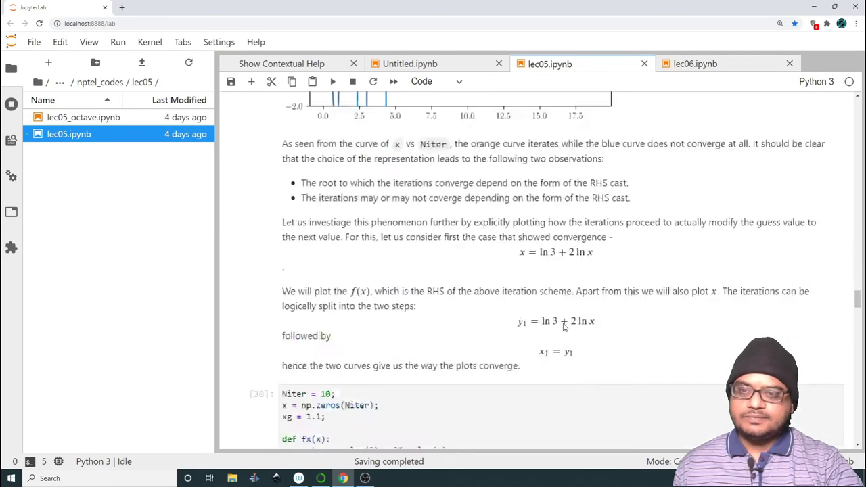
scroll("down", 3)
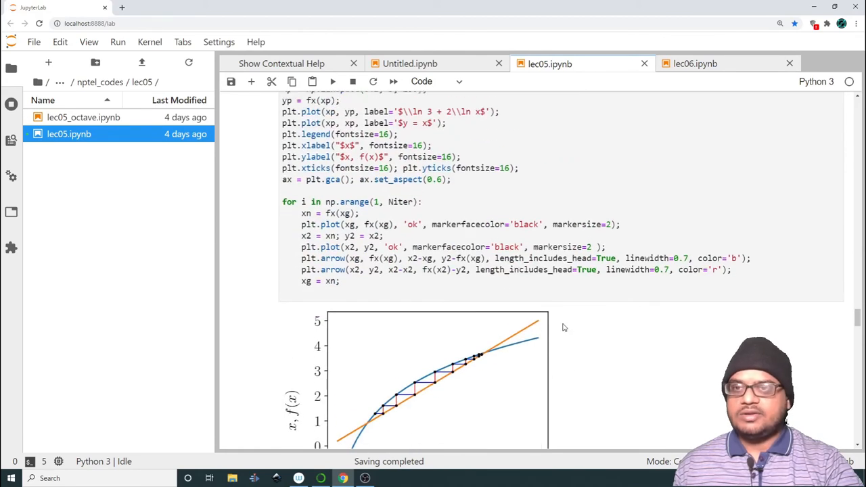
scroll("down", 3)
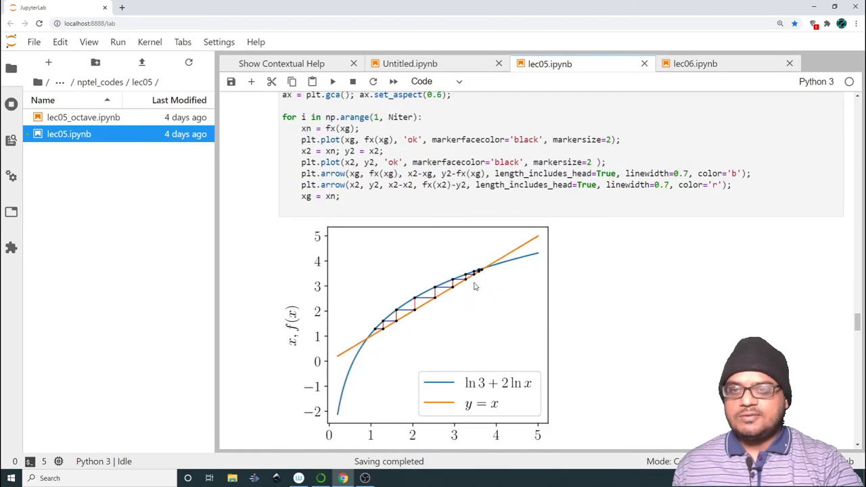
mouse_move(482, 264)
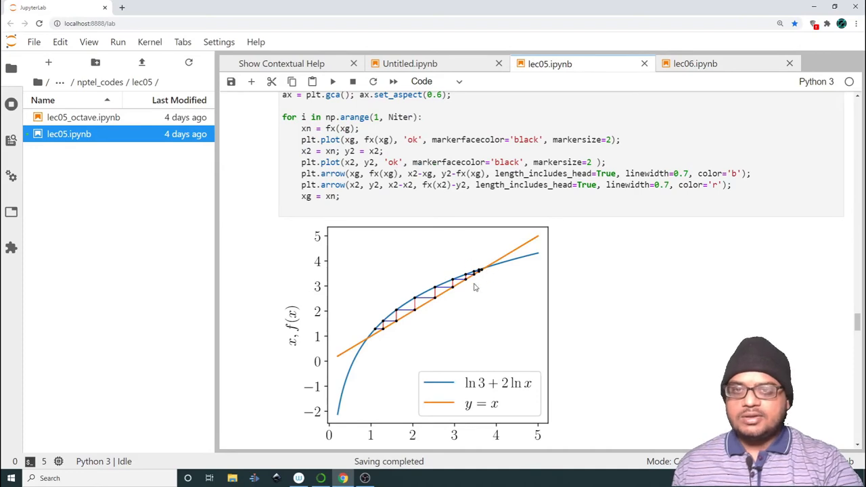
scroll("up", 3)
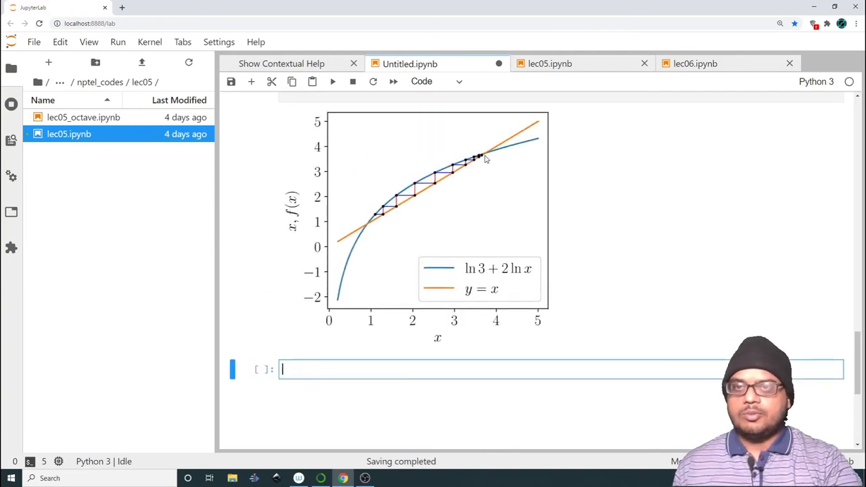
- Scroll back up to the copied cobweb plotting cell [24]
scroll("up", 3)
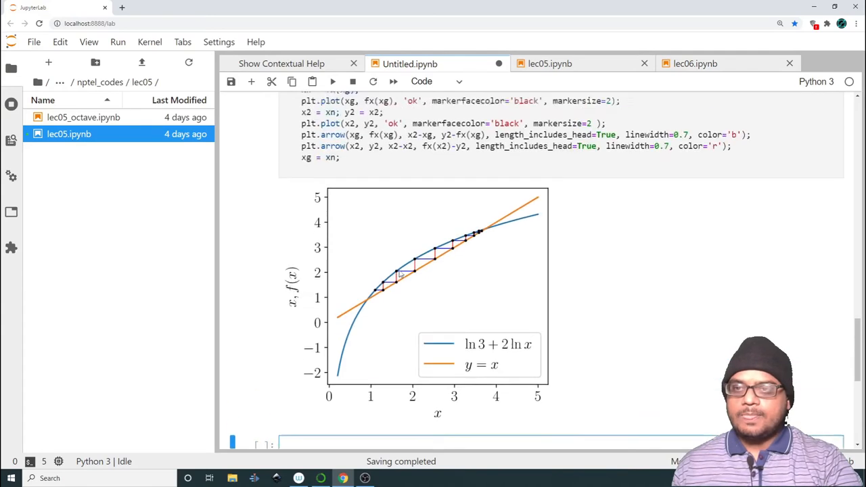
scroll("up", 3)
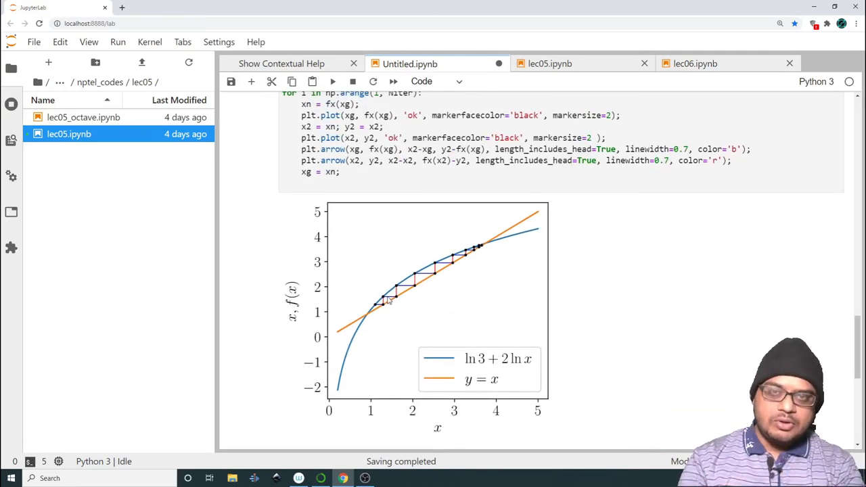
scroll("up", 3)
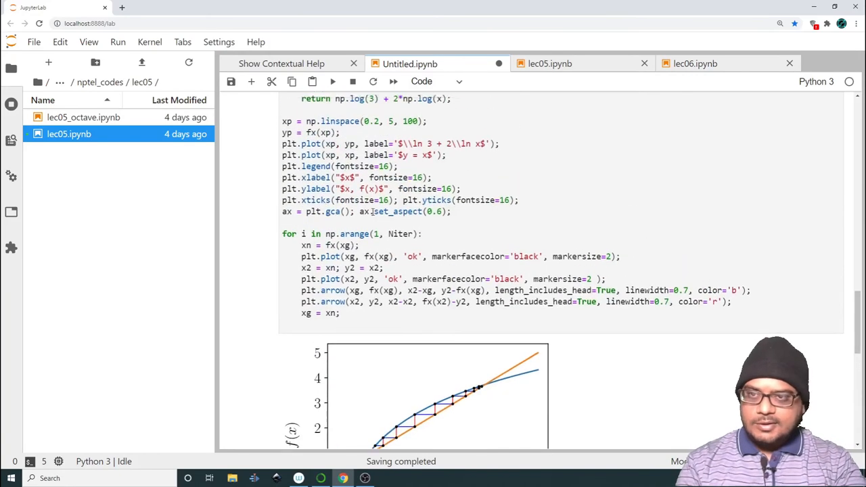
scroll("up", 3)
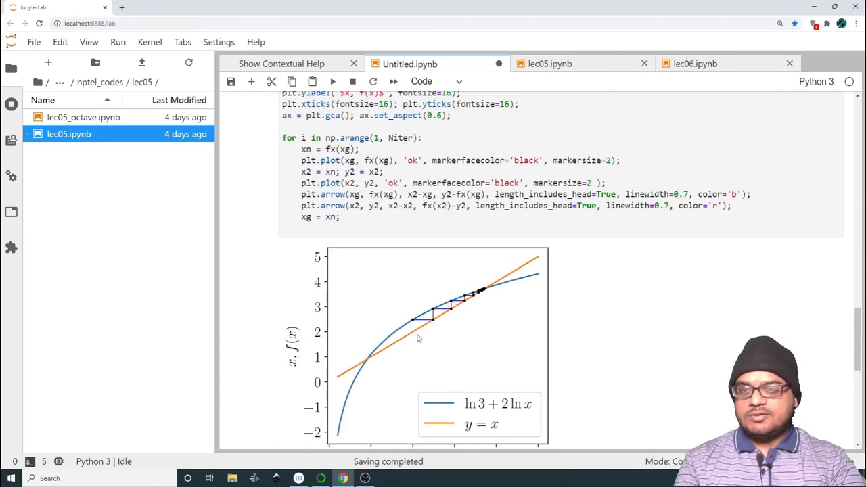
mouse_move(494, 284)
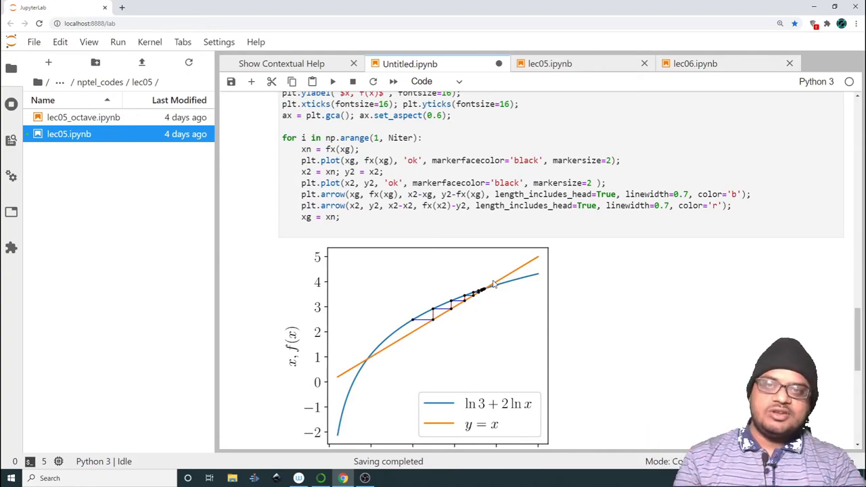
scroll("up", 3)
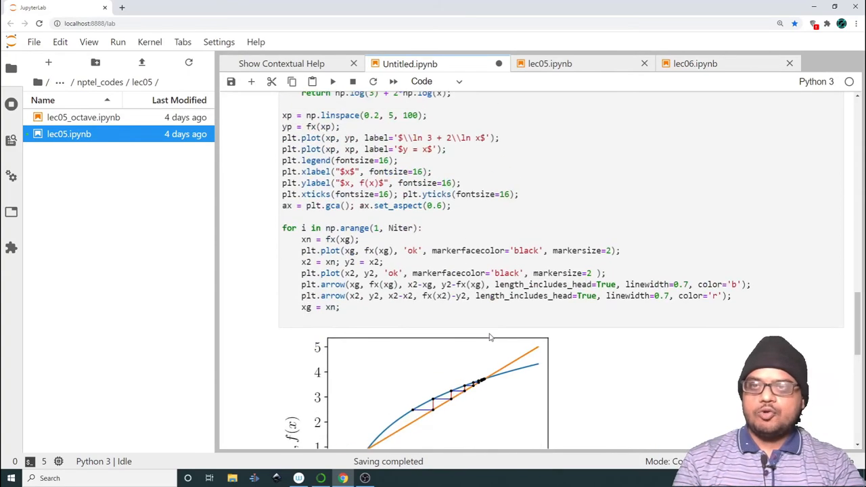
scroll("up", 3)
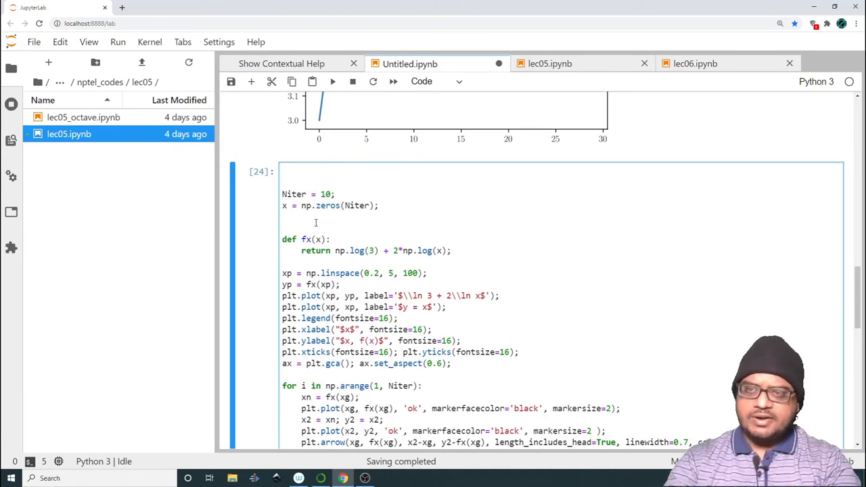
- Wrap the cobweb code in a function headed def cobweb(x0=2.0):
type("def")
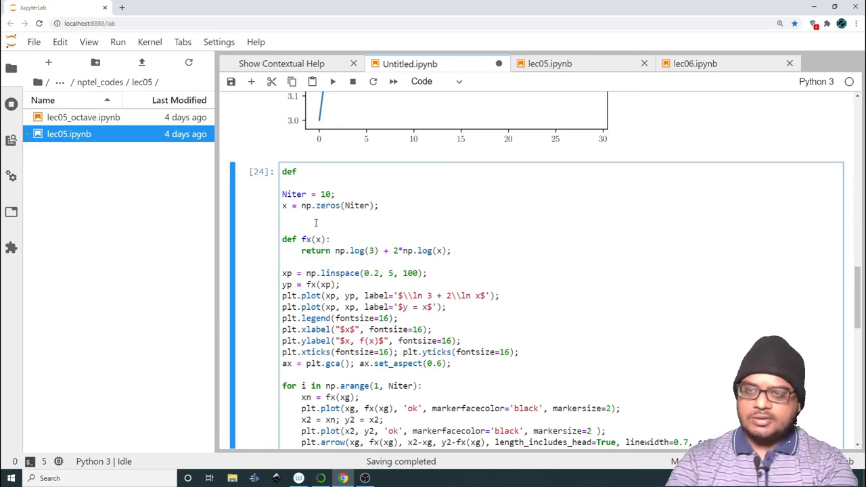
type("cobweb")
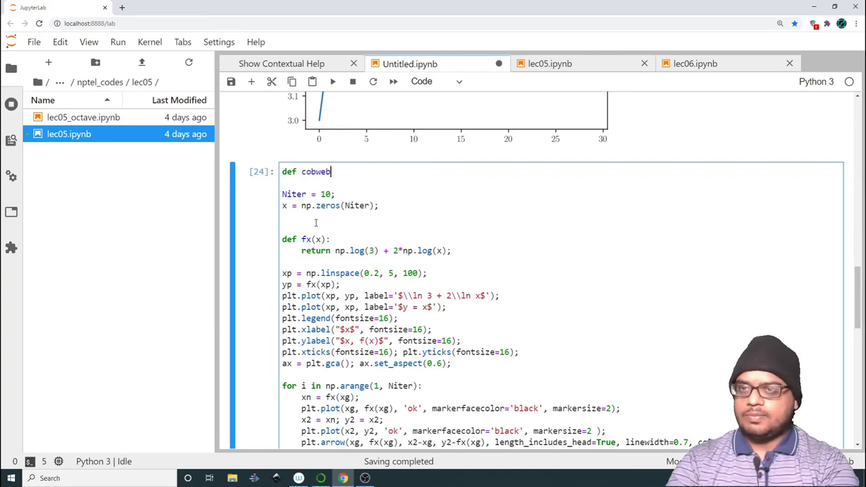
type("(xg")
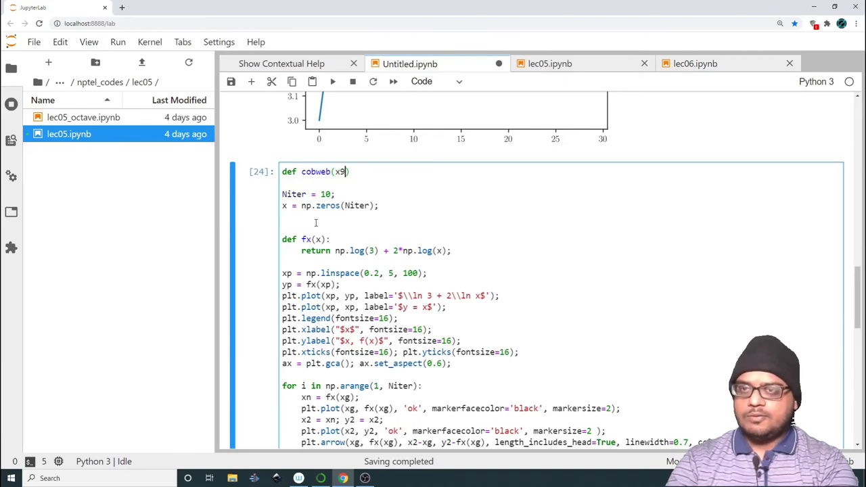
type("0=2.")
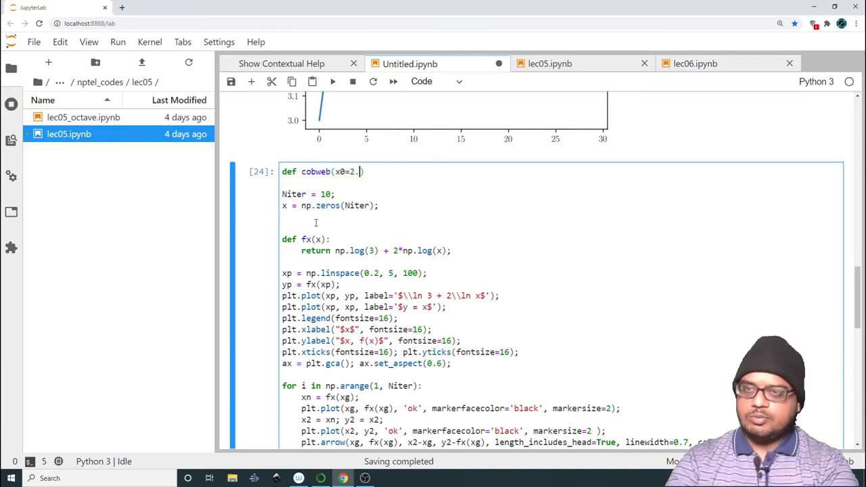
type("0):")
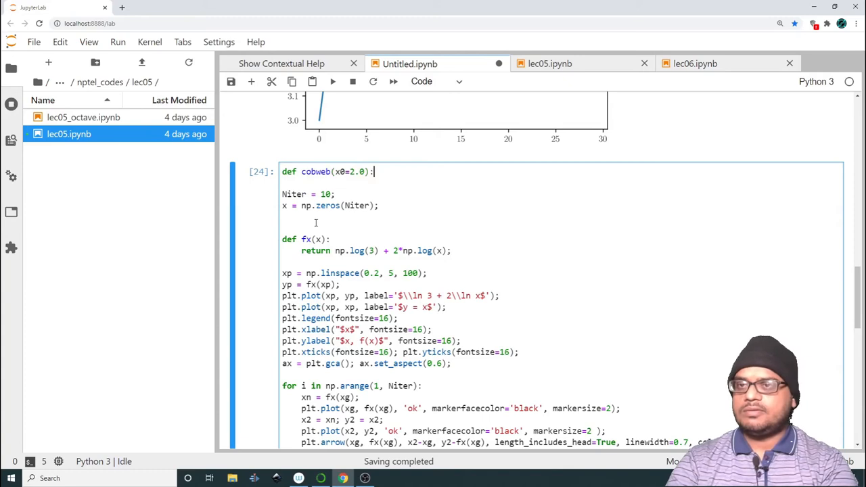
- Add a cobweb(3) call at the end of the cell
scroll("down", 3)
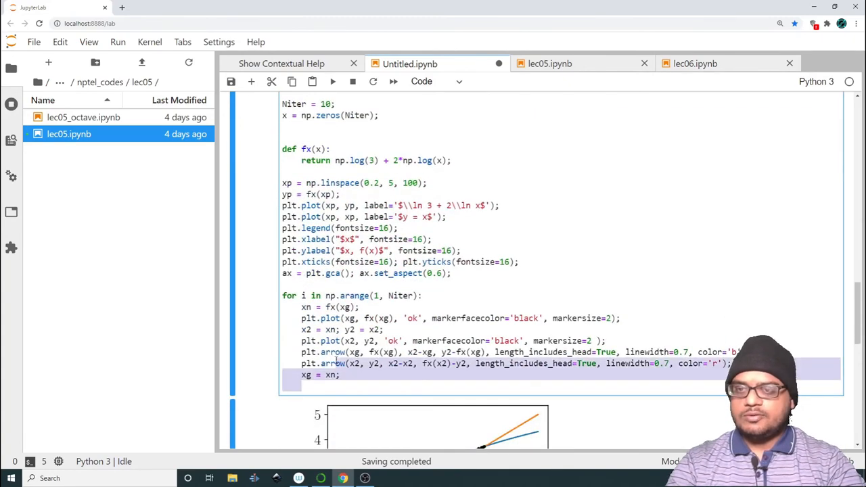
scroll("up", 3)
type("def cobweb(x0=2.0):")
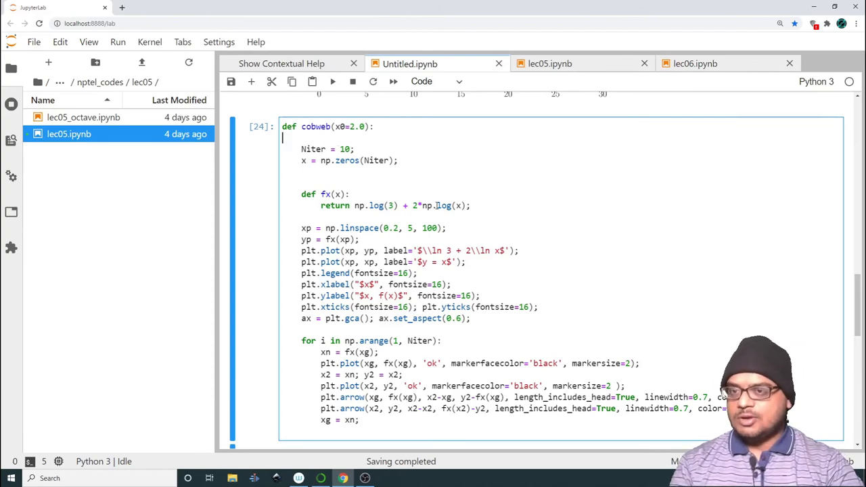
scroll("down", 3)
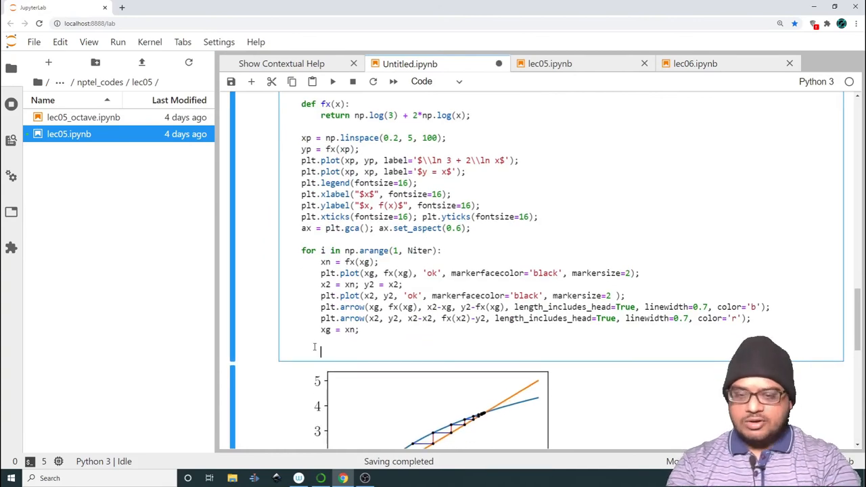
scroll("up", 3)
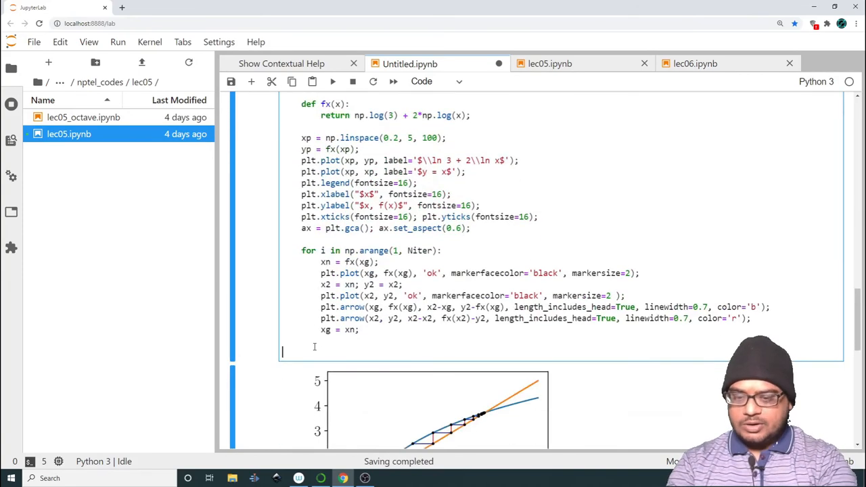
type("cobweb()")
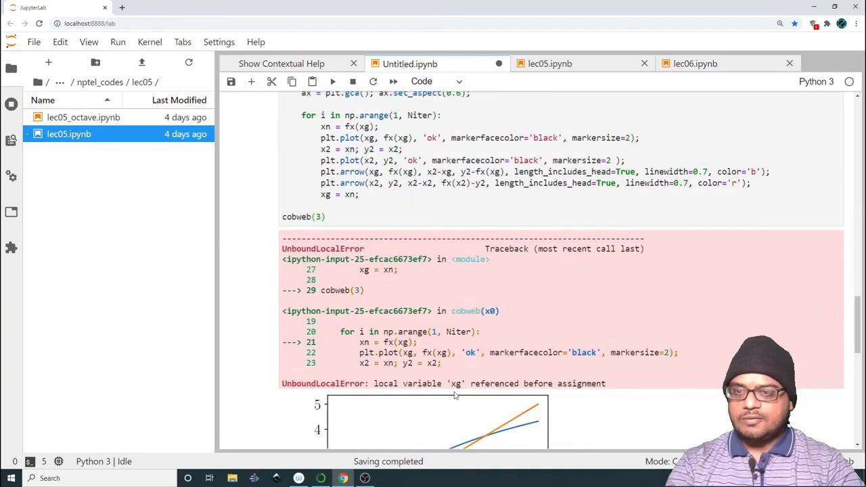
- Rename the def cobweb parameter to xg and rerun to draw the cobweb(3) plot
scroll("up", 3)
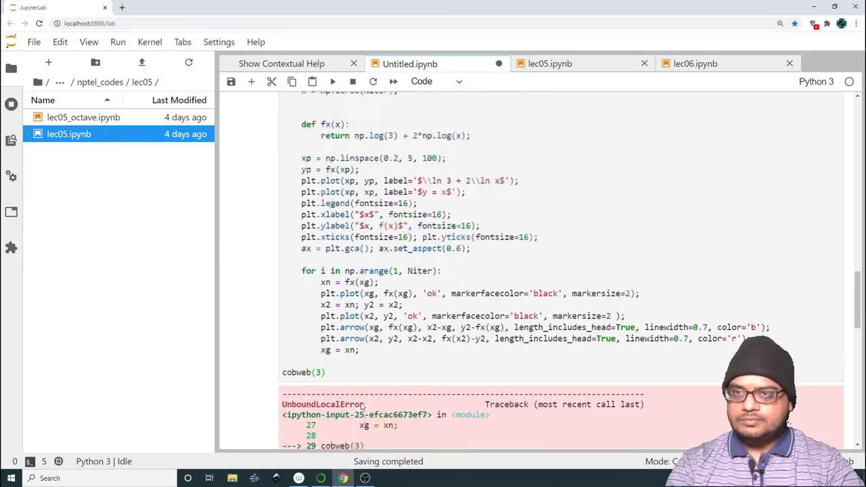
scroll("up", 3)
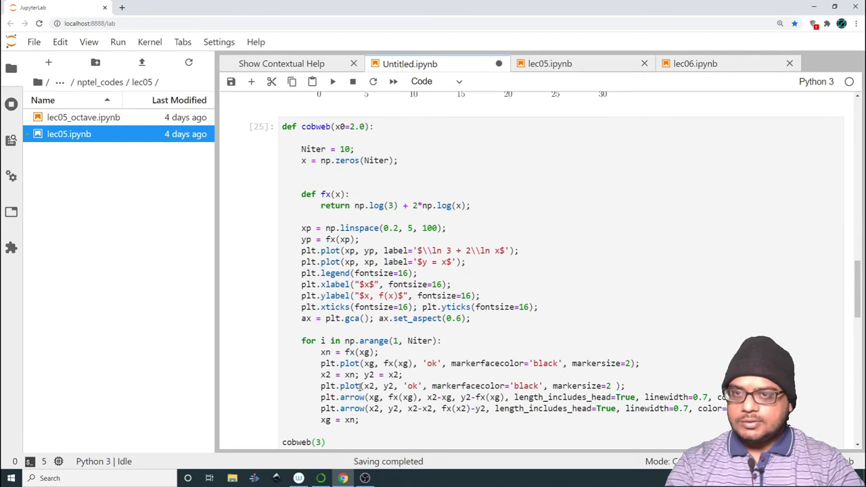
left_click(342, 127)
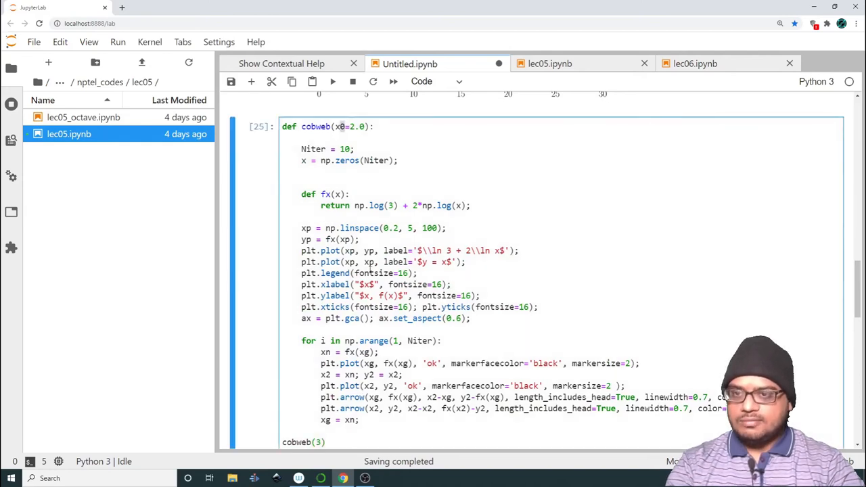
type("g")
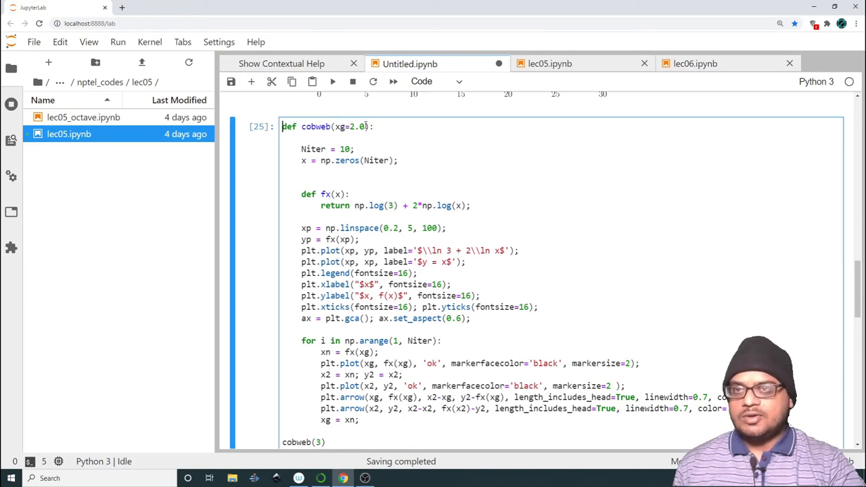
left_click(333, 81)
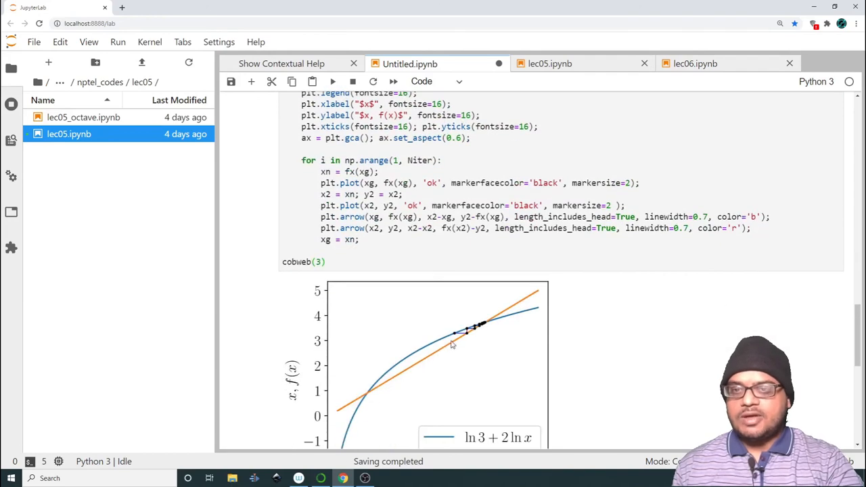
mouse_move(511, 346)
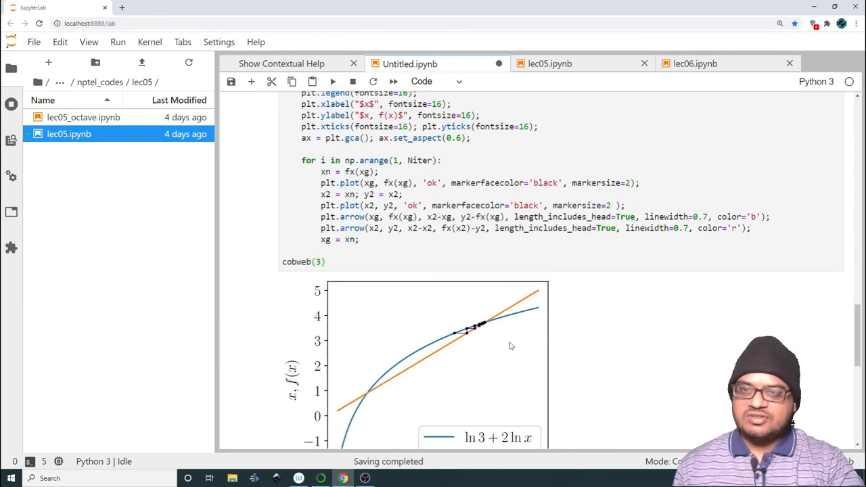
- Replace cobweb(3) with w = interactive(cobweb, xg = (0.5, 5, 0.1))
scroll("up", 3)
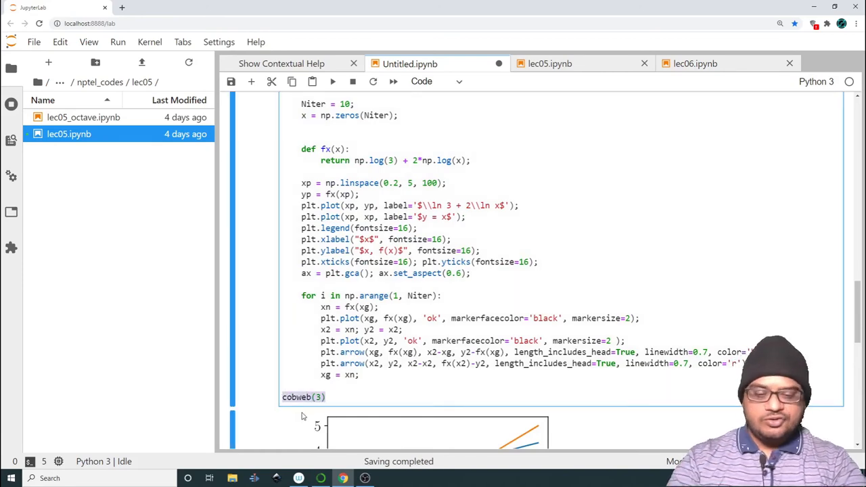
type("w = interac")
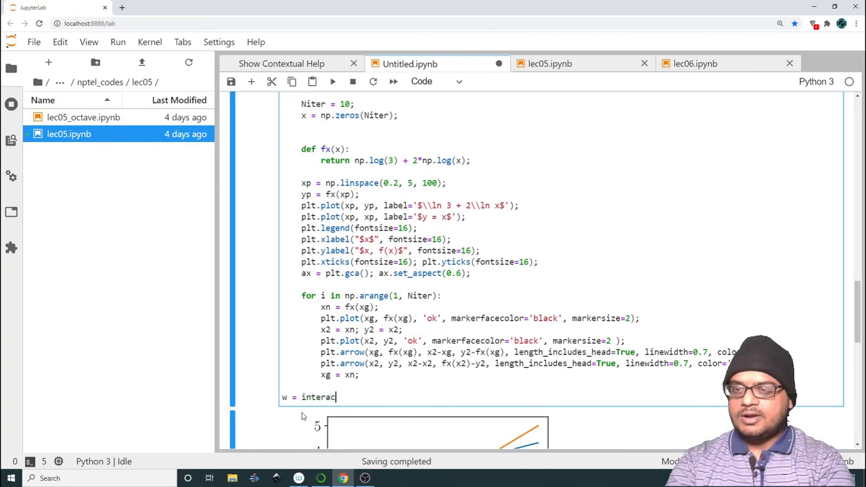
type("tive()")
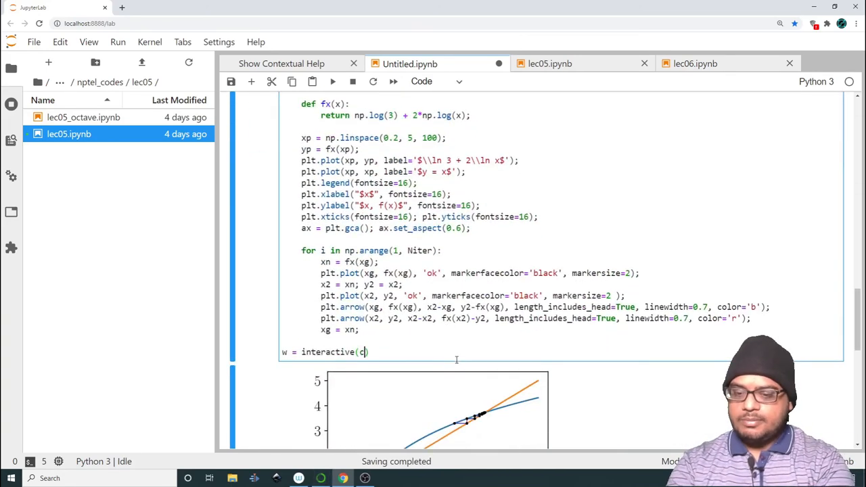
type("obweb, xg =")
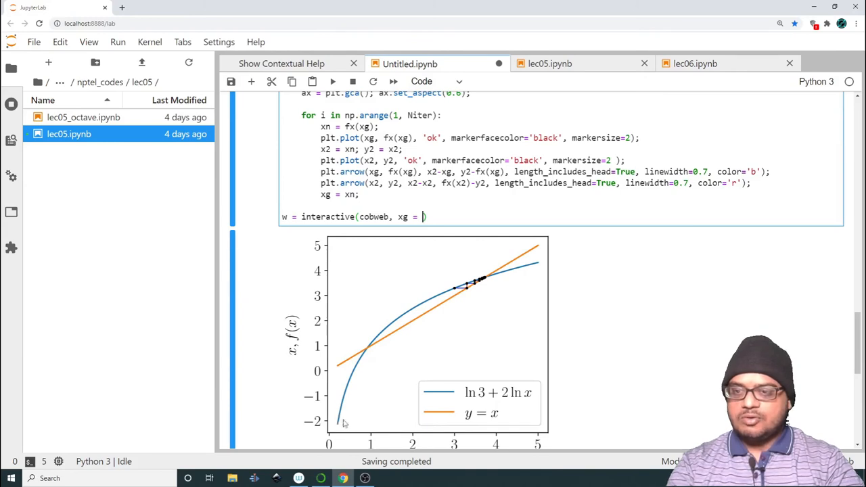
type("0.")
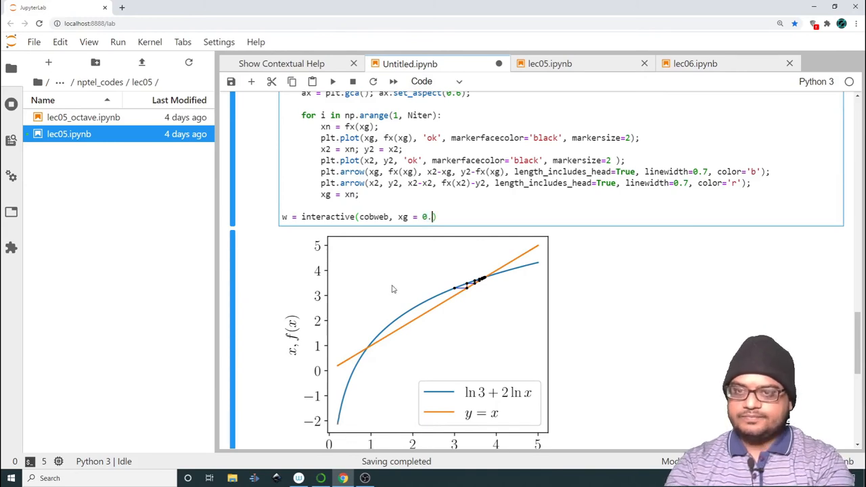
type("5, 7")
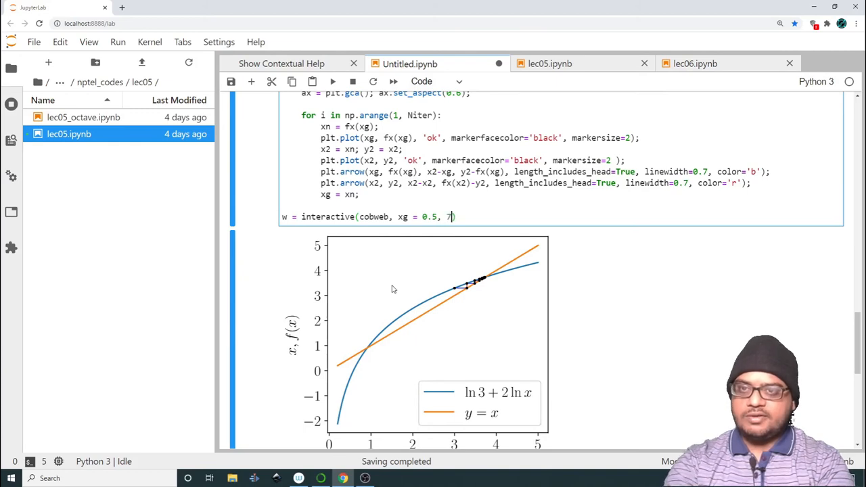
key("Backspace")
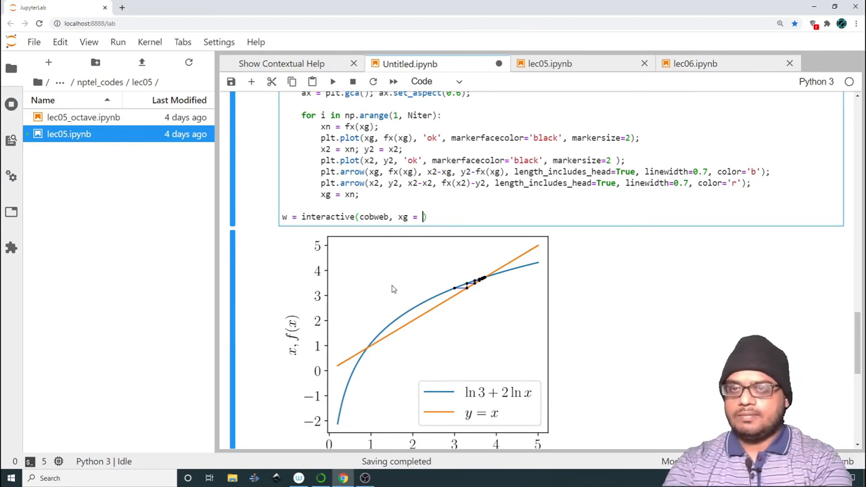
type("0.5, 5, 0.1")
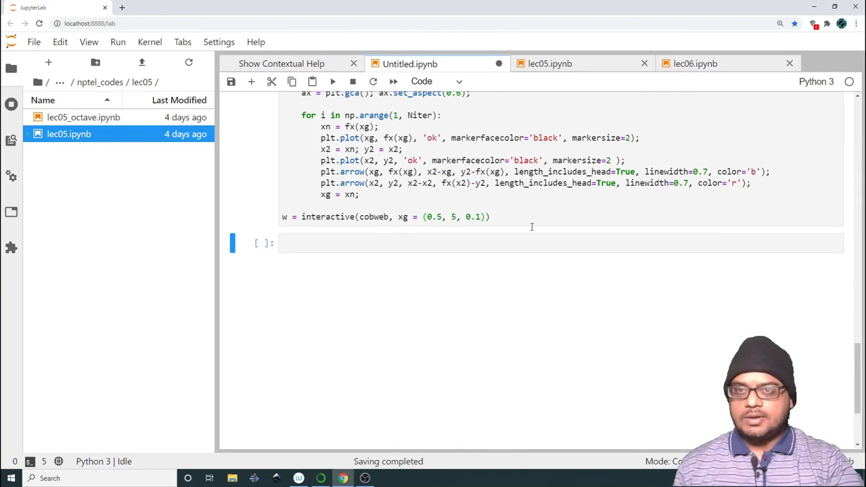
- Run the widget cell and drag xg from 2.10 down to 0.90
left_click(332, 81)
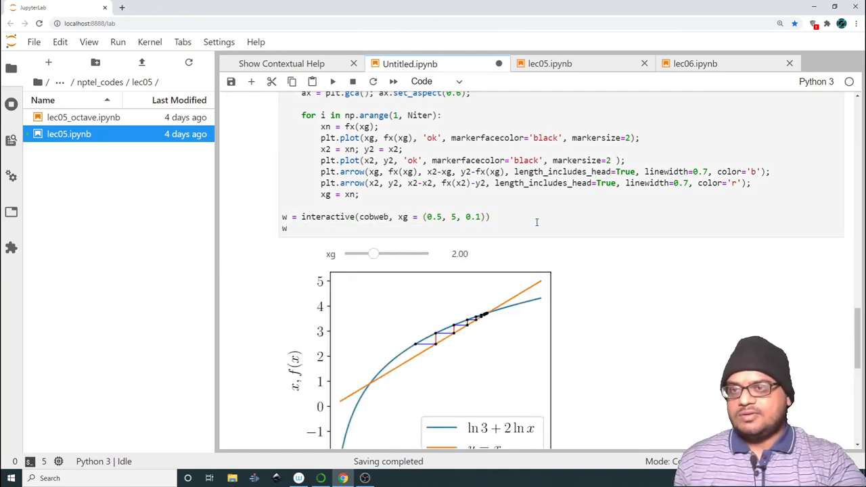
left_click_drag(375, 254, 376, 208)
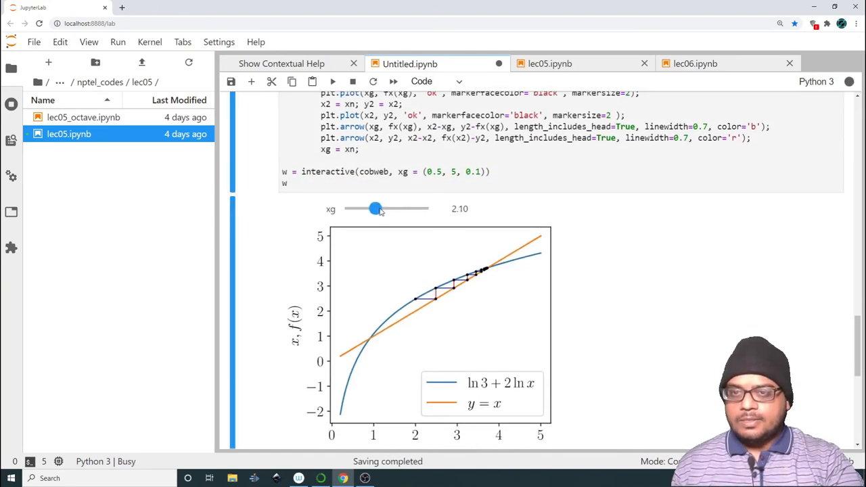
left_click_drag(376, 208, 371, 208)
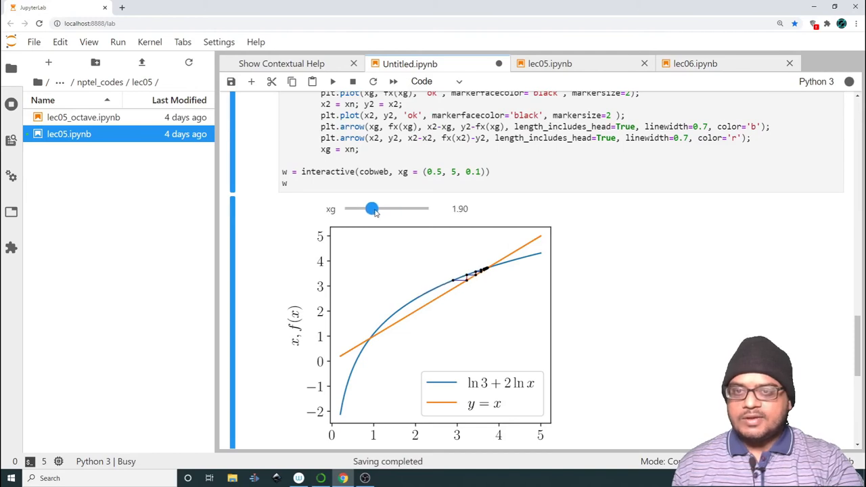
left_click_drag(371, 208, 349, 208)
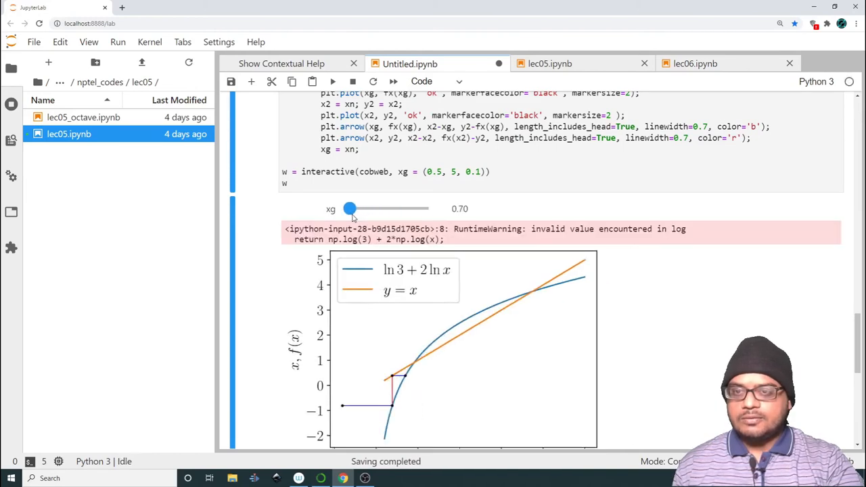
left_click_drag(350, 209, 357, 209)
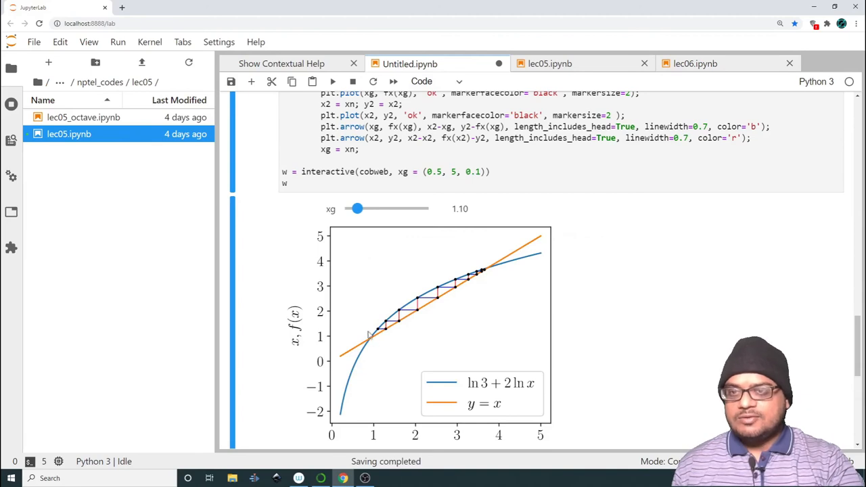
left_click_drag(357, 208, 354, 209)
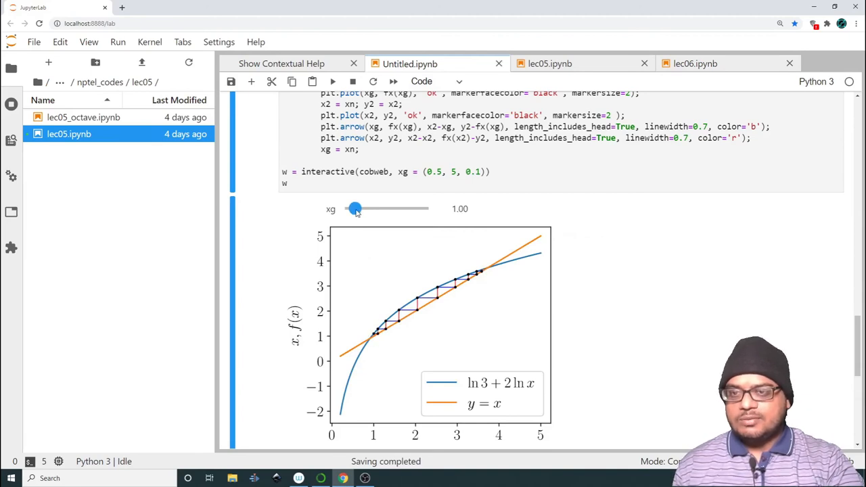
left_click_drag(355, 208, 353, 208)
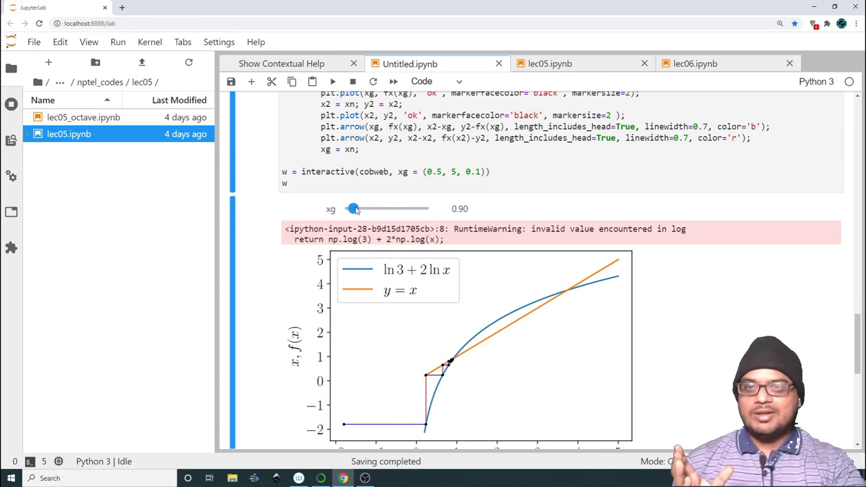
- Drag xg up through 2.80 and 5.00, leaving it at 4.40
left_click_drag(354, 208, 388, 209)
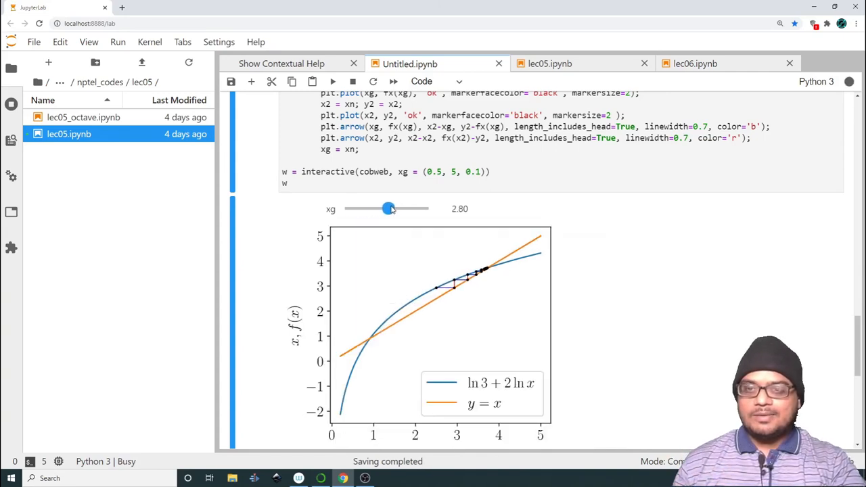
left_click_drag(388, 208, 429, 209)
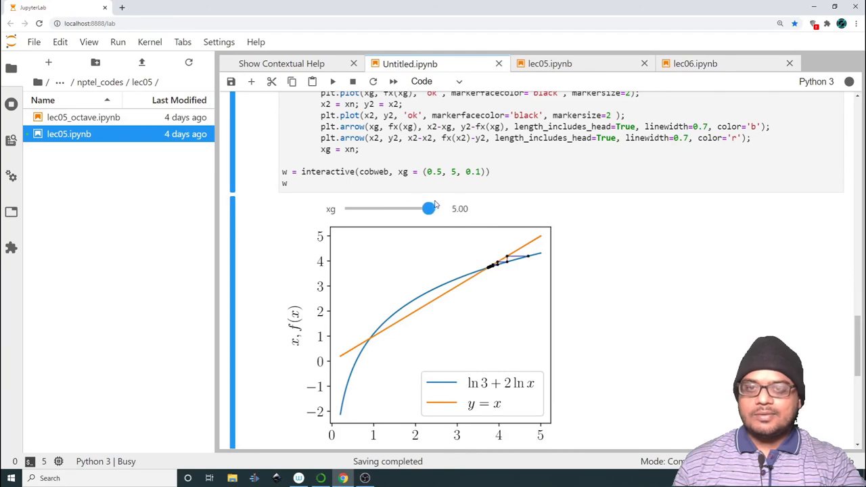
left_click_drag(428, 207, 417, 208)
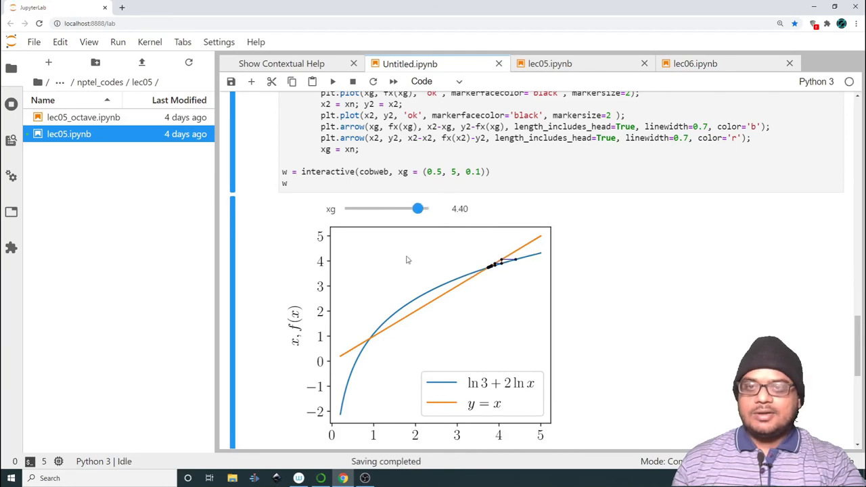
- Add Niter=(2, 20) to the interactive() call and rerun the cell
scroll("up", 3)
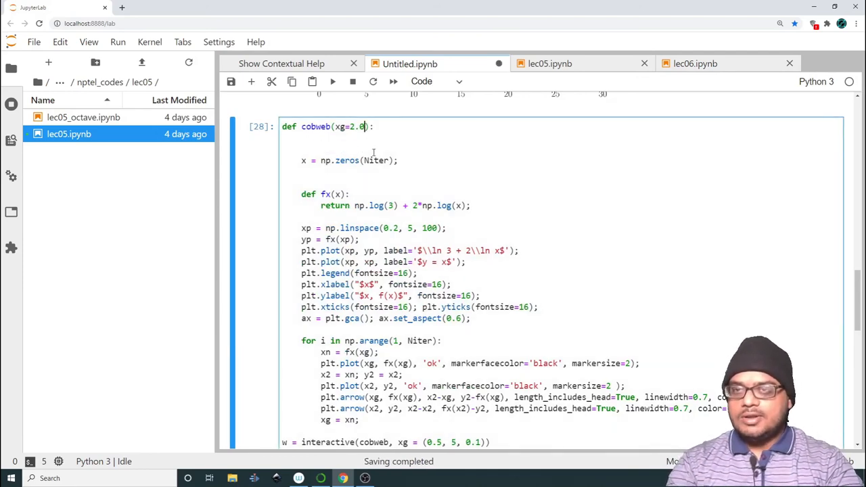
type(", Niter")
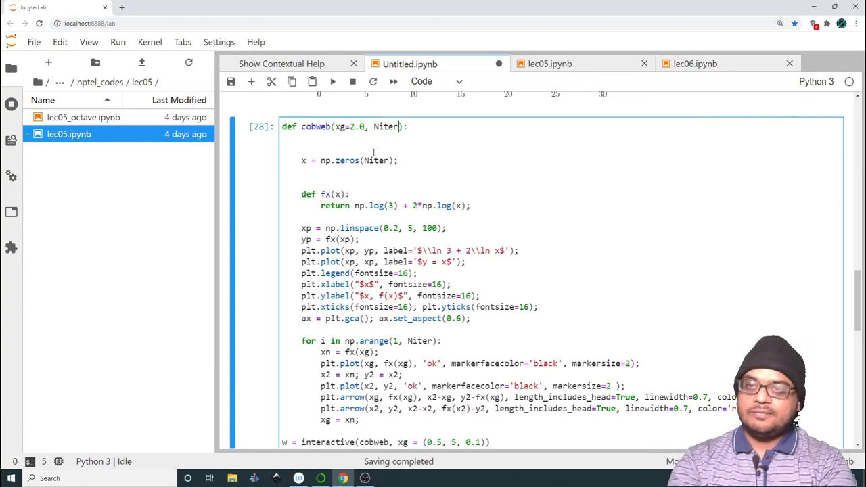
type("= 5")
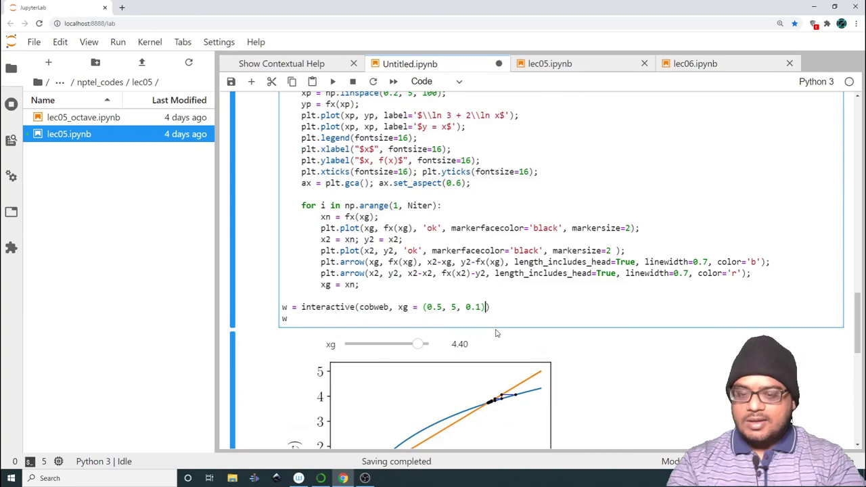
type(", Niter= (")
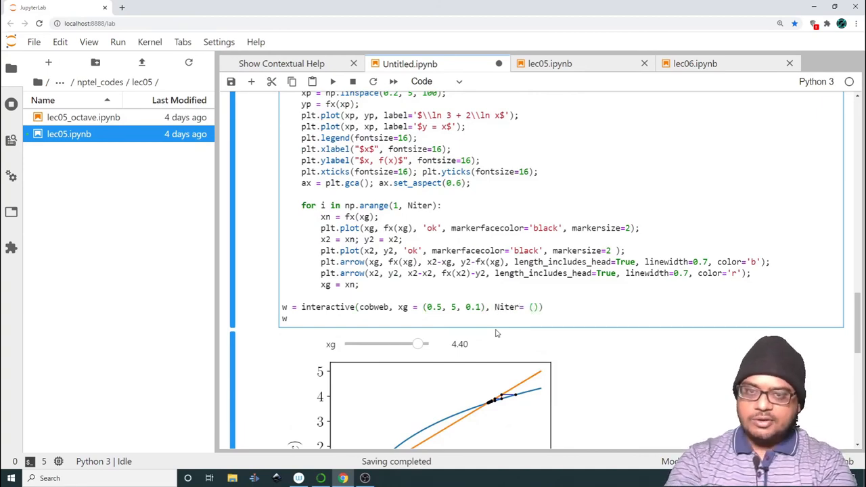
type("2,")
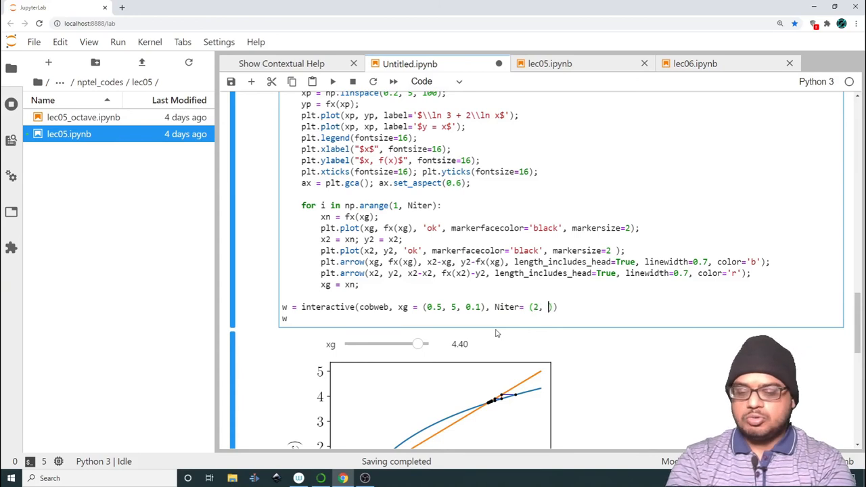
type("20")
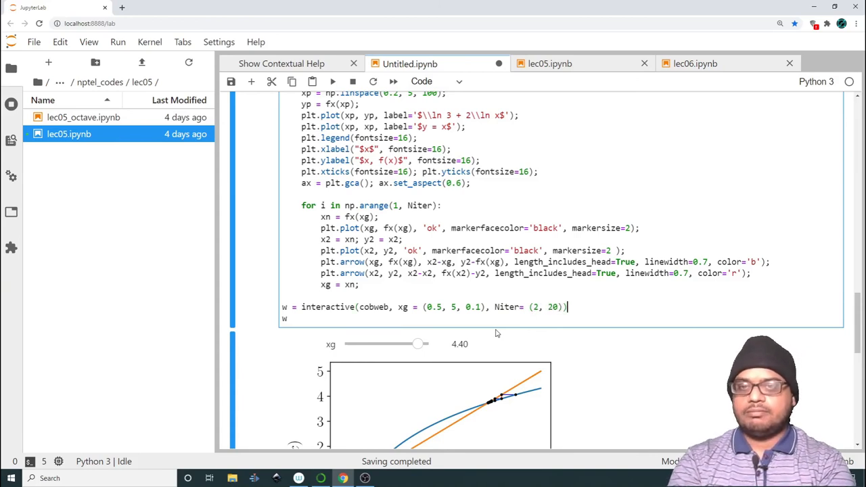
left_click_drag(418, 344, 374, 344)
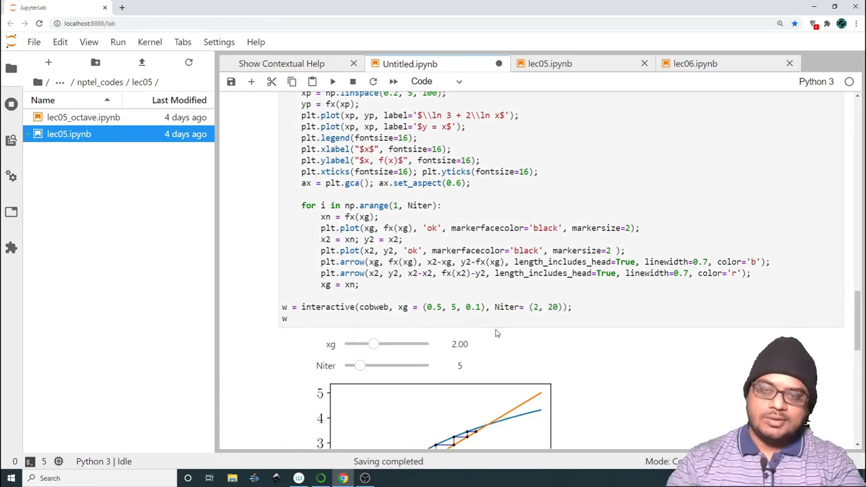
- Vary Niter between 2 and 8, returning it to 2
scroll("down", 3)
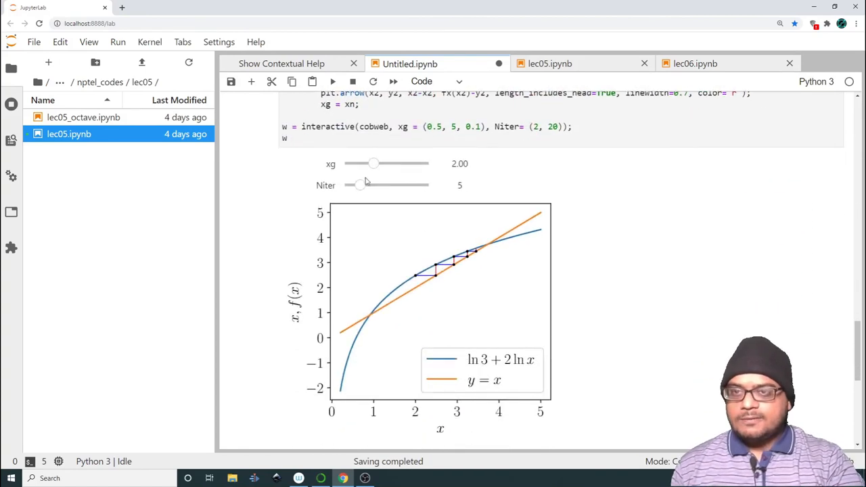
left_click_drag(360, 185, 355, 184)
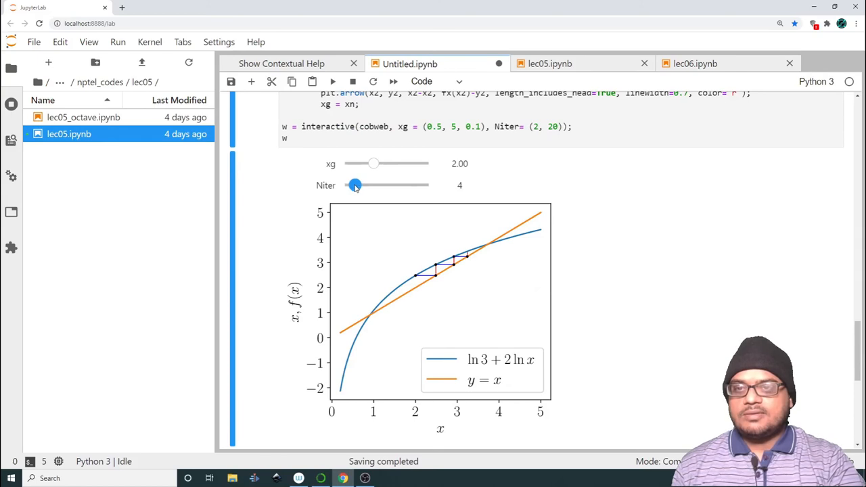
left_click_drag(355, 185, 369, 185)
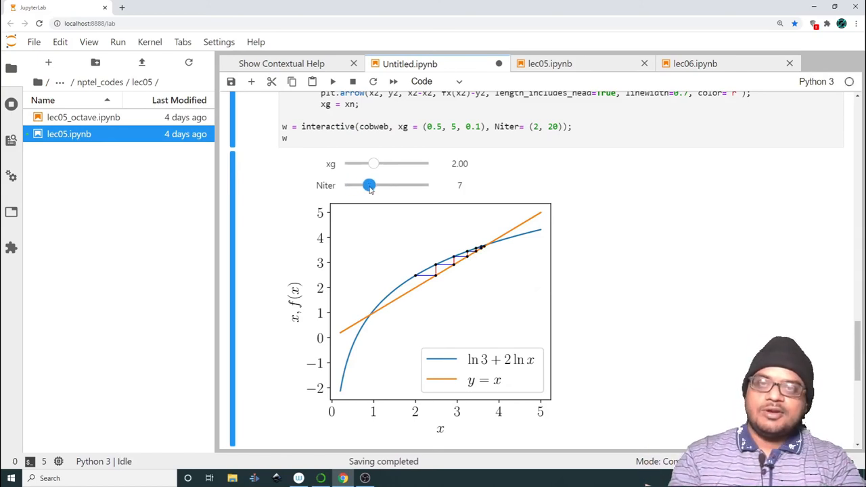
left_click_drag(368, 185, 346, 185)
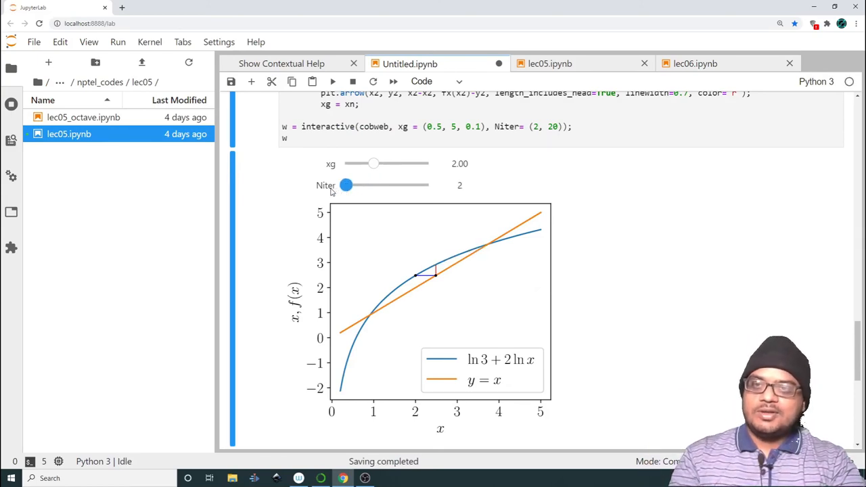
left_click_drag(346, 185, 374, 185)
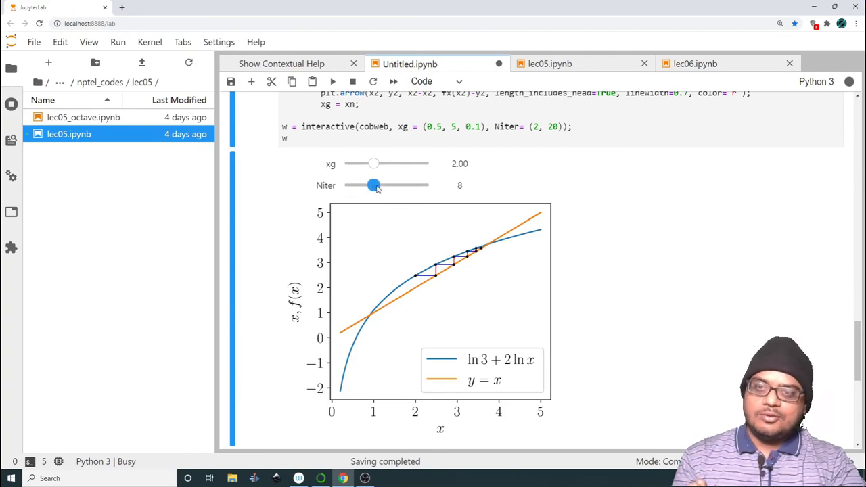
left_click_drag(374, 185, 347, 185)
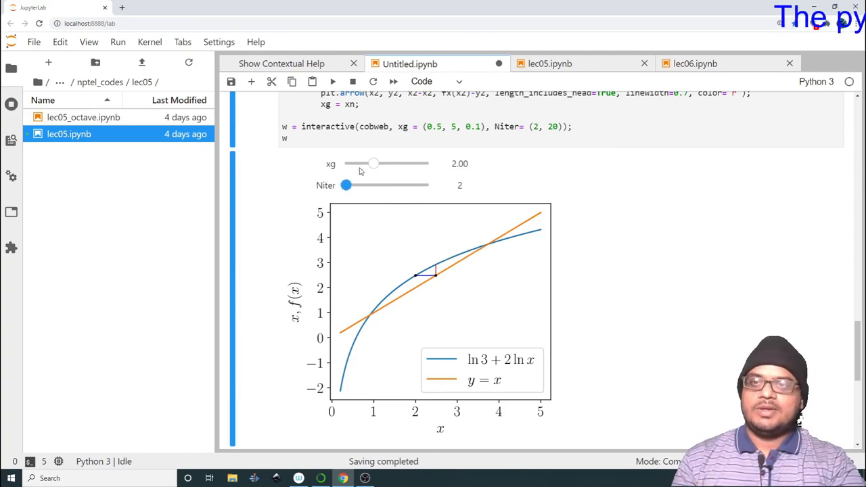
- Lower the starting guess xg to 1.40, then 1.20
left_click_drag(374, 163, 371, 163)
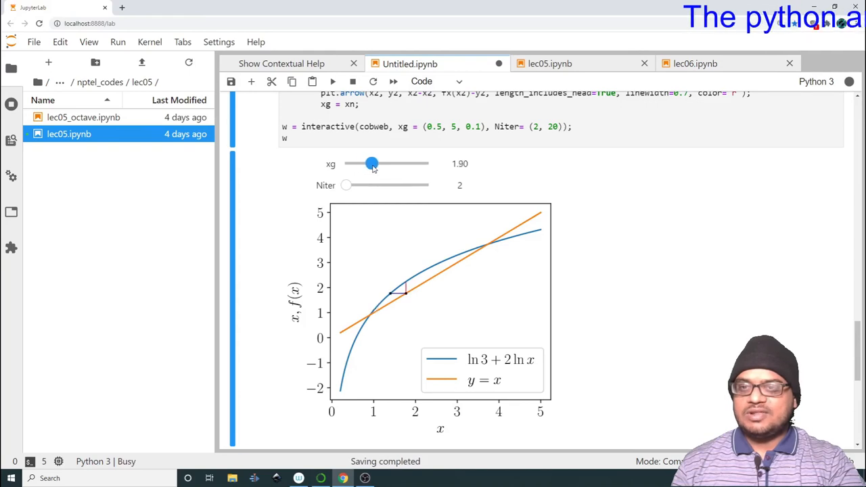
left_click_drag(371, 164, 363, 164)
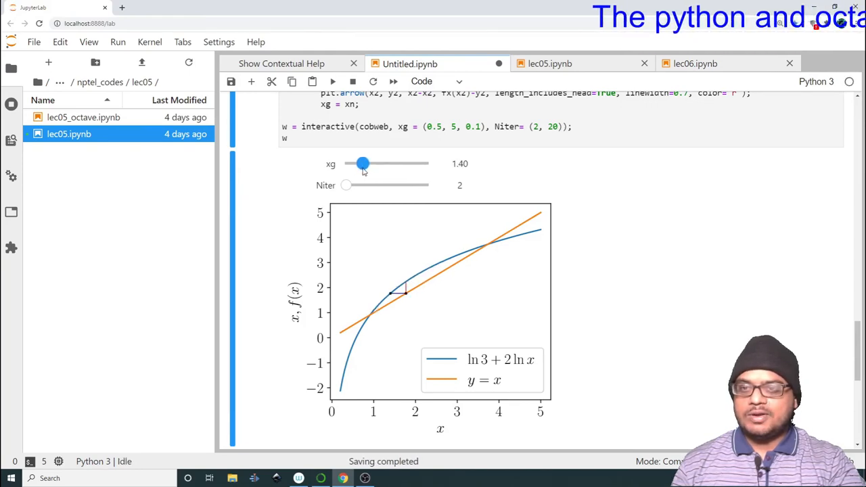
left_click_drag(364, 164, 359, 163)
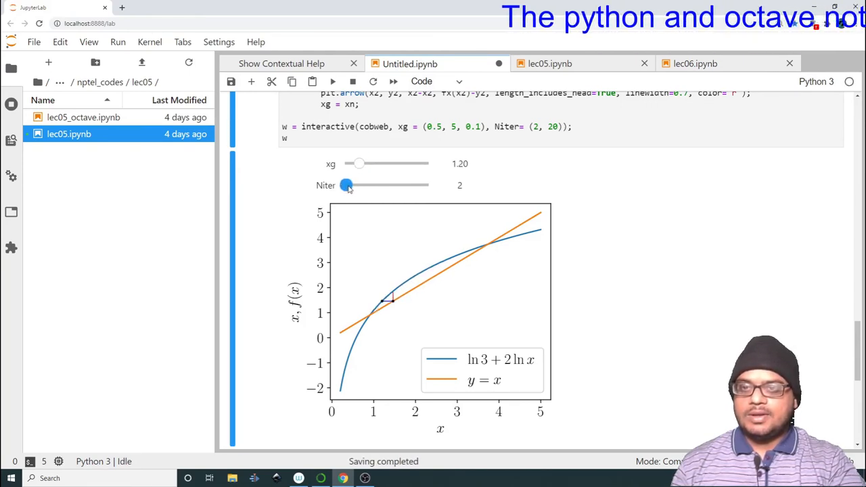
- Raise Niter to 12, set xg to 0.70, then drop Niter to 2
left_click_drag(346, 185, 384, 185)
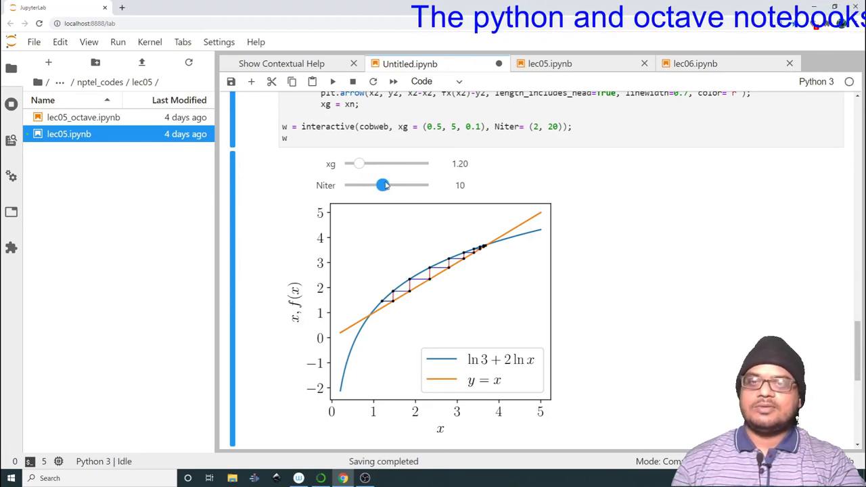
left_click_drag(385, 186, 394, 186)
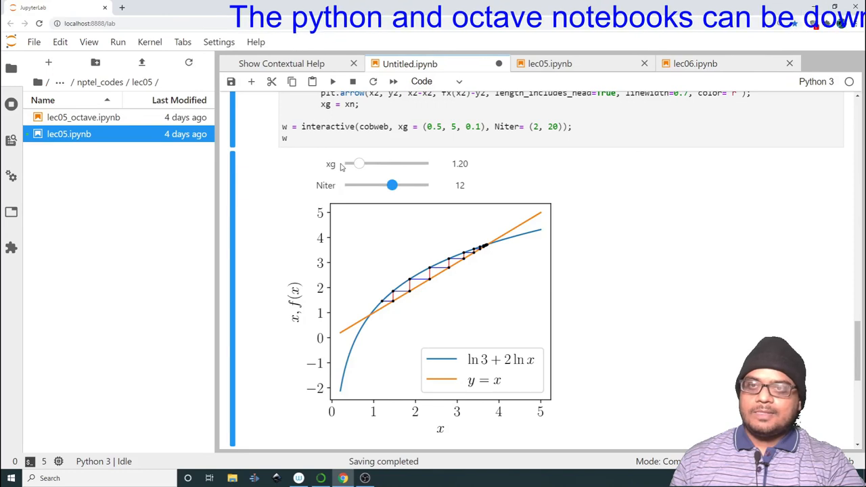
left_click_drag(359, 163, 376, 163)
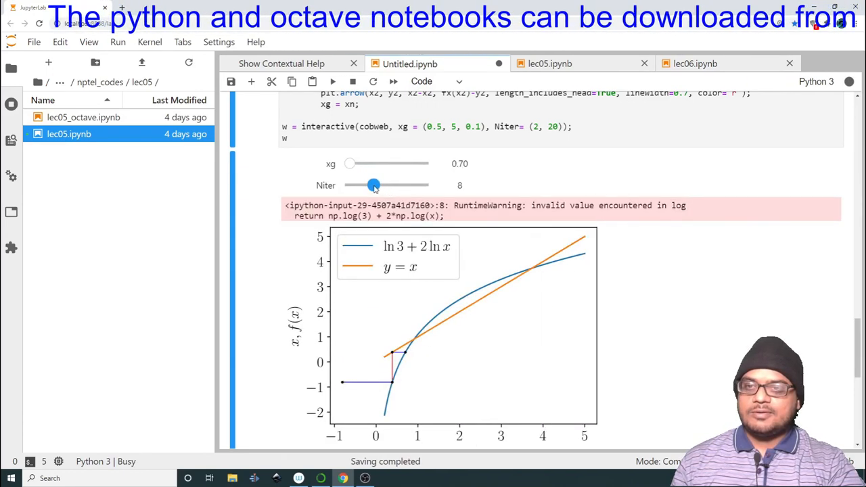
left_click_drag(374, 184, 349, 185)
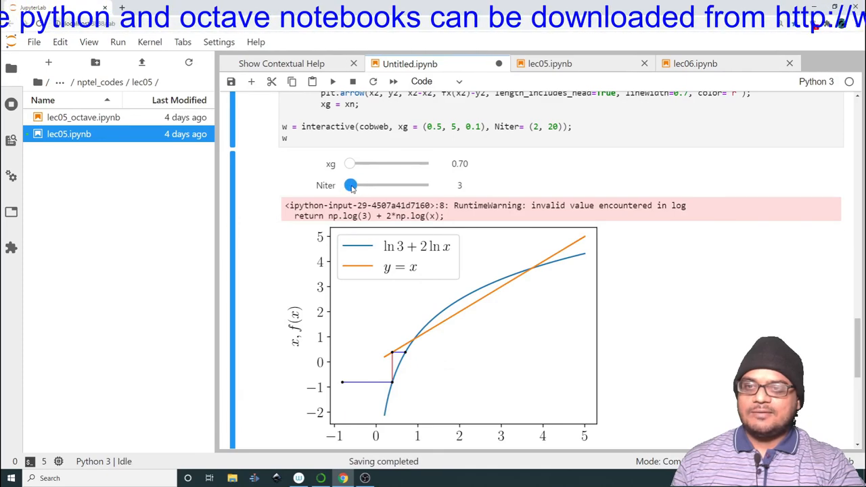
left_click_drag(350, 185, 347, 184)
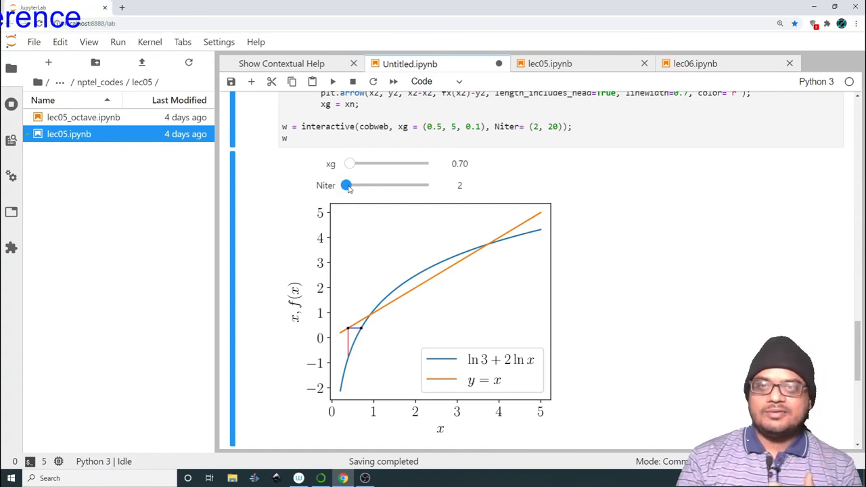
- Scroll up to the notebook title, past the setup imports and plot_sin widget
scroll("up", 3)
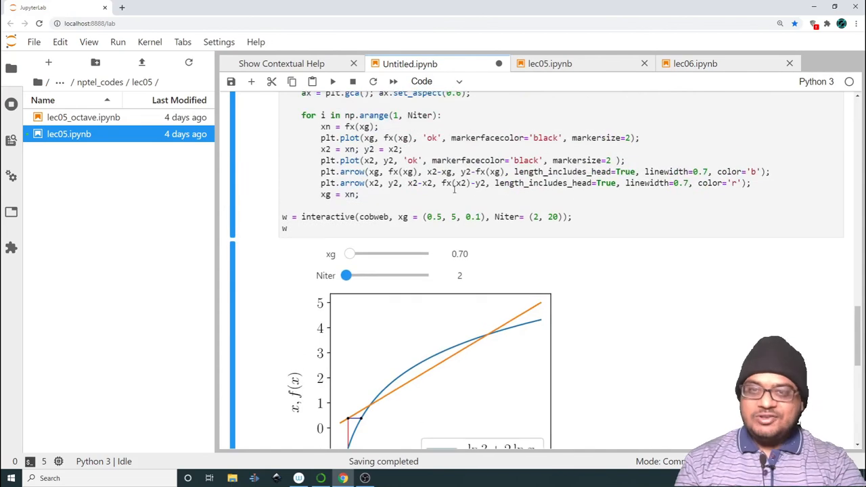
scroll("up", 3)
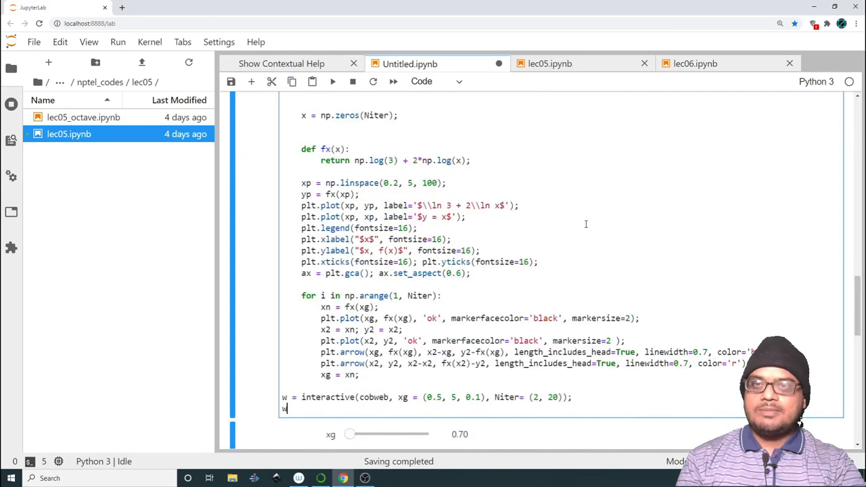
scroll("down", 3)
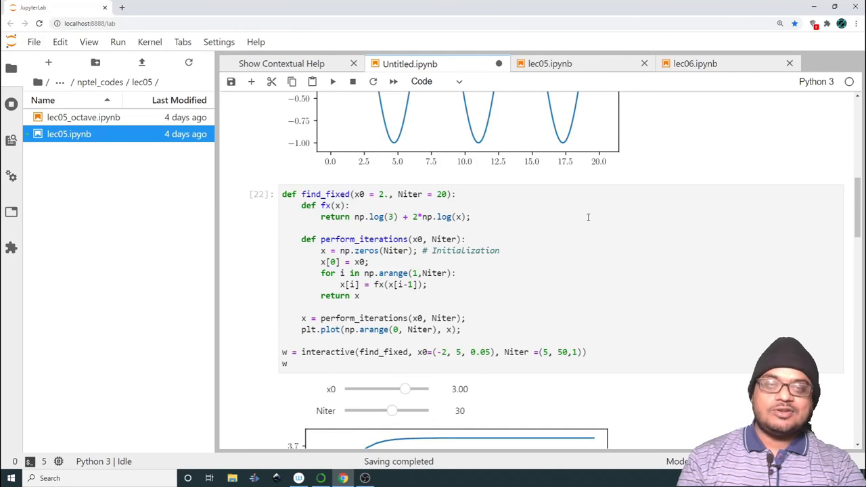
scroll("up", 3)
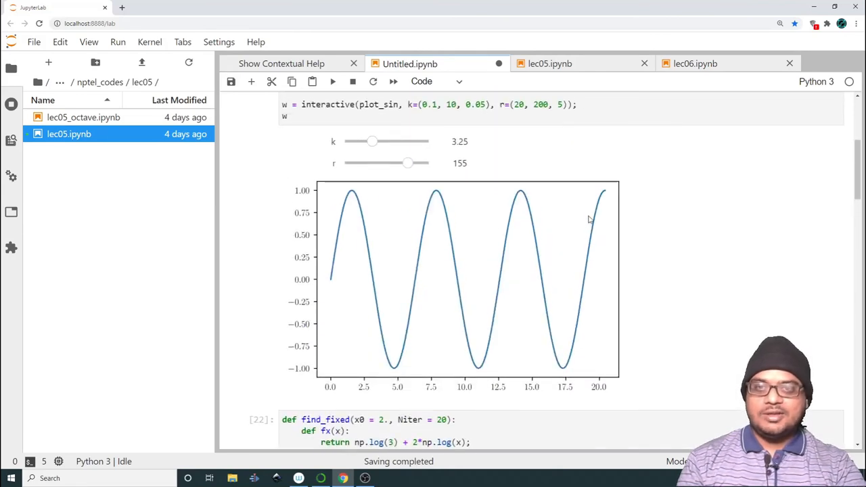
mouse_move(604, 197)
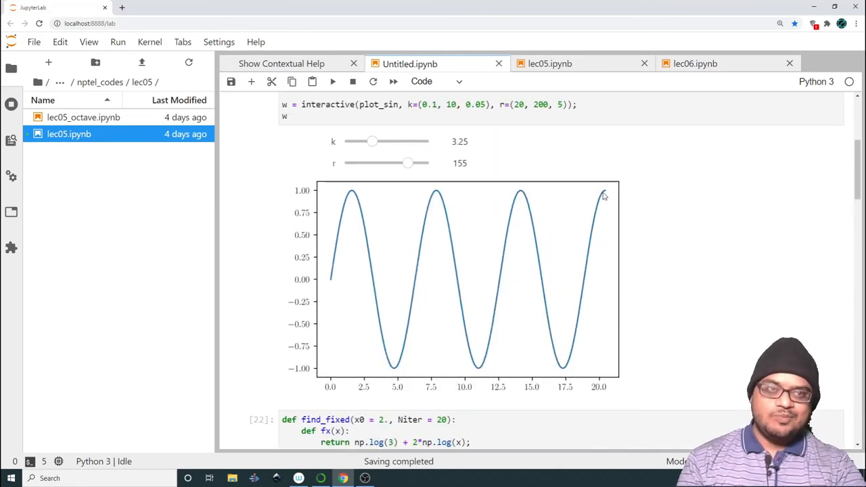
scroll("up", 3)
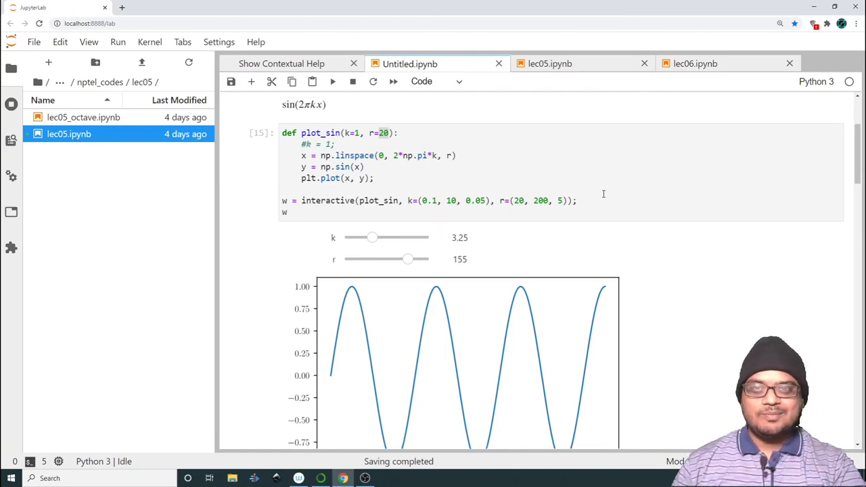
scroll("up", 3)
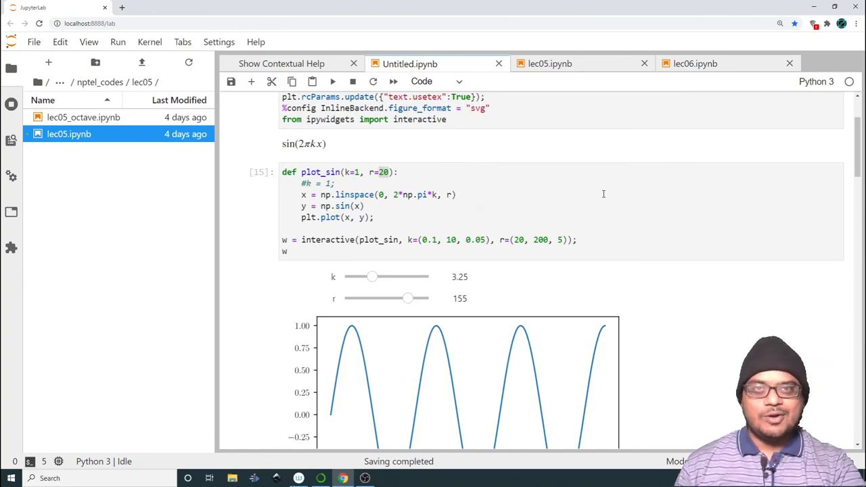
scroll("up", 3)
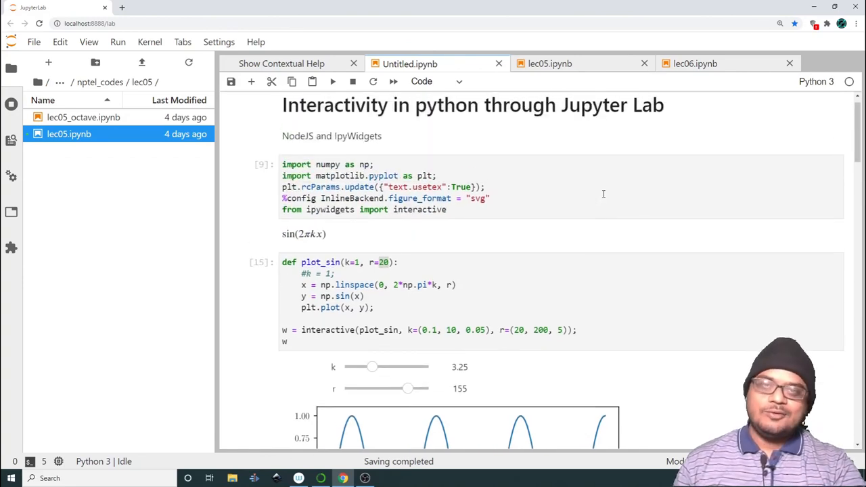